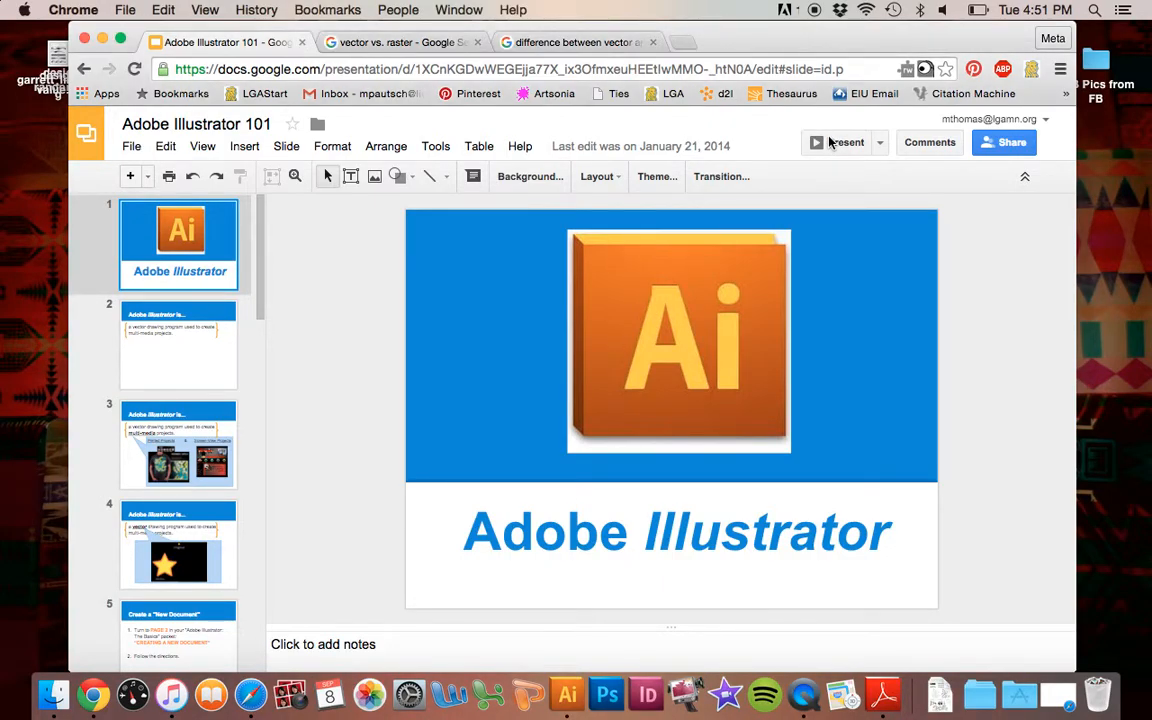
Launch Adobe Illustrator CS5 from the Dock and browse the File menu
left_click(844, 142)
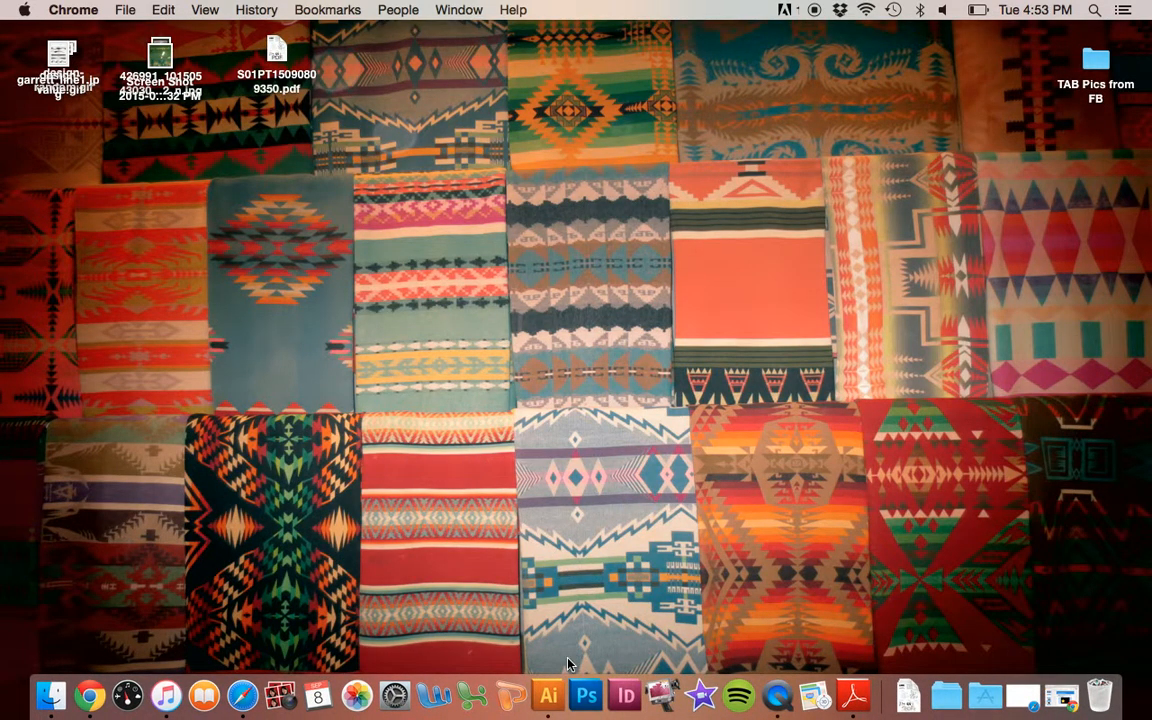
mouse_move(548, 696)
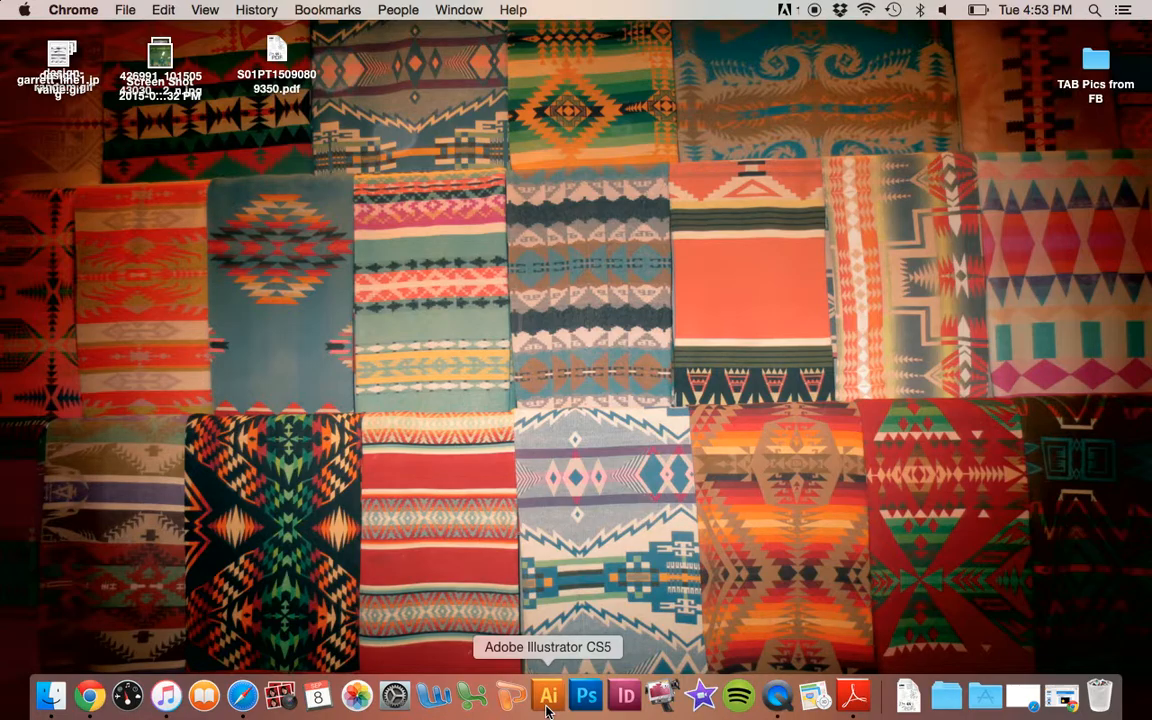
left_click(548, 696)
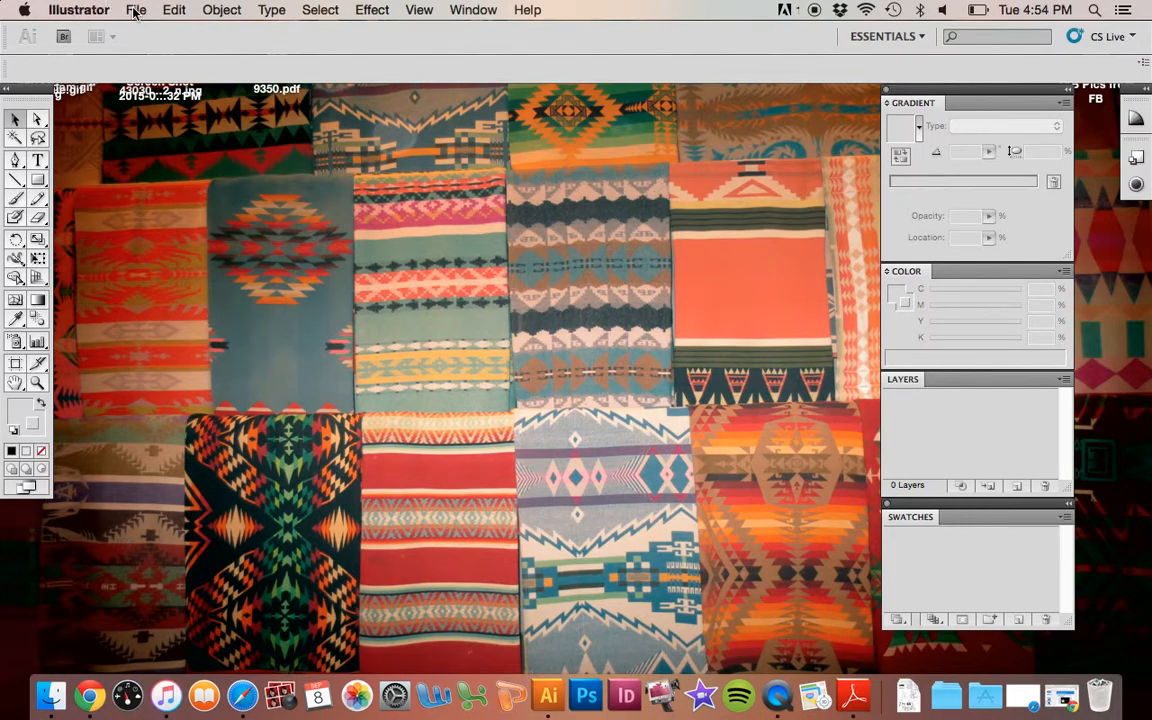
left_click(136, 10)
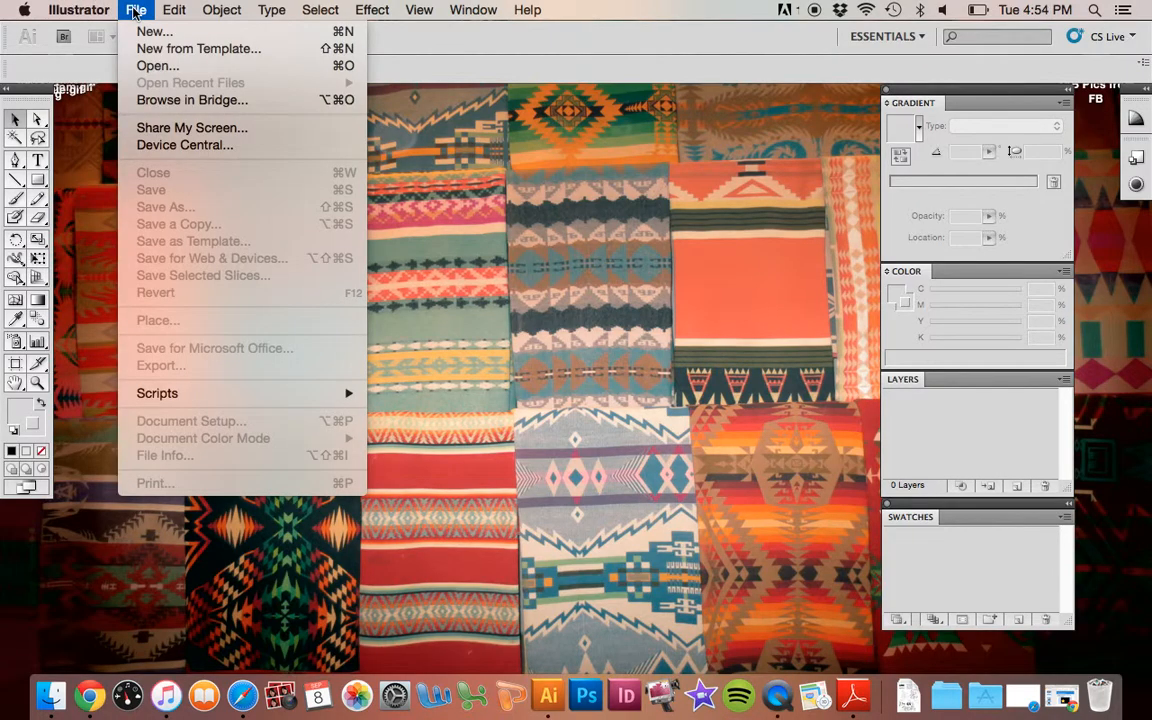
mouse_move(152, 32)
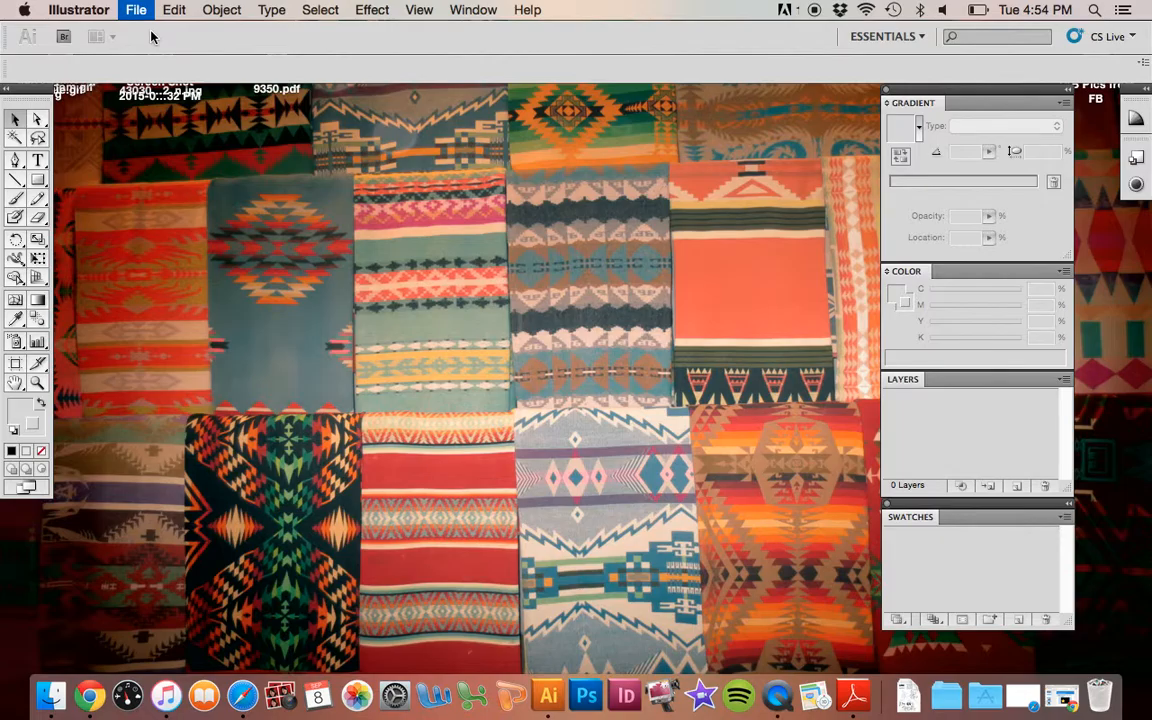
Start a new document and name it Practice
left_click(136, 8)
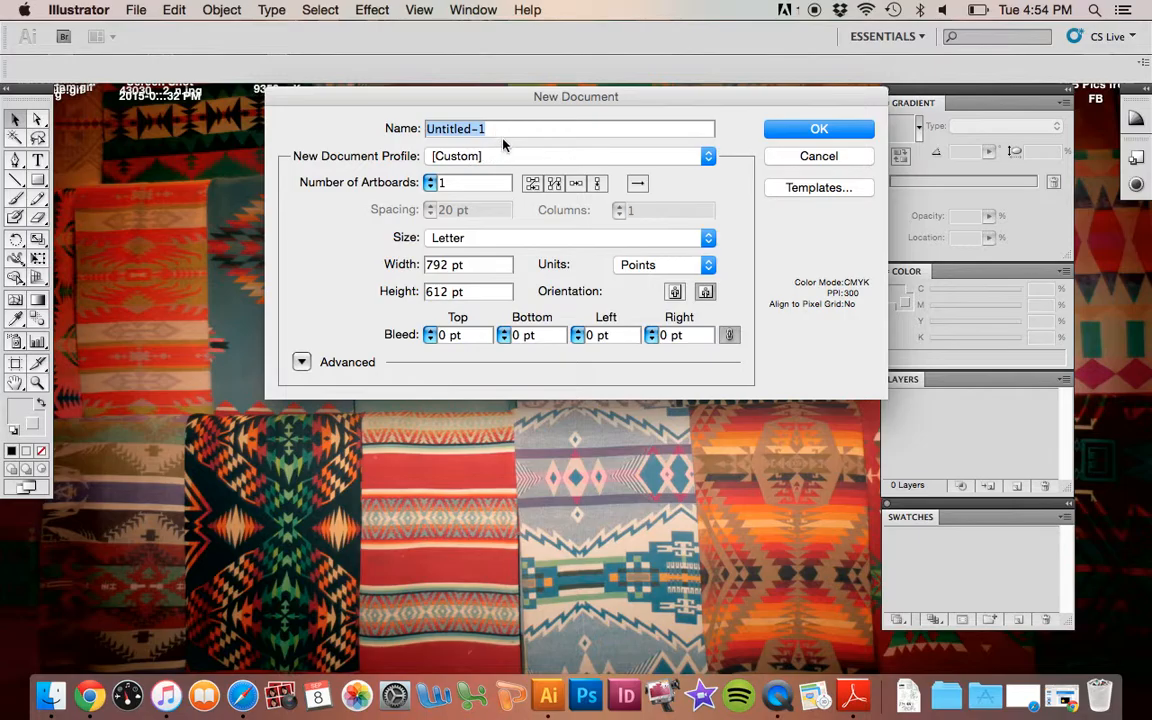
type("P")
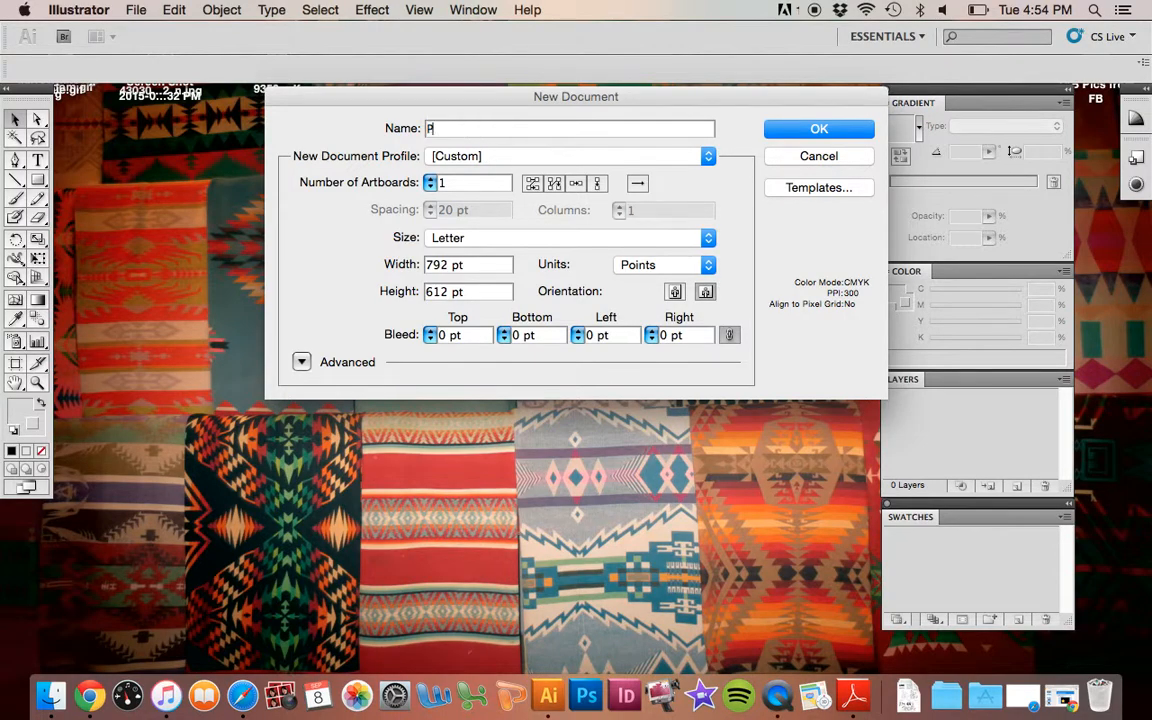
type("ractice")
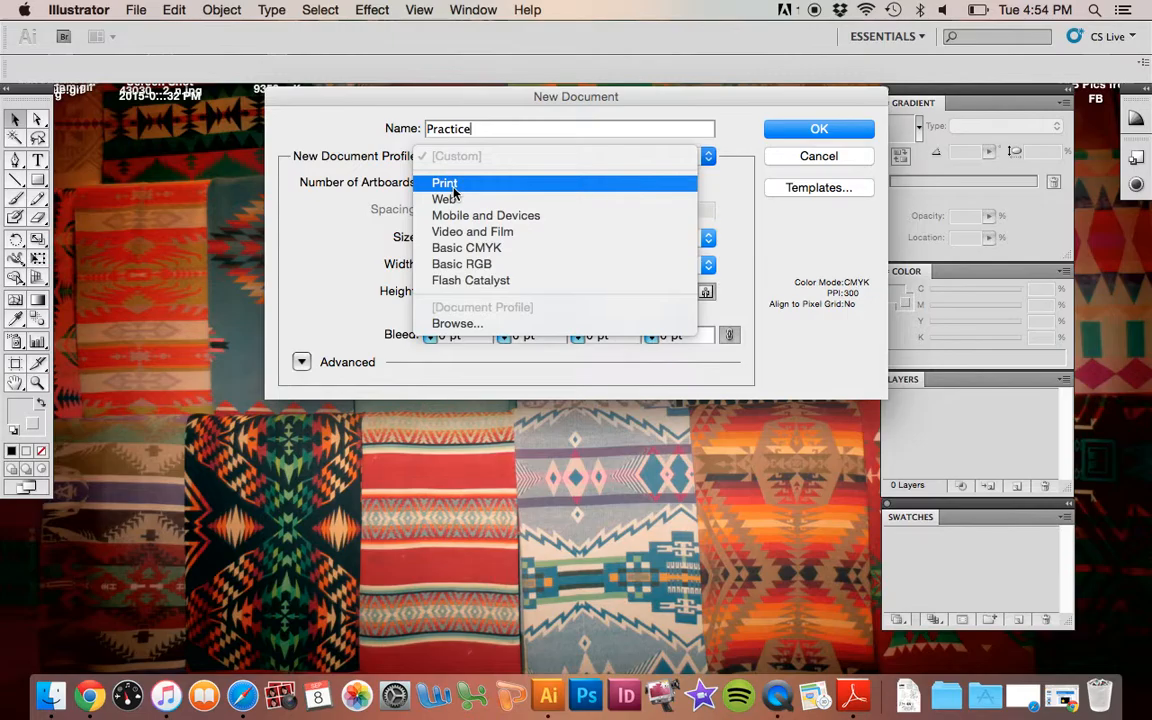
mouse_move(448, 200)
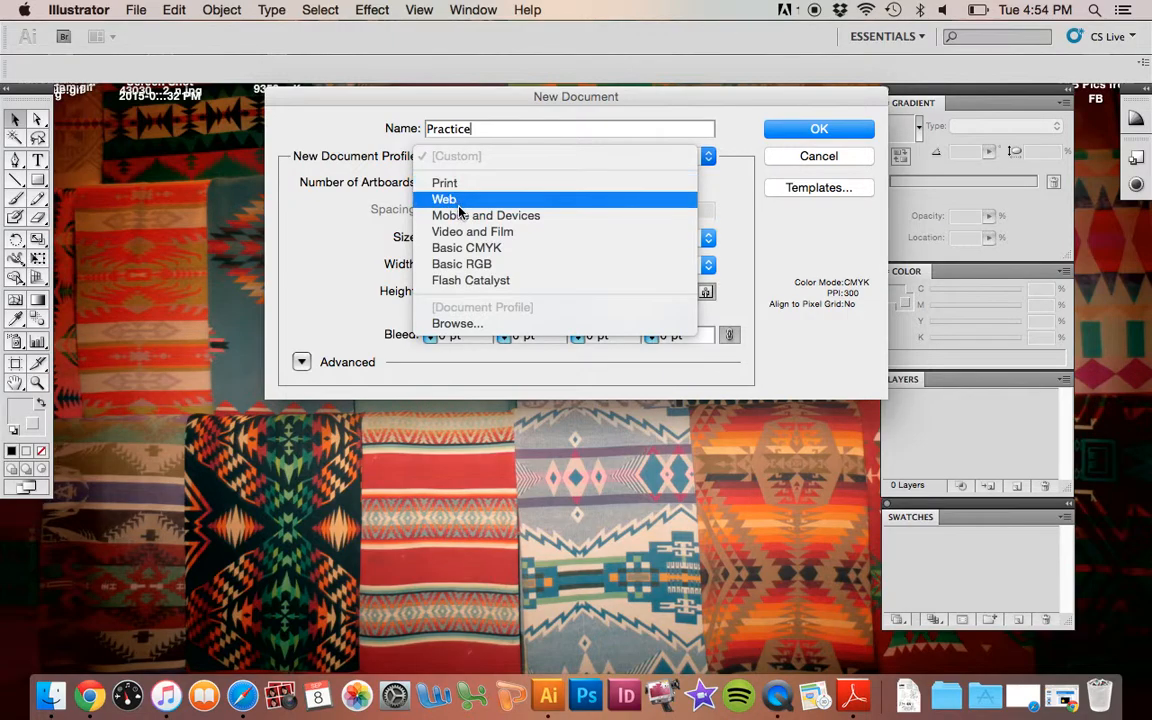
mouse_move(486, 216)
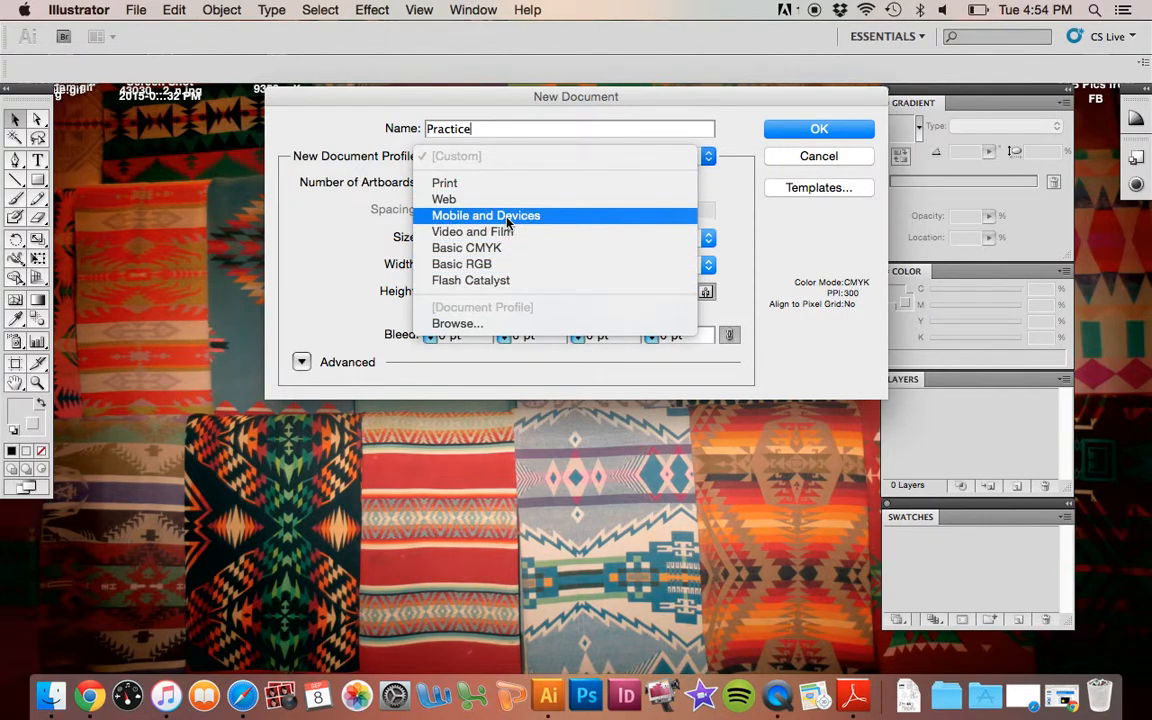
mouse_move(472, 232)
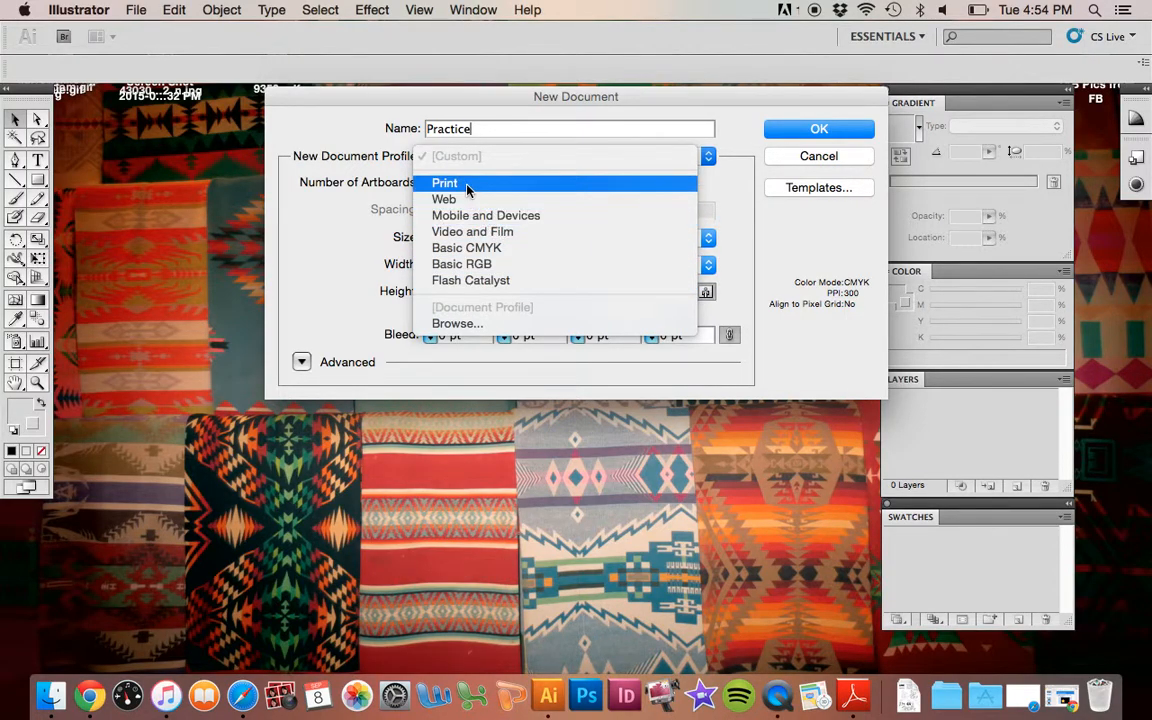
mouse_move(458, 192)
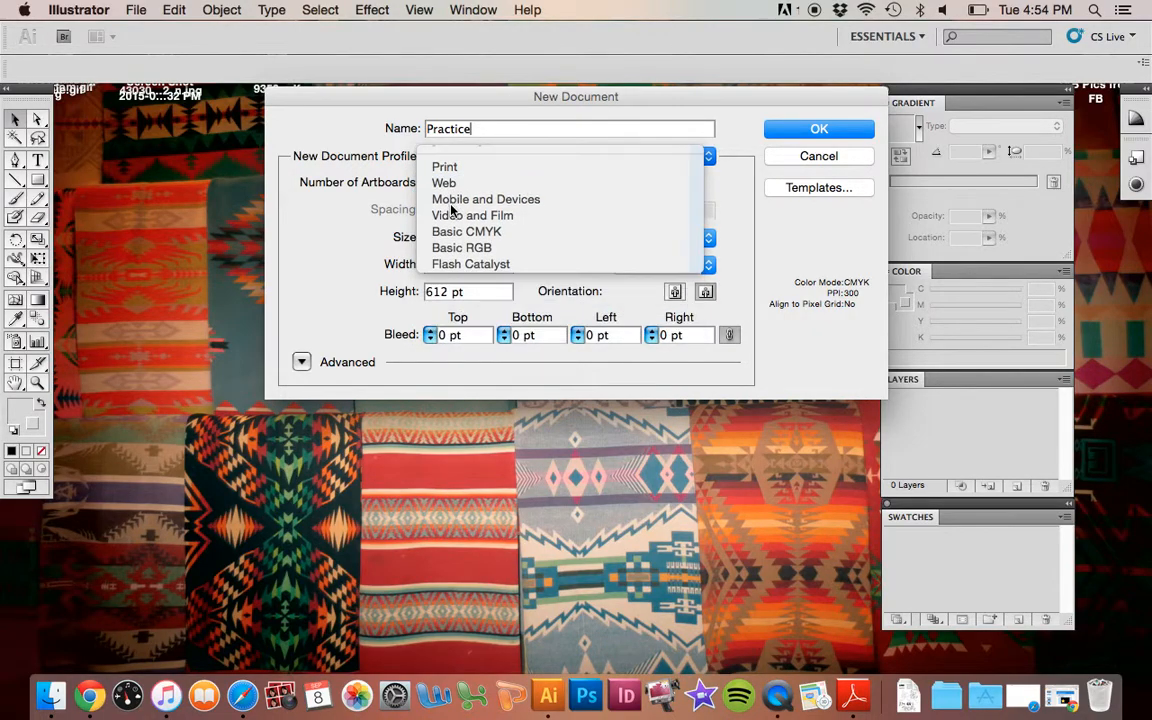
Try the Web document profile, then settle on the Print profile
left_click(446, 156)
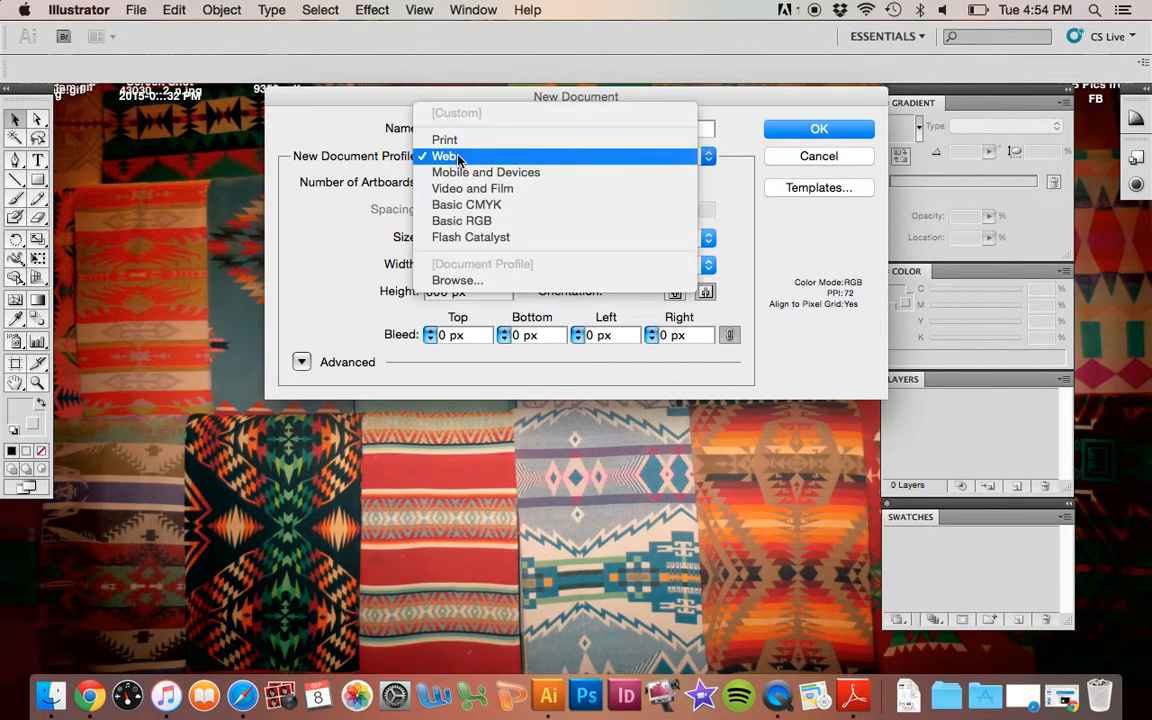
left_click(444, 140)
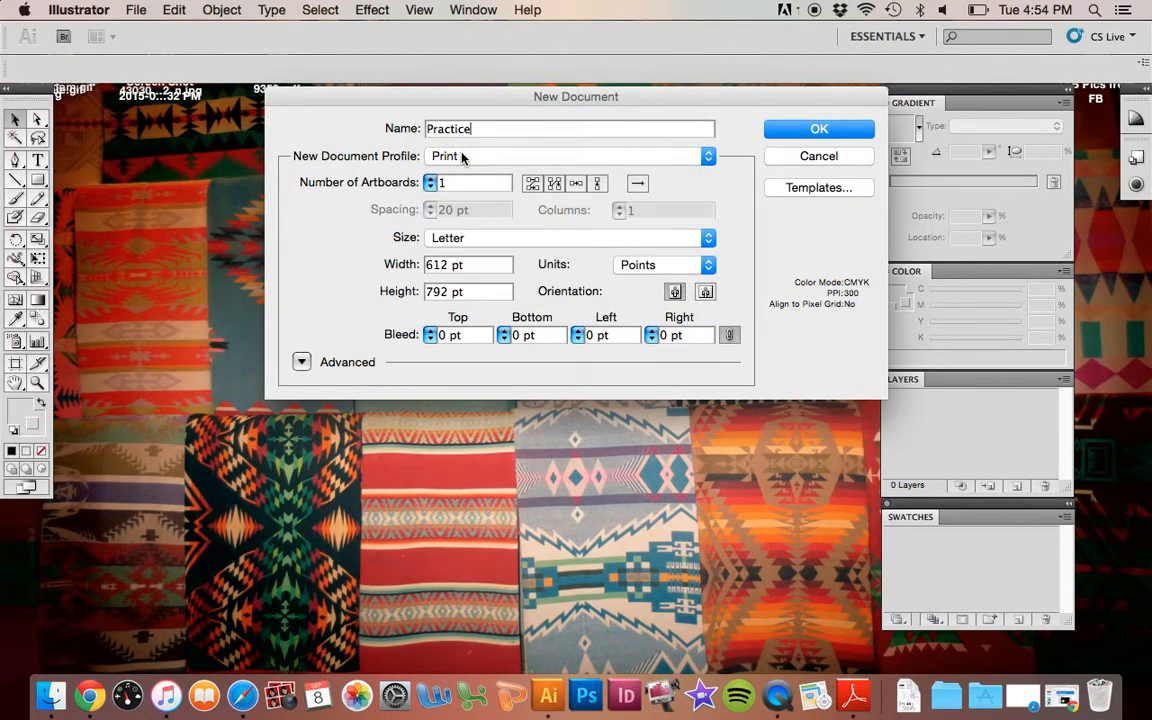
left_click(570, 156)
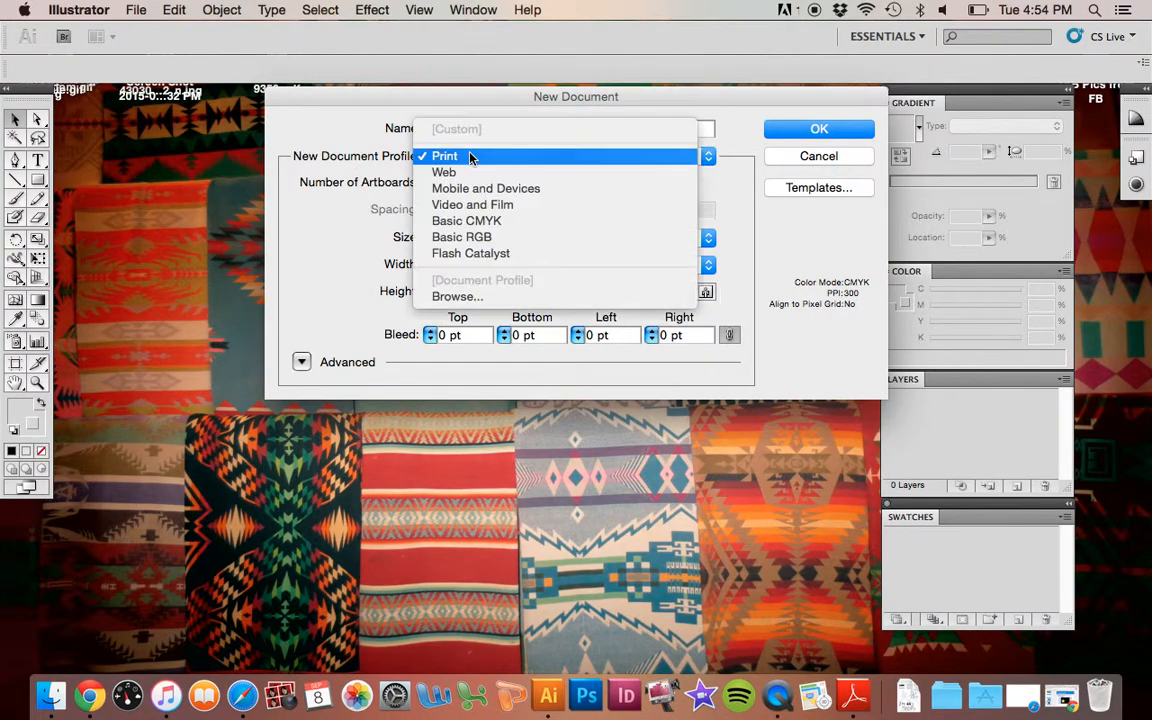
left_click(444, 172)
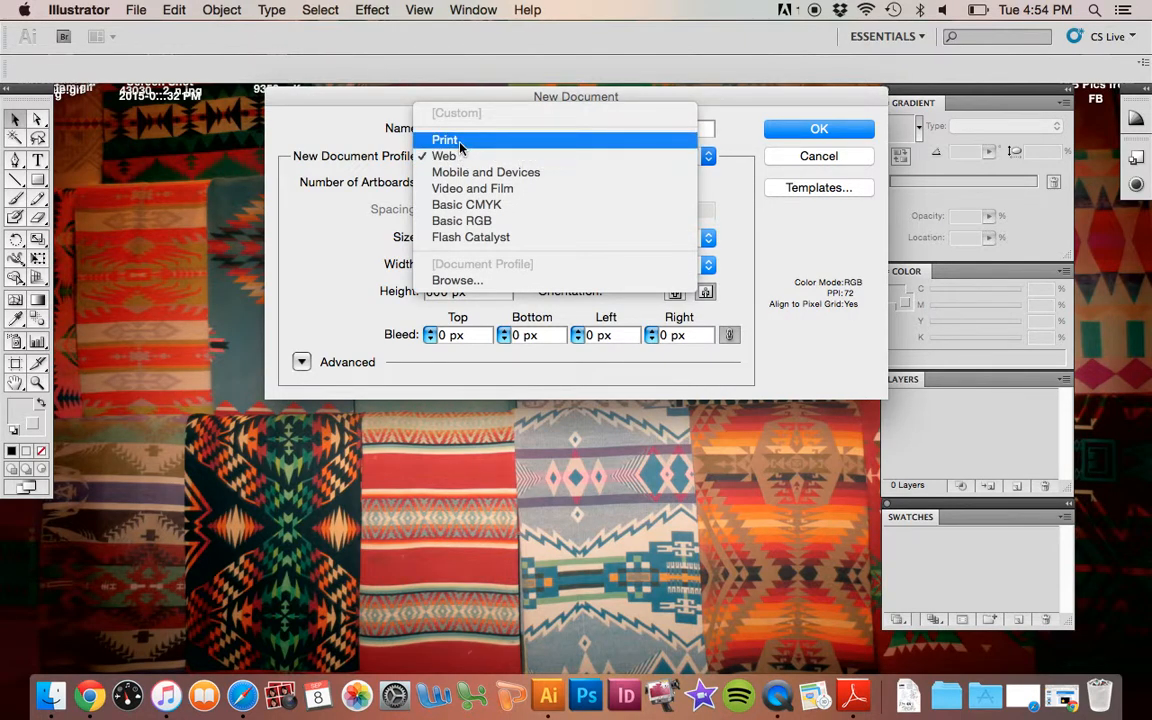
left_click(444, 140)
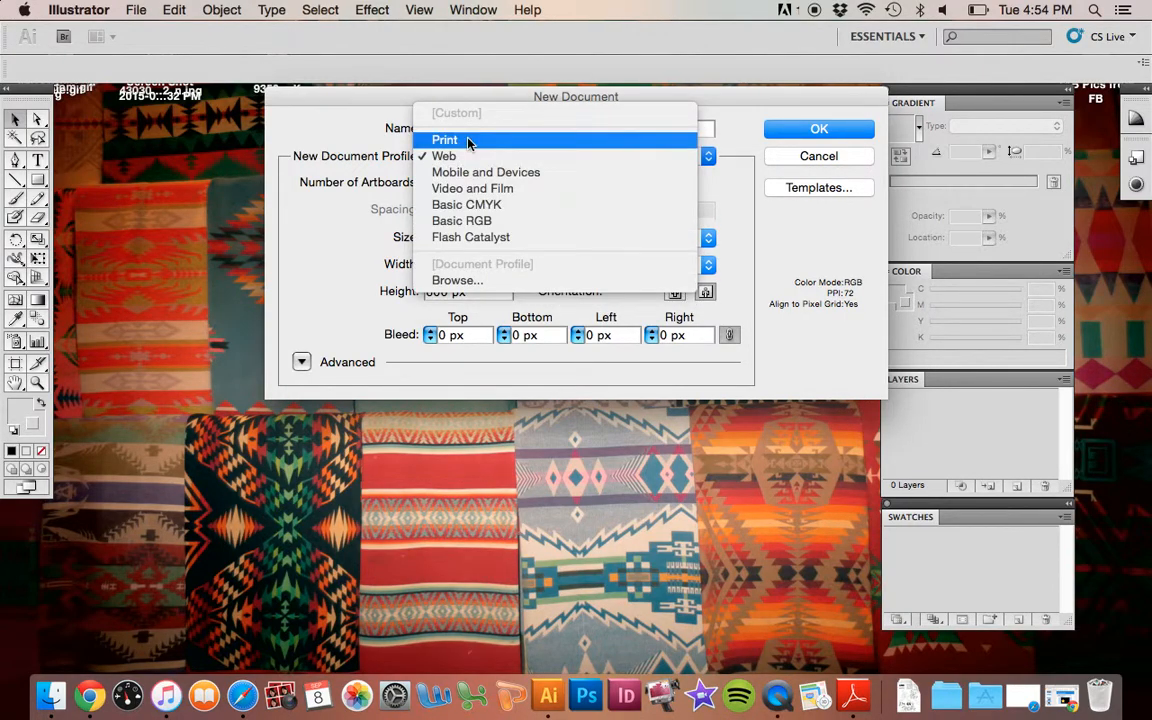
left_click(444, 140)
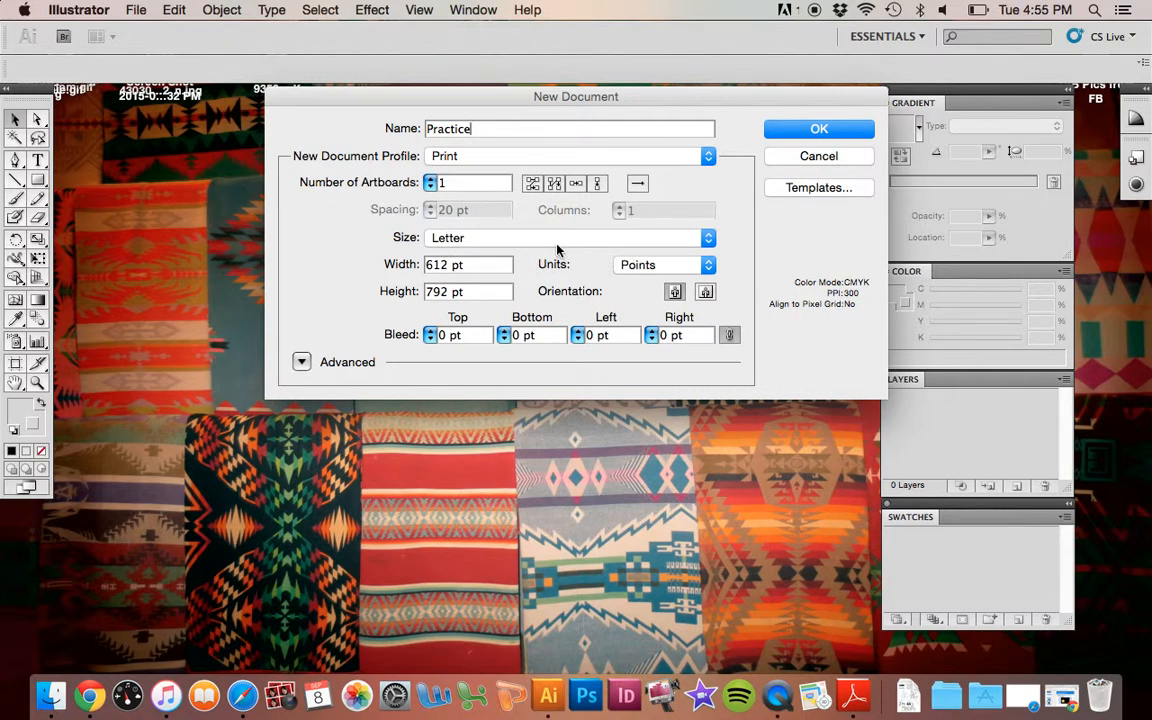
mouse_move(544, 246)
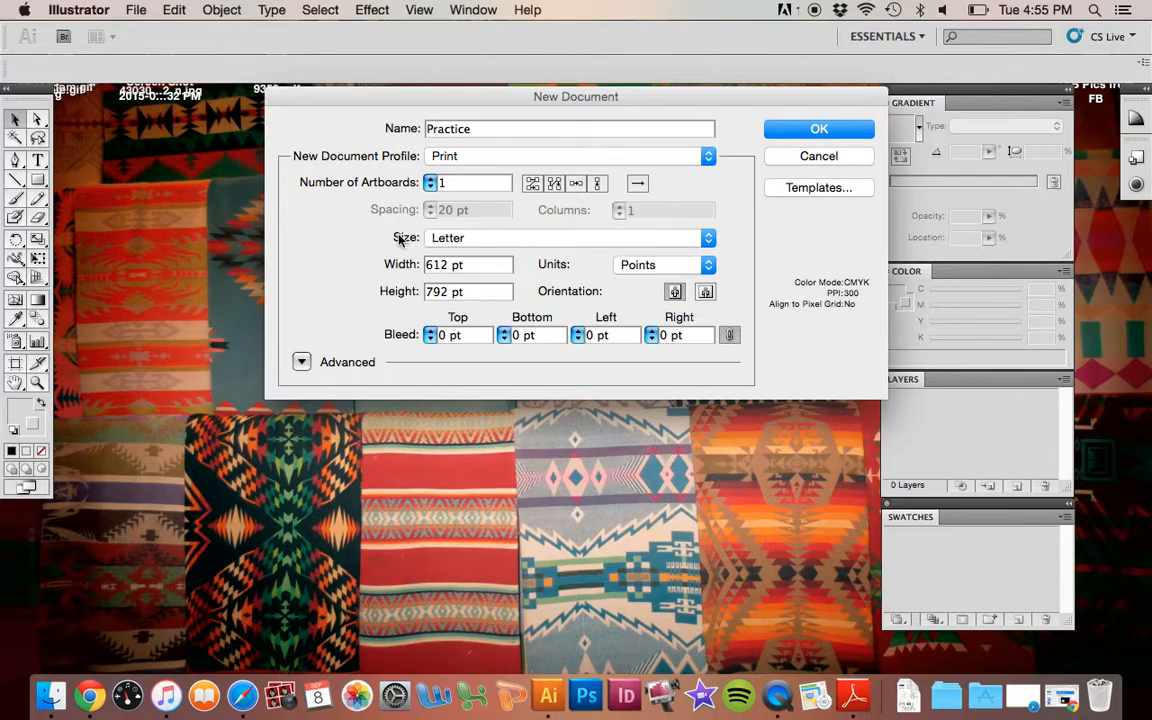
Keep Letter as the page size and measure the document in inches
left_click(568, 236)
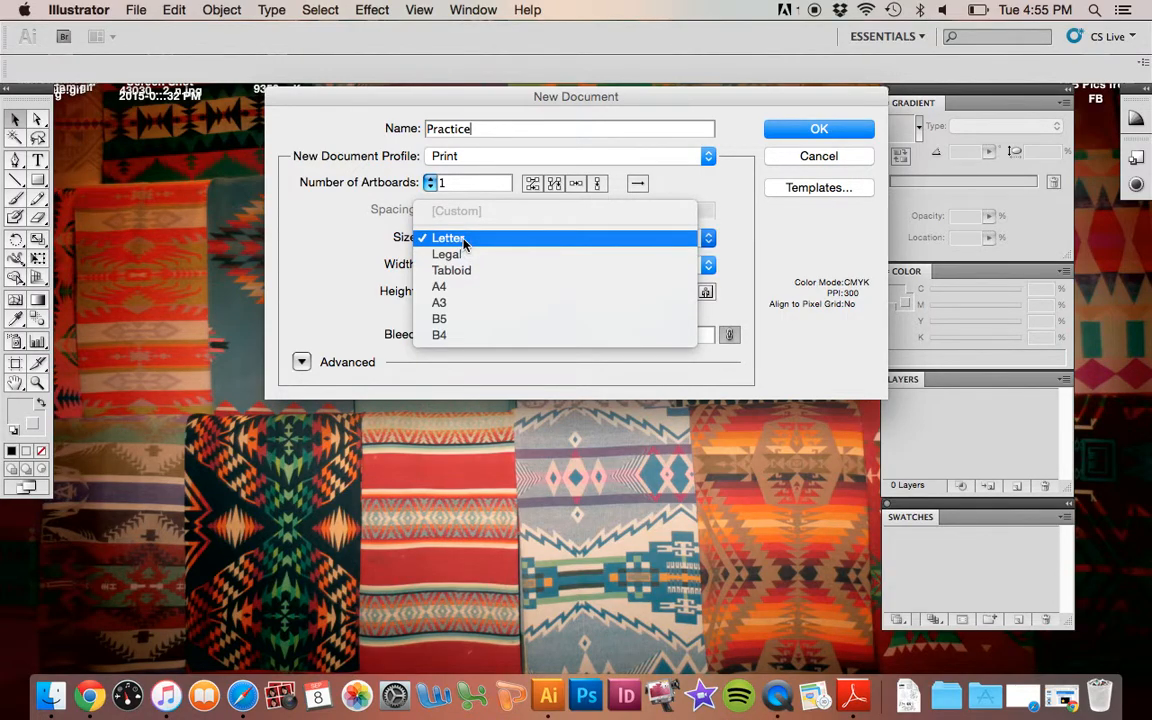
mouse_move(448, 254)
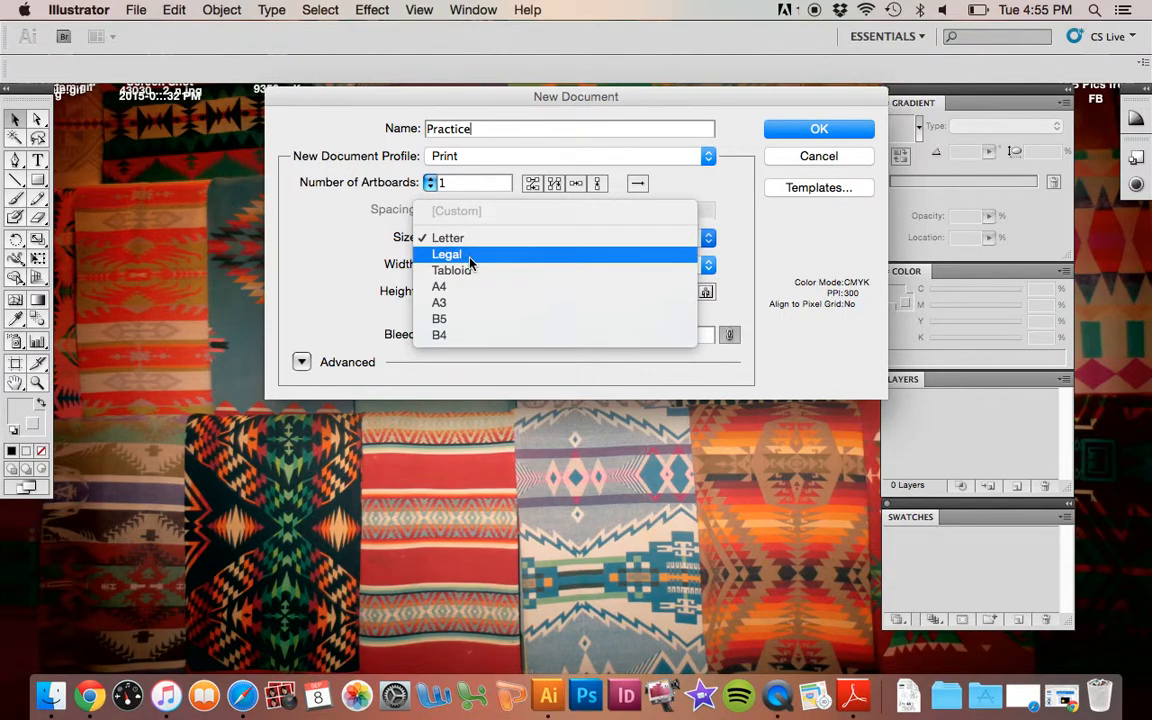
mouse_move(470, 270)
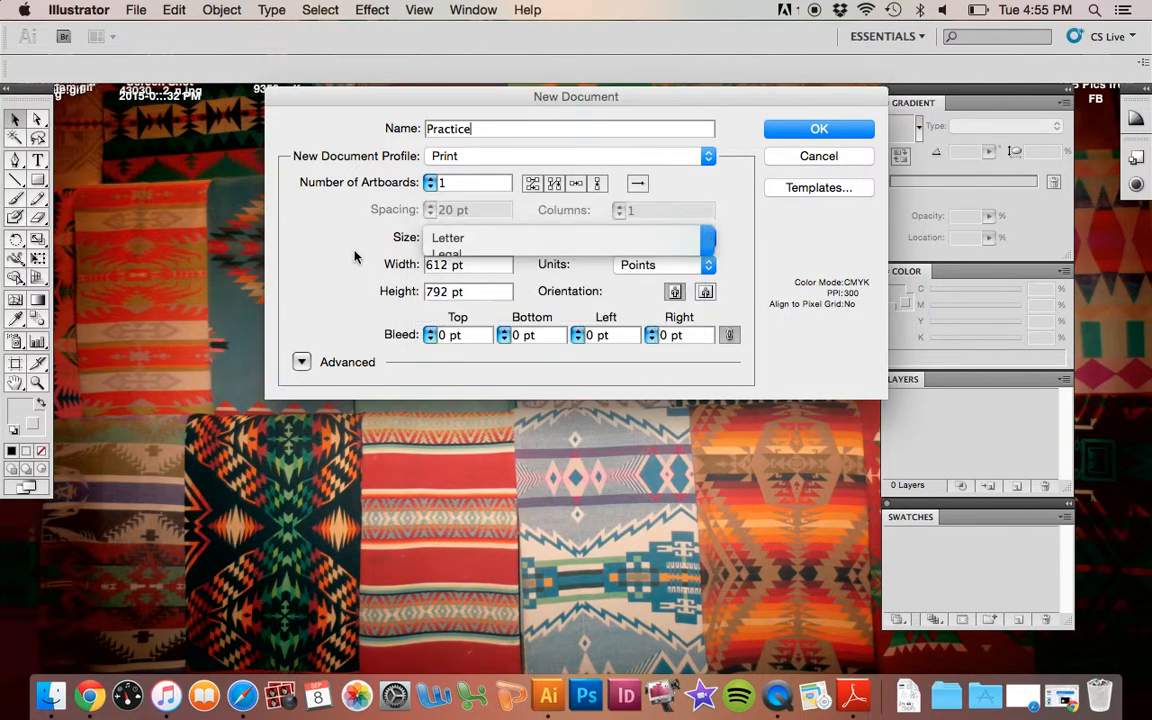
left_click(448, 236)
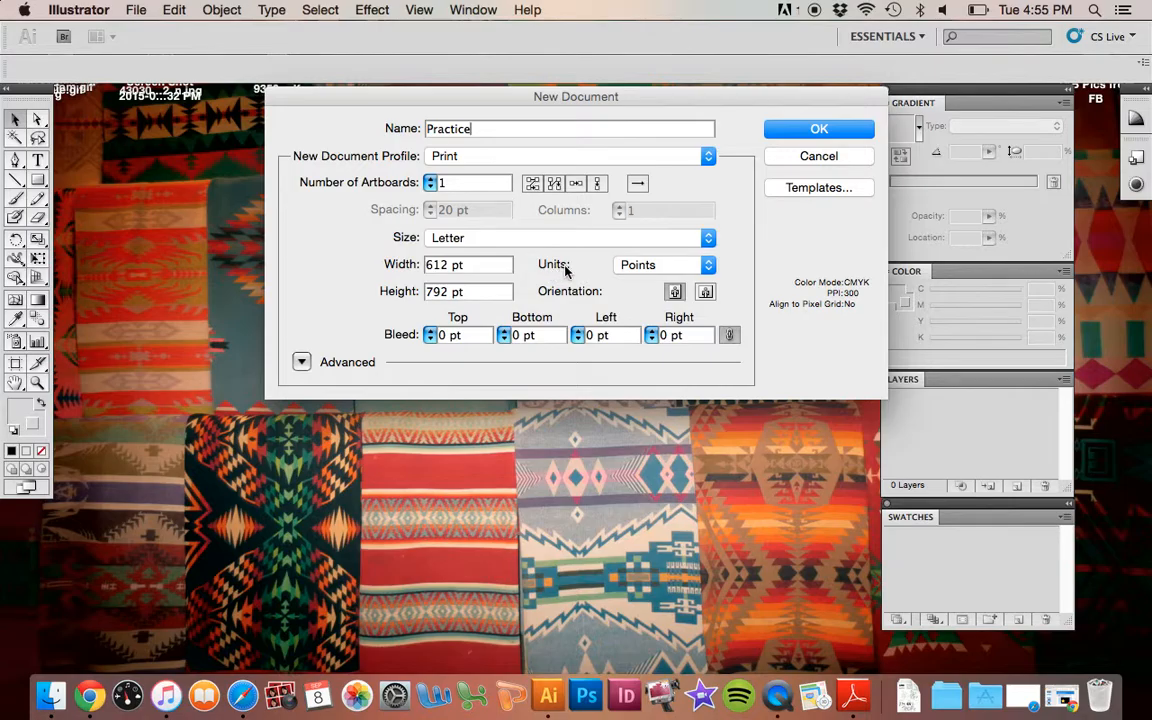
left_click(664, 264)
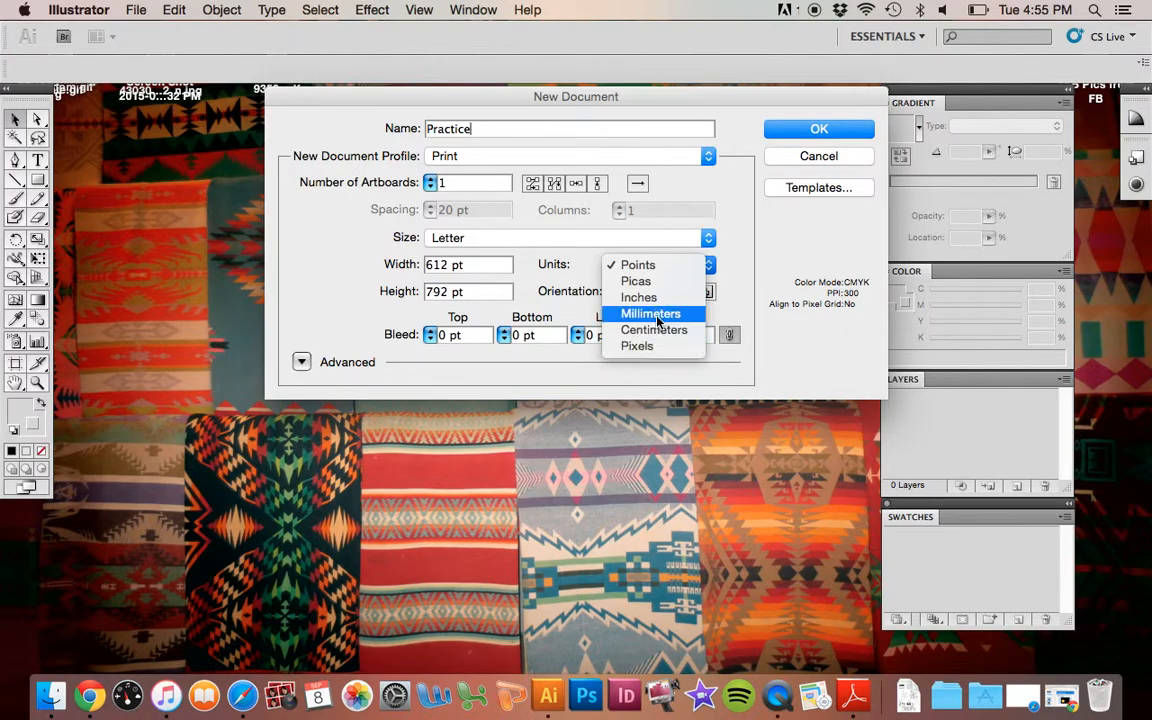
mouse_move(636, 280)
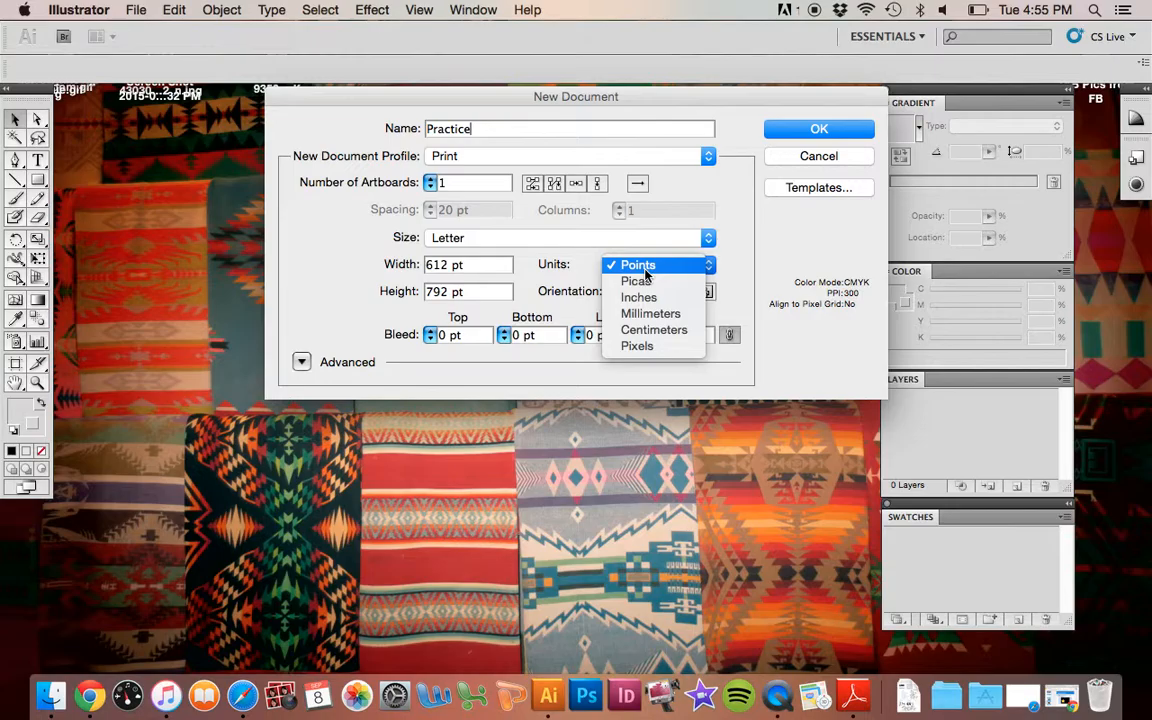
left_click(640, 296)
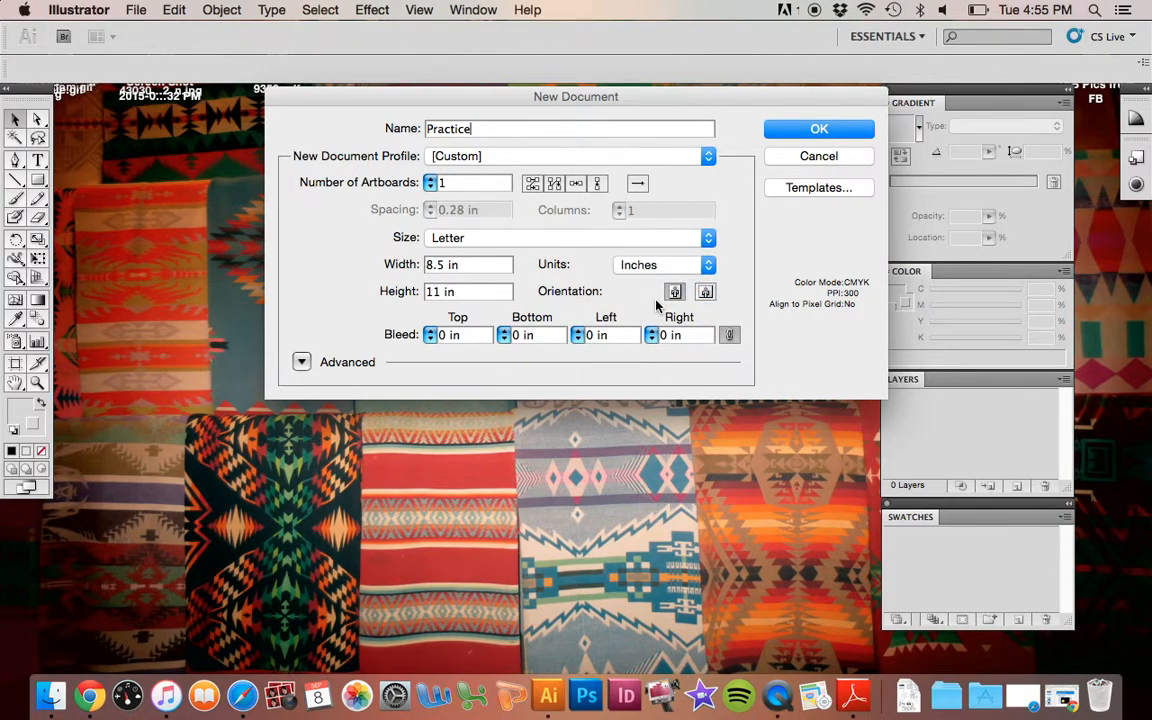
mouse_move(658, 264)
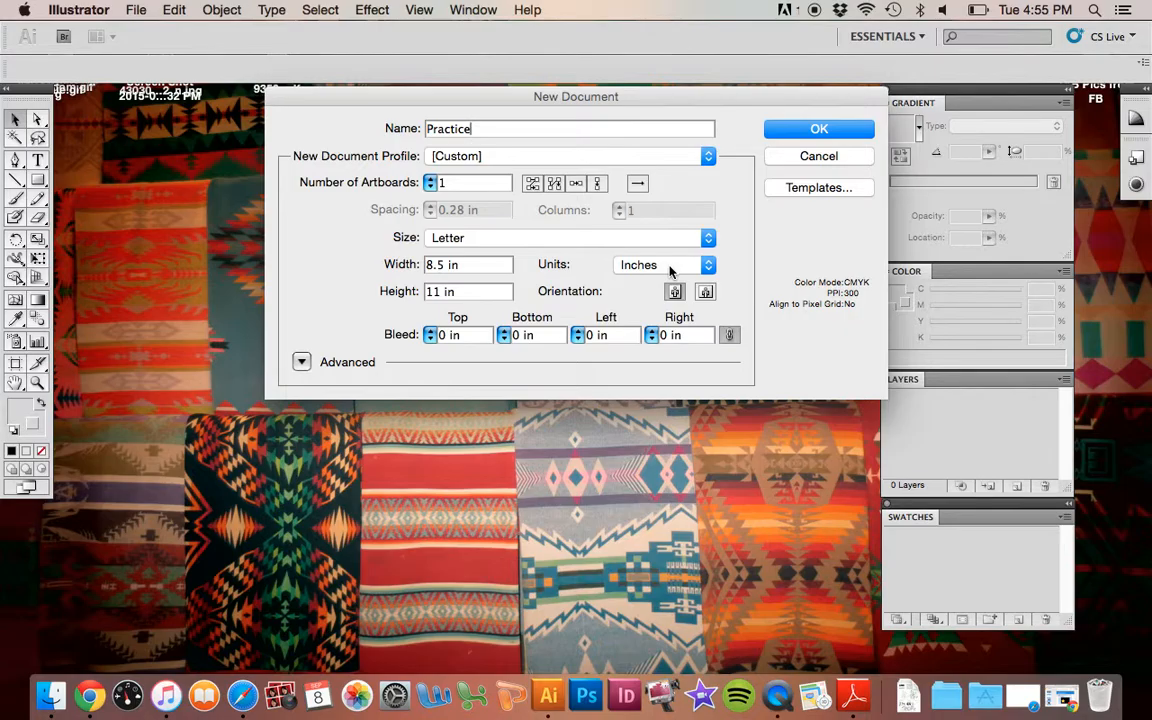
Confirm inches as the units and switch the 11 x 8.5 in page to landscape
left_click(664, 264)
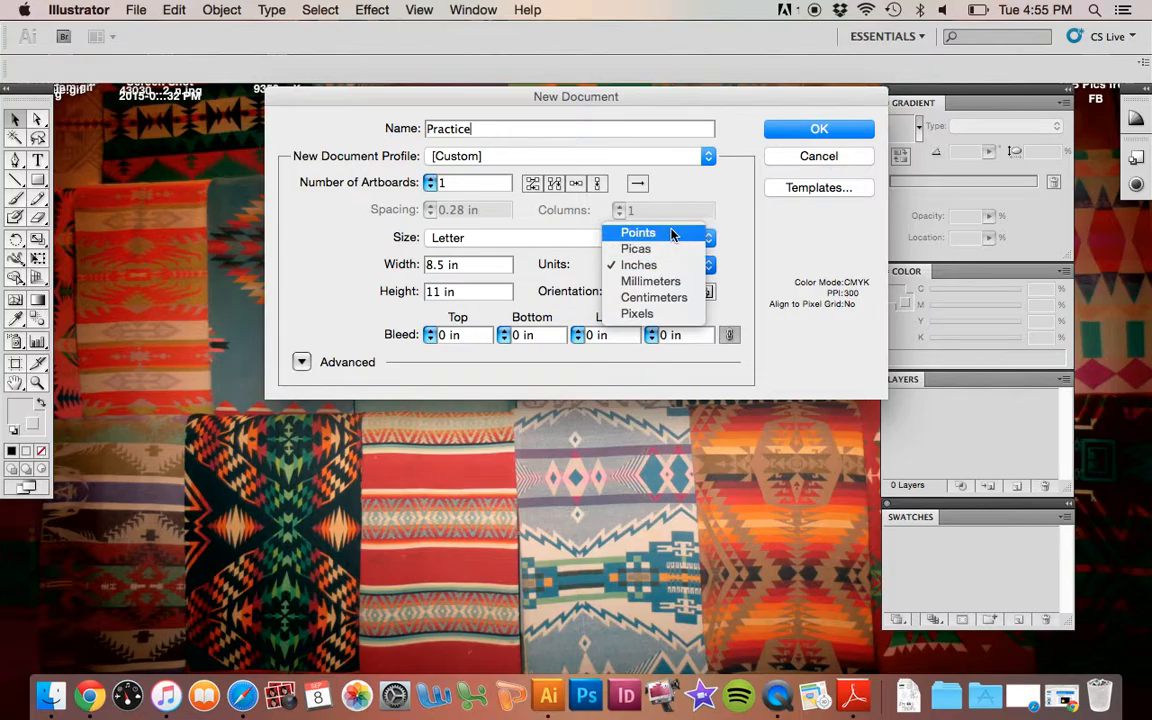
left_click(640, 264)
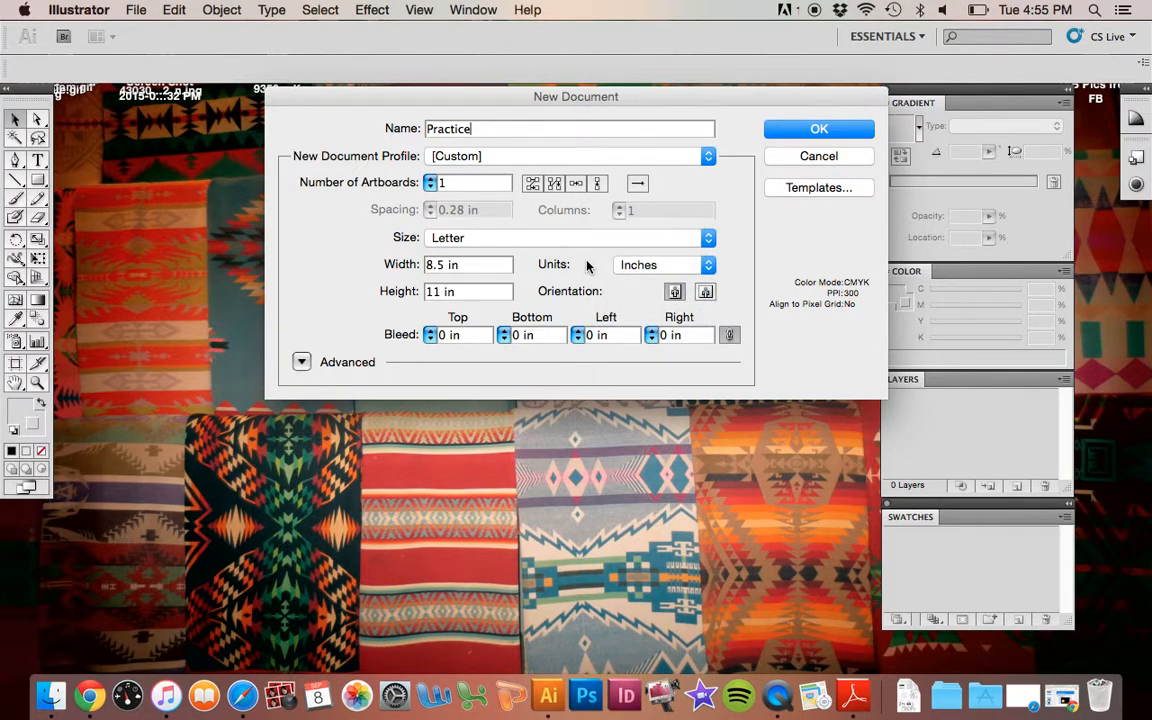
left_click(664, 264)
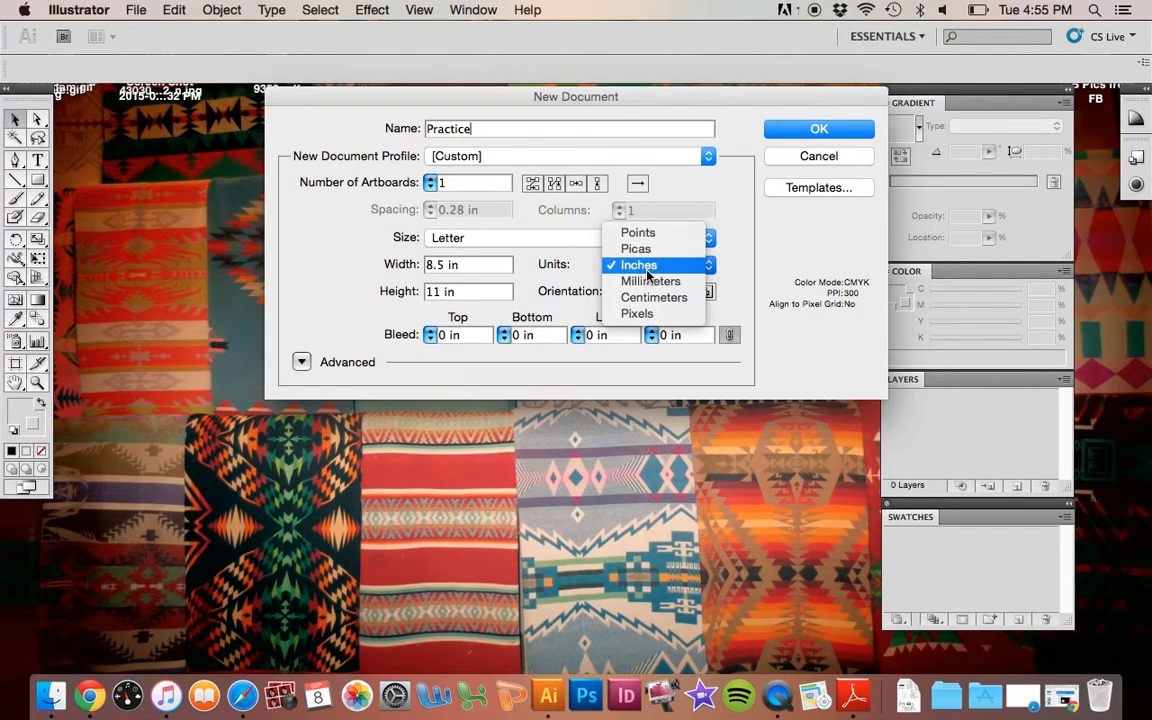
left_click(638, 264)
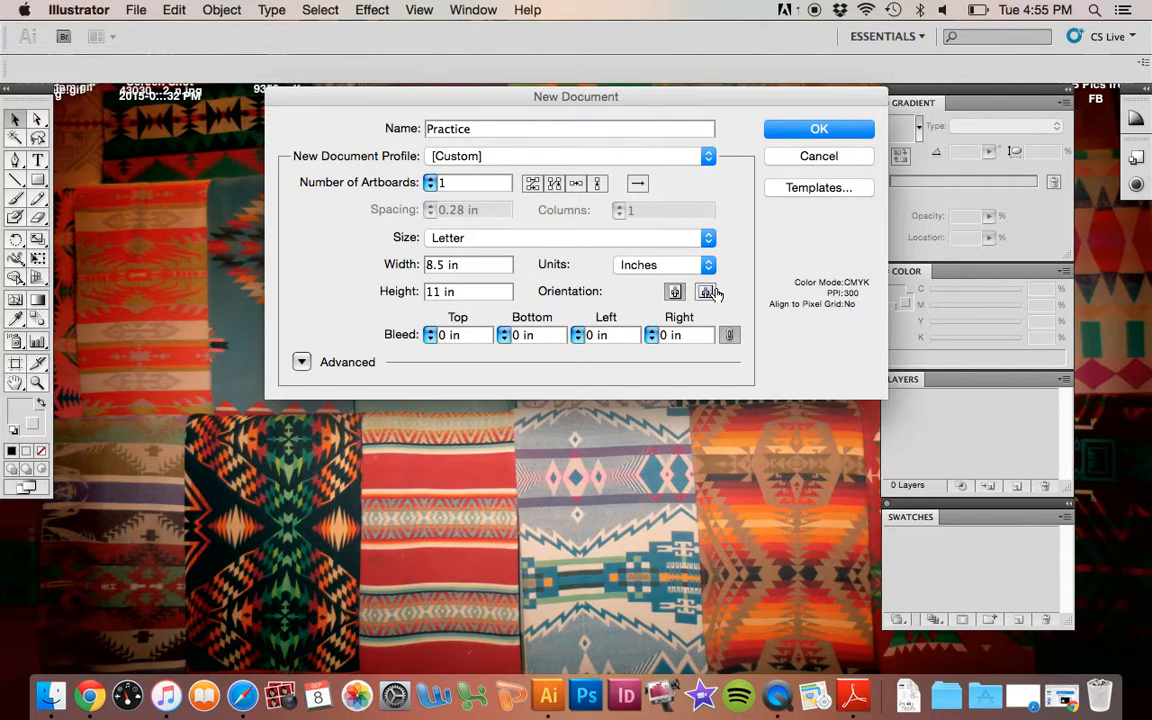
left_click(708, 292)
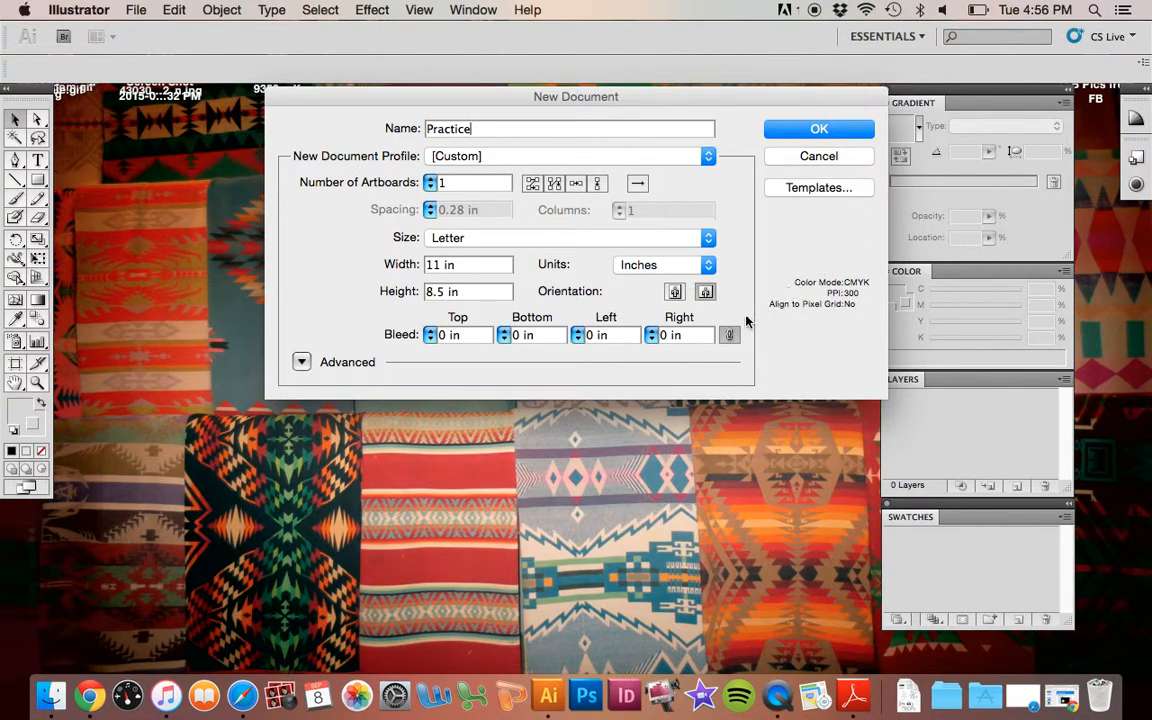
mouse_move(584, 312)
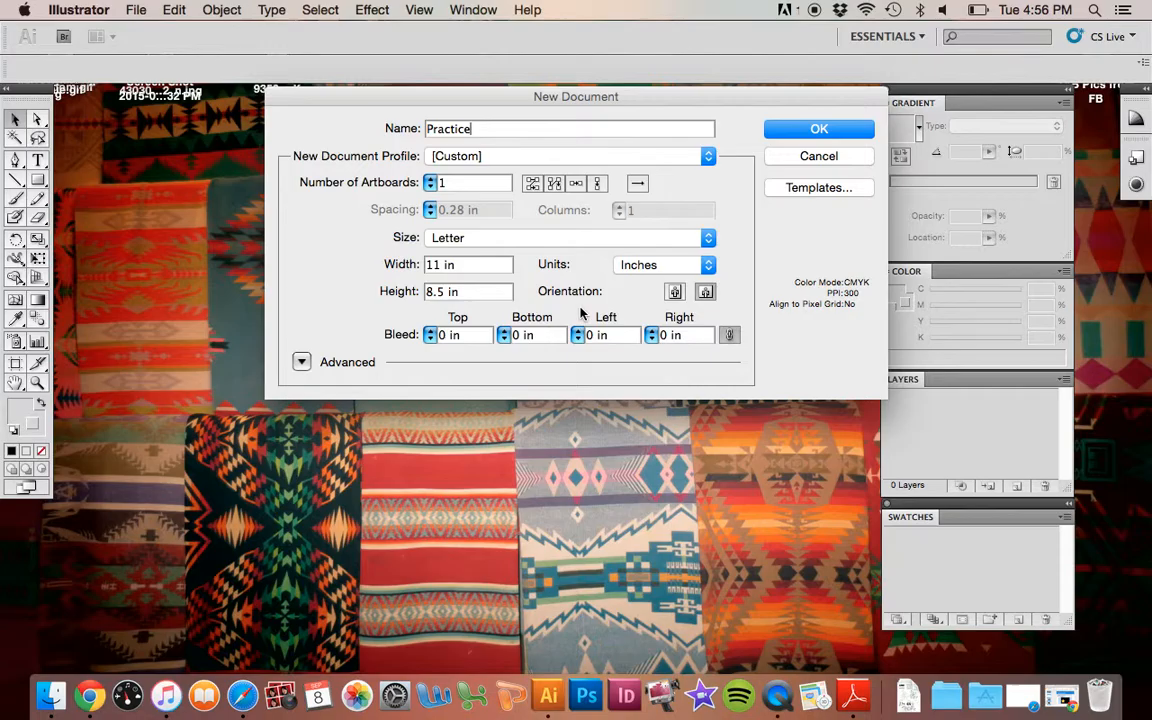
mouse_move(800, 276)
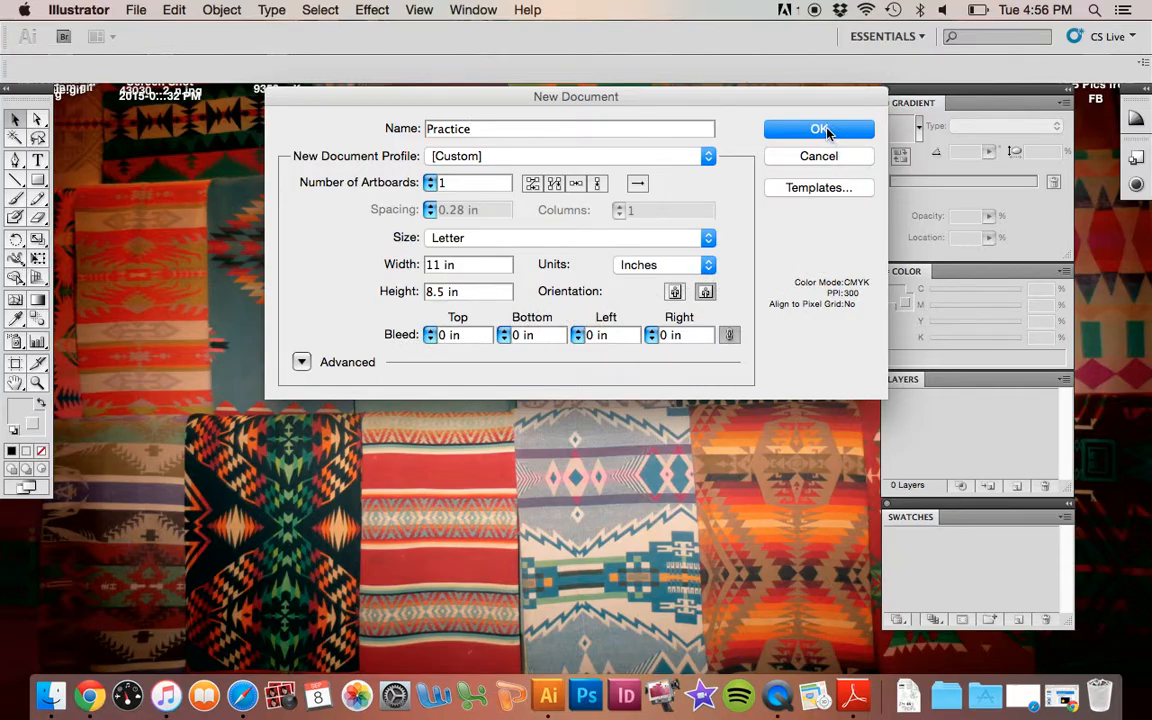
Create the Practice document and browse the File menu commands
left_click(820, 128)
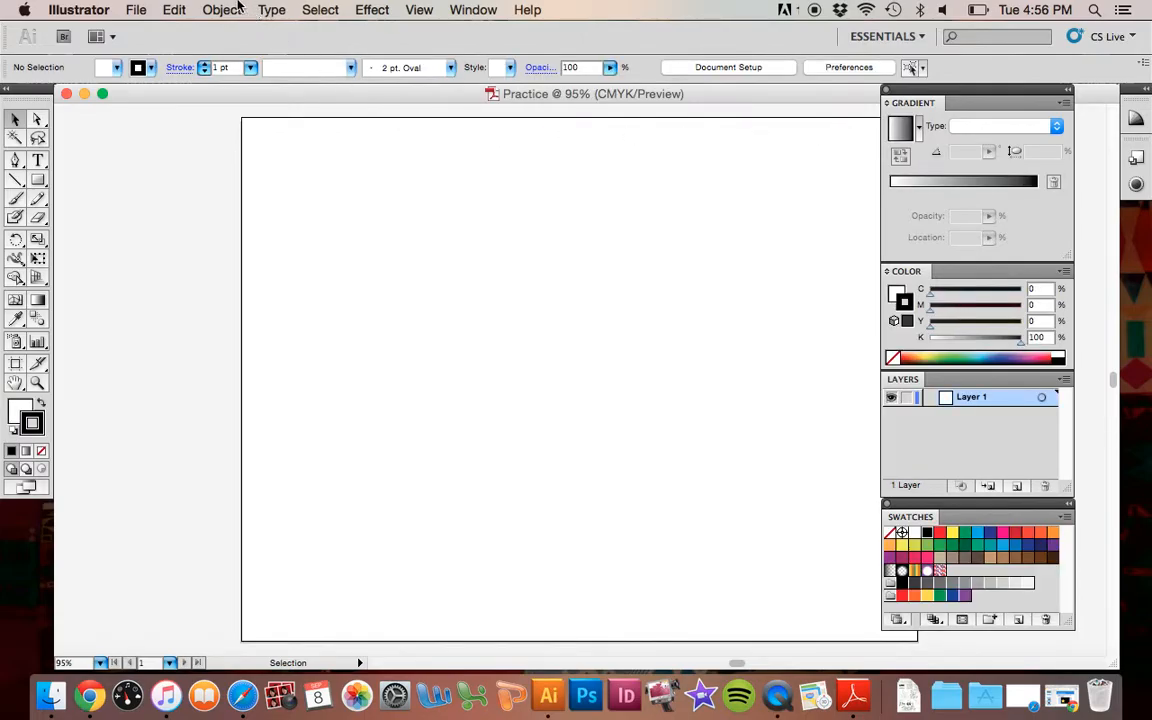
left_click(136, 10)
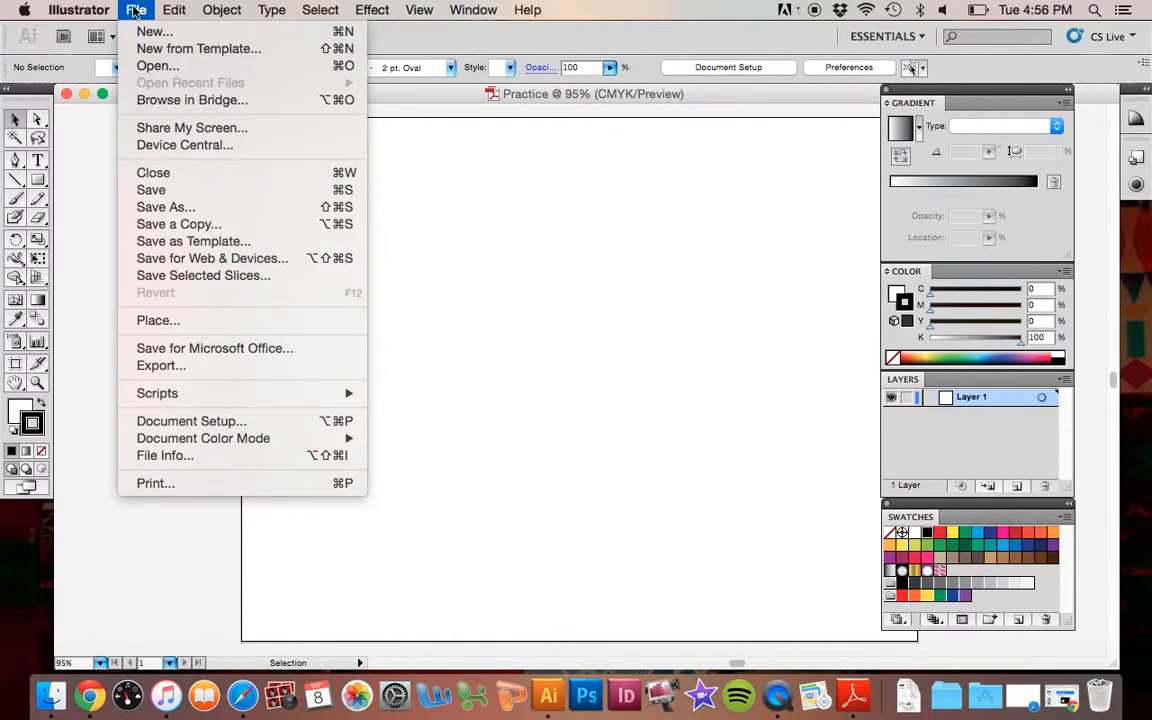
mouse_move(156, 66)
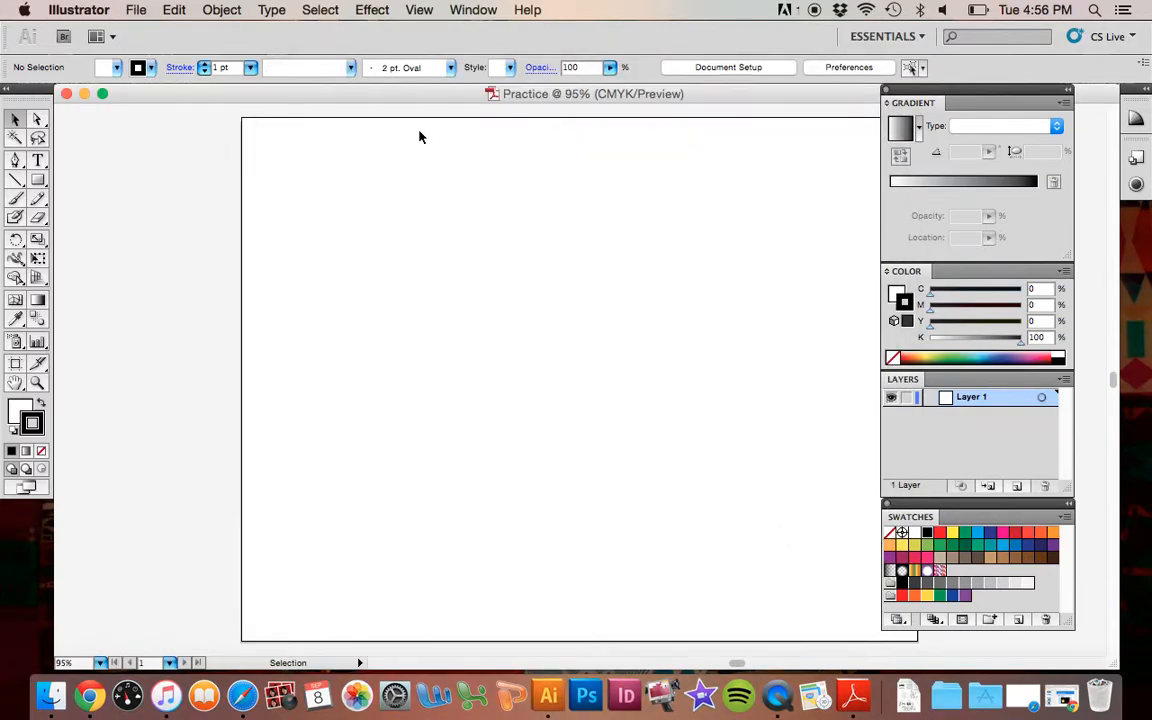
left_click(136, 8)
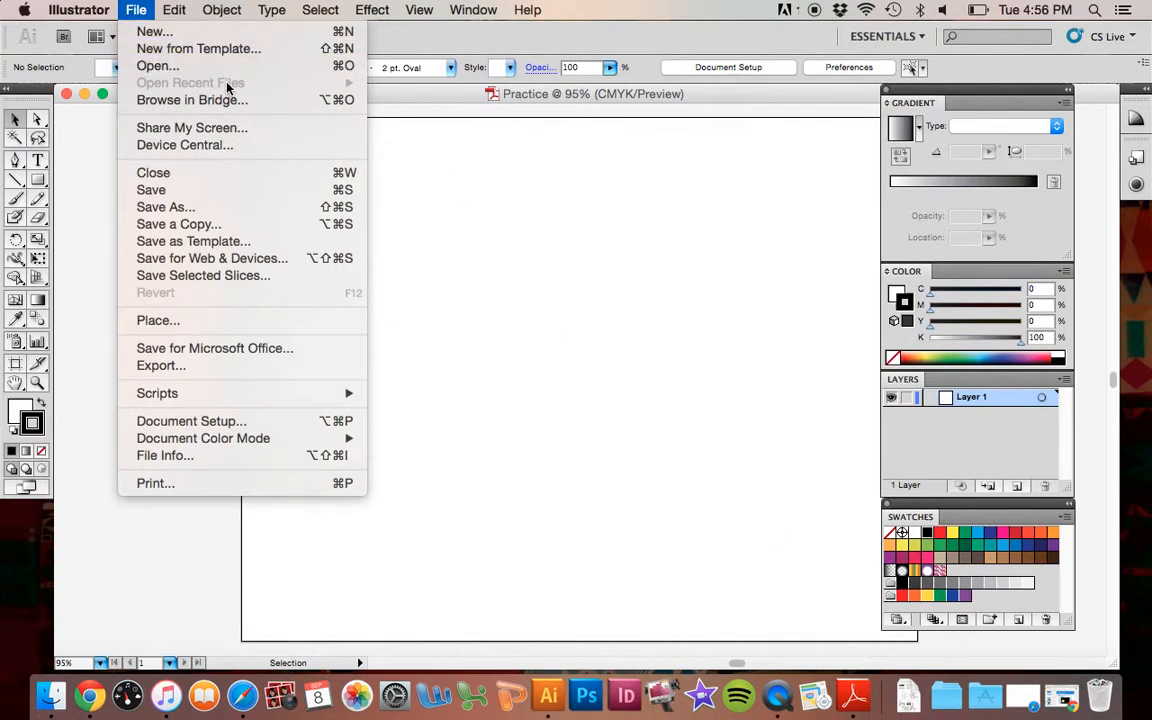
mouse_move(168, 90)
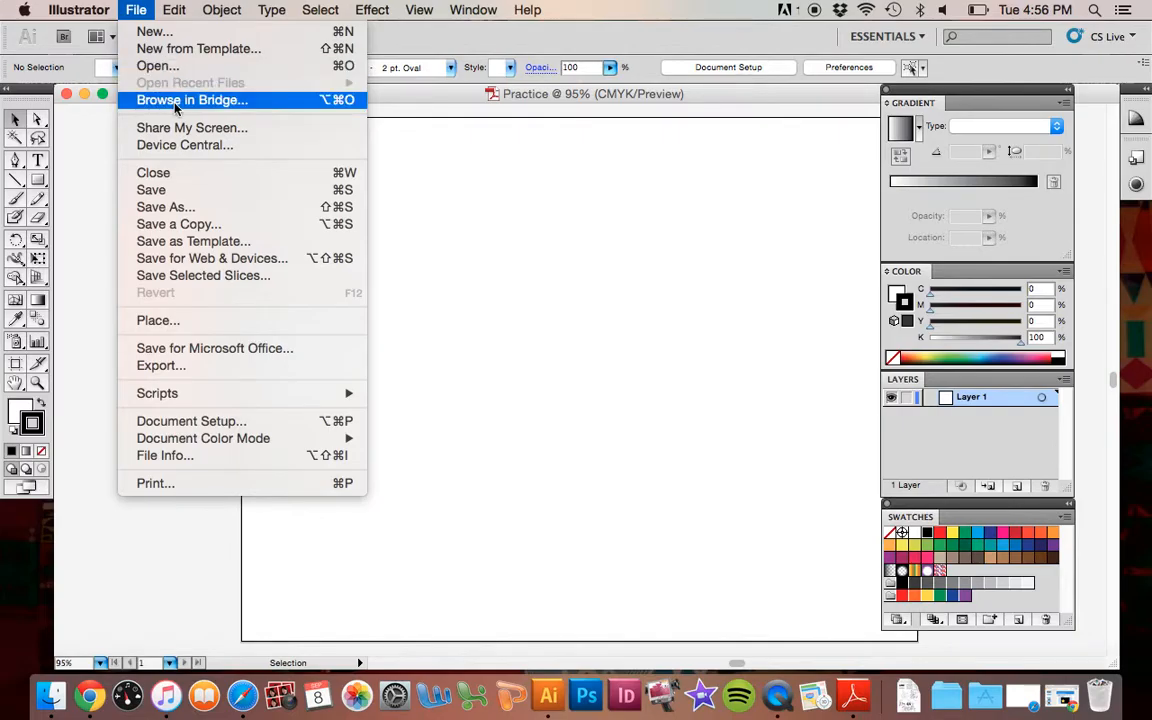
left_click(528, 180)
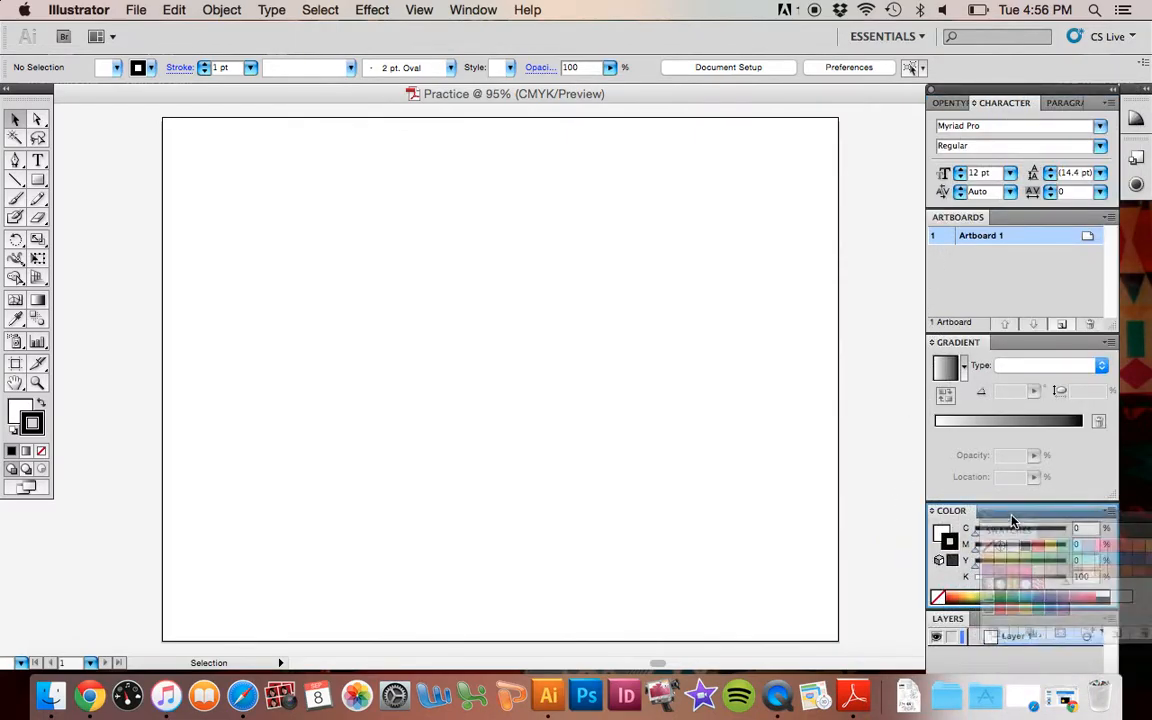
Show the Color, Swatches and Layers panels beside the empty artboard
left_click(996, 510)
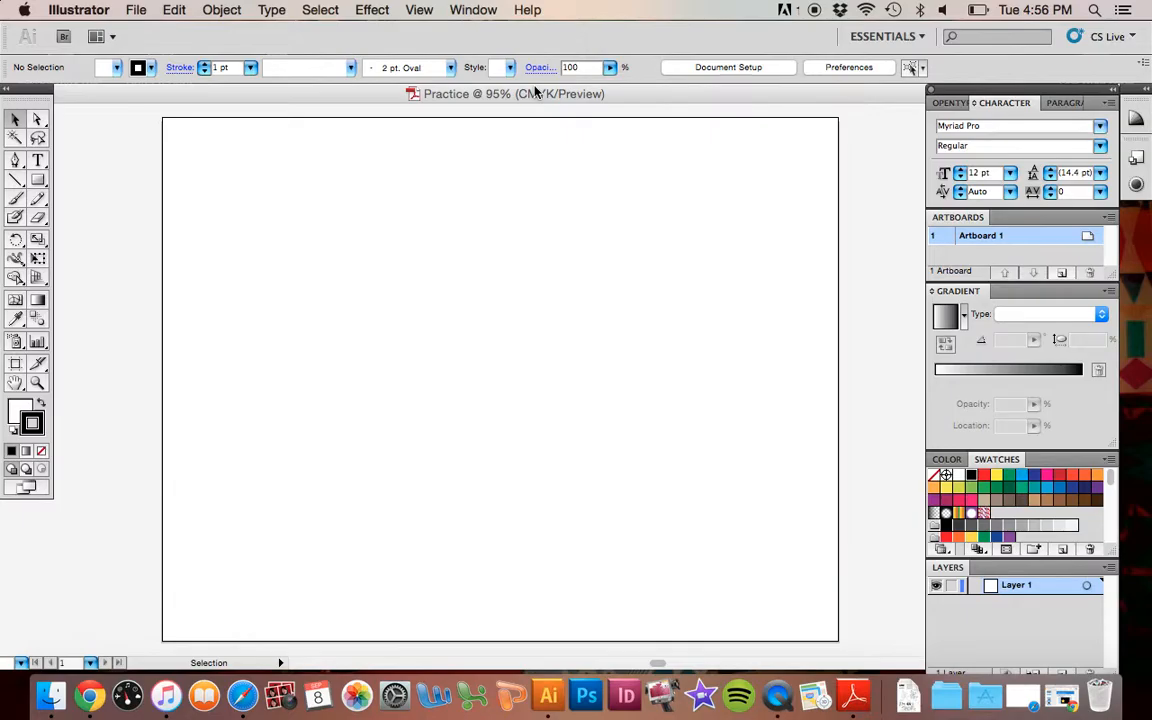
mouse_move(644, 436)
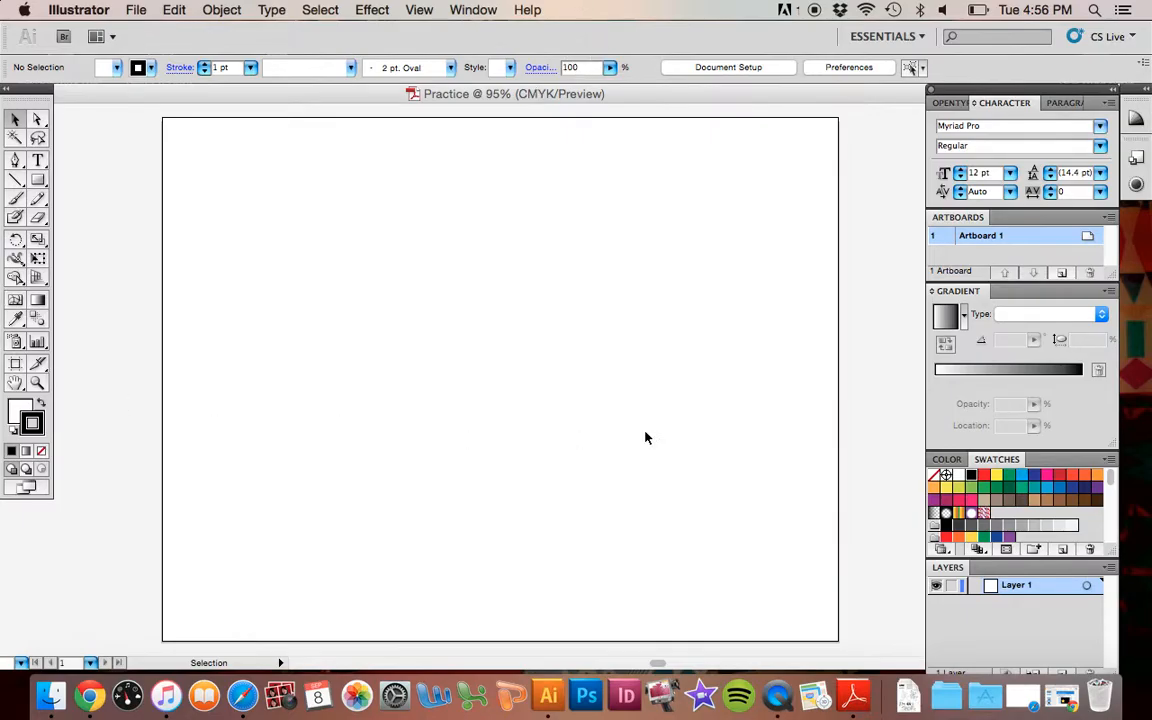
mouse_move(220, 154)
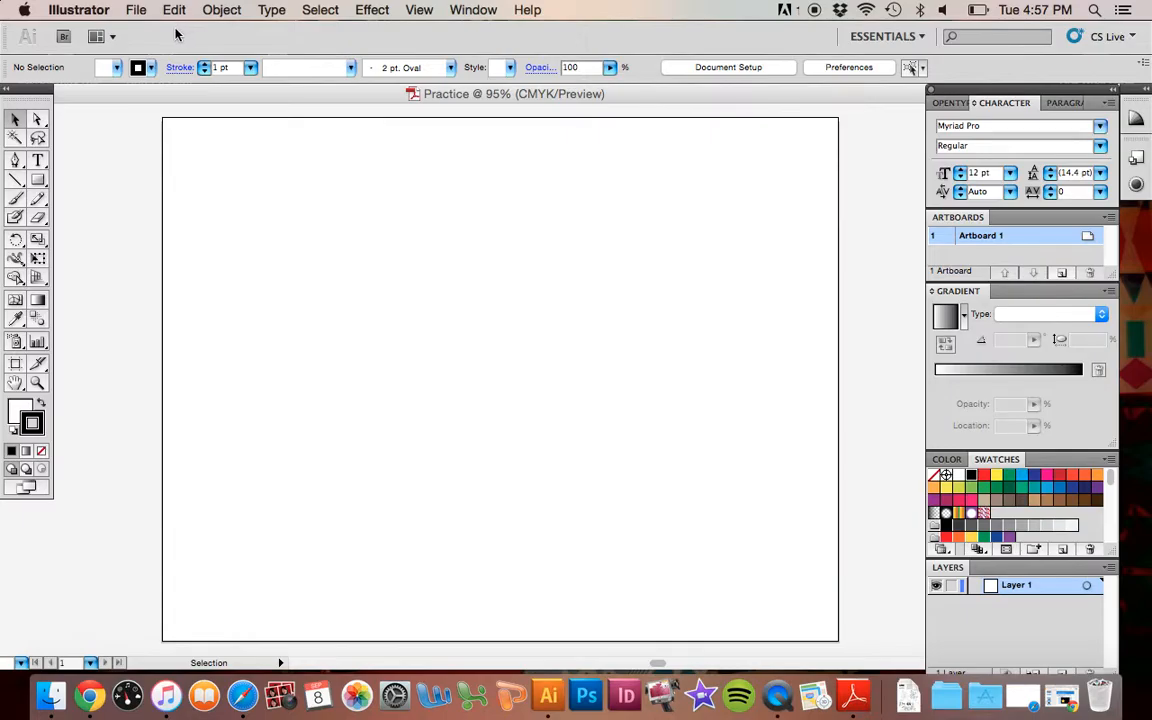
mouse_move(108, 4)
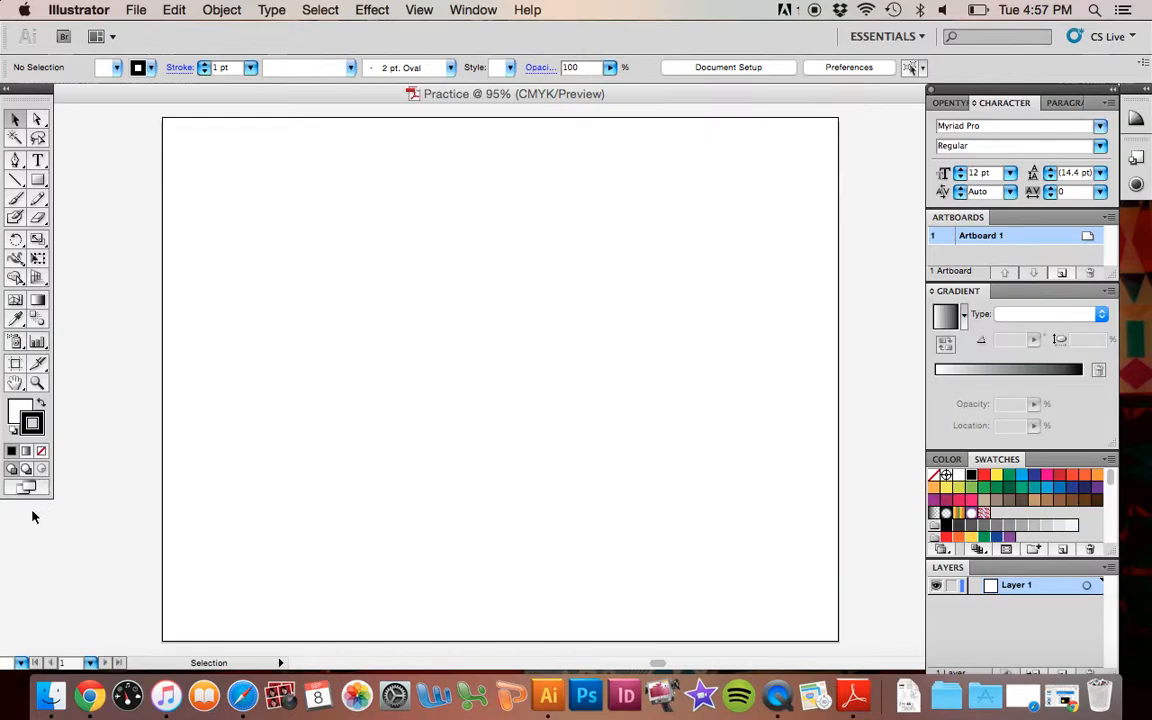
mouse_move(32, 500)
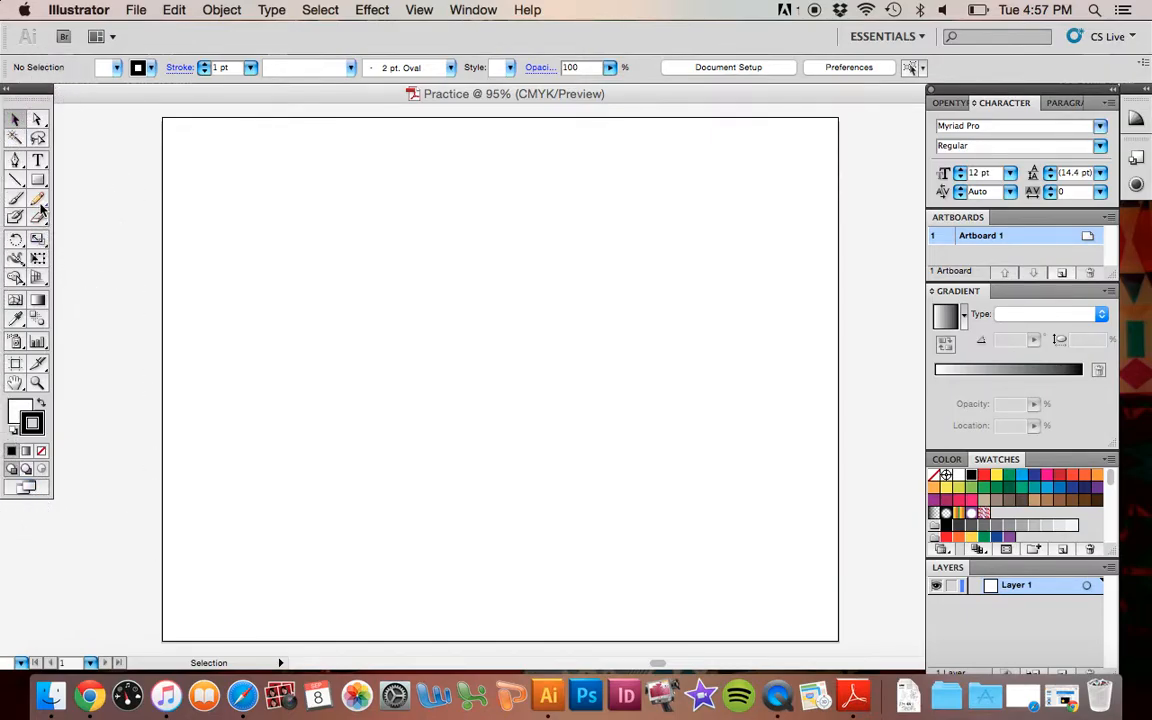
Try the Pencil tool, then make the Rectangle tool active
left_click(38, 198)
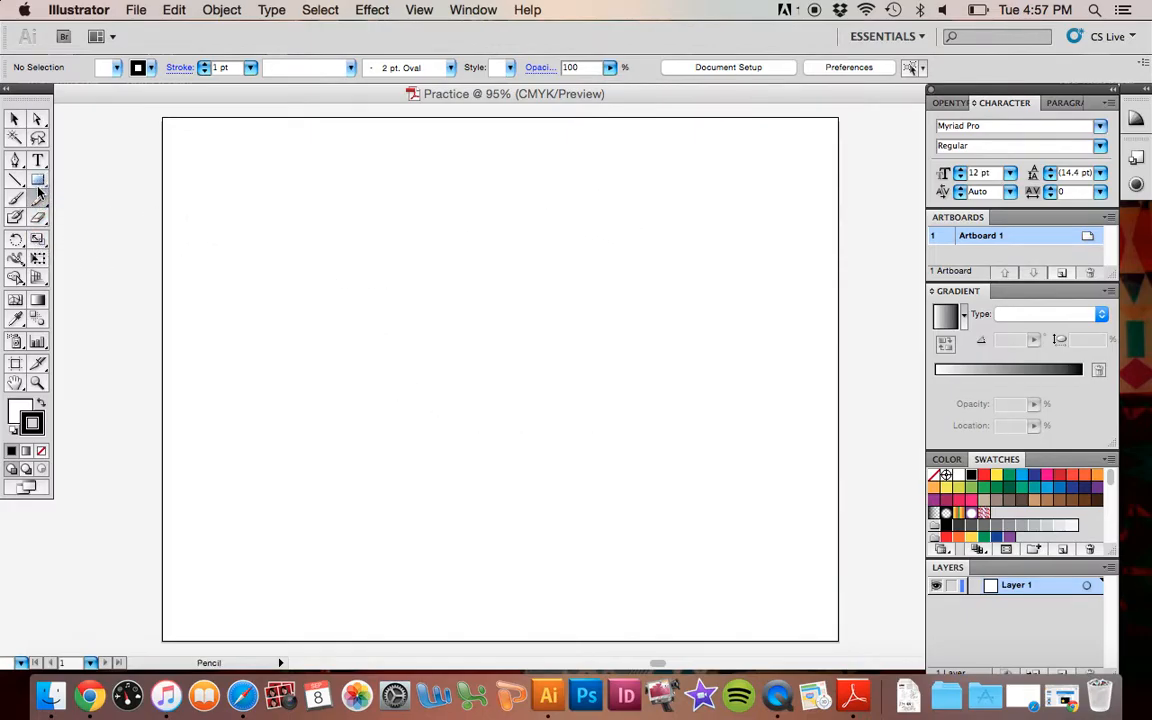
left_click(16, 196)
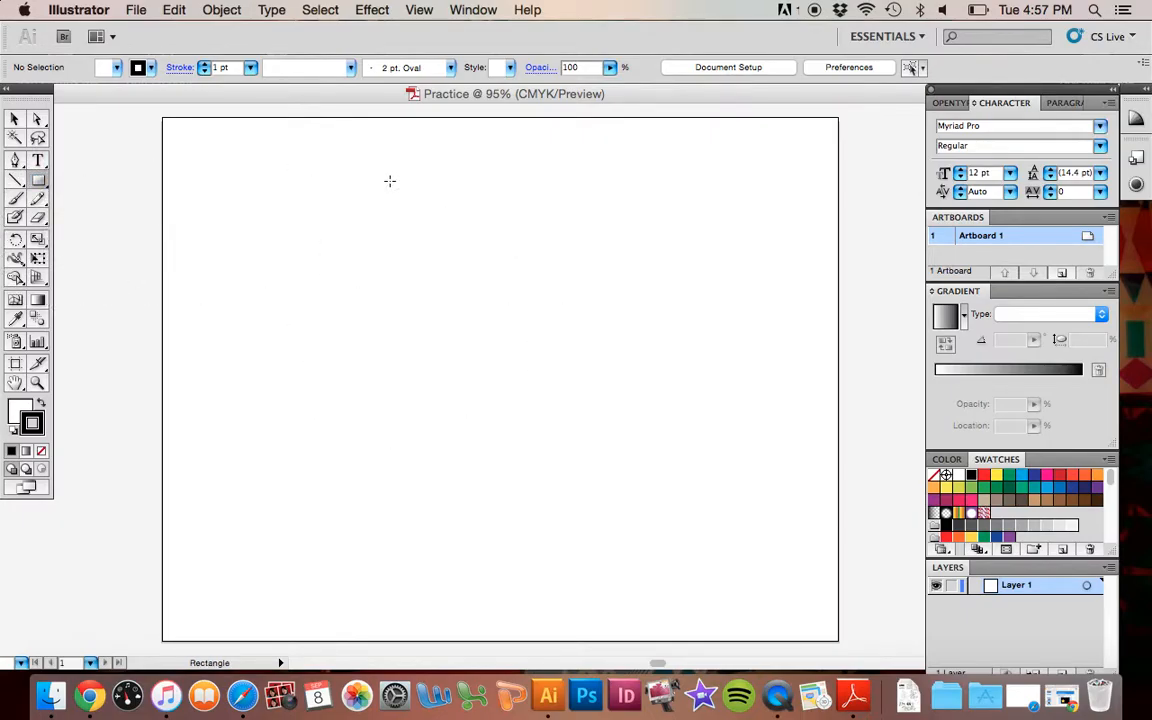
Zoom out to 50% so the artboard and surrounding pasteboard are visible
left_click_drag(368, 178, 544, 268)
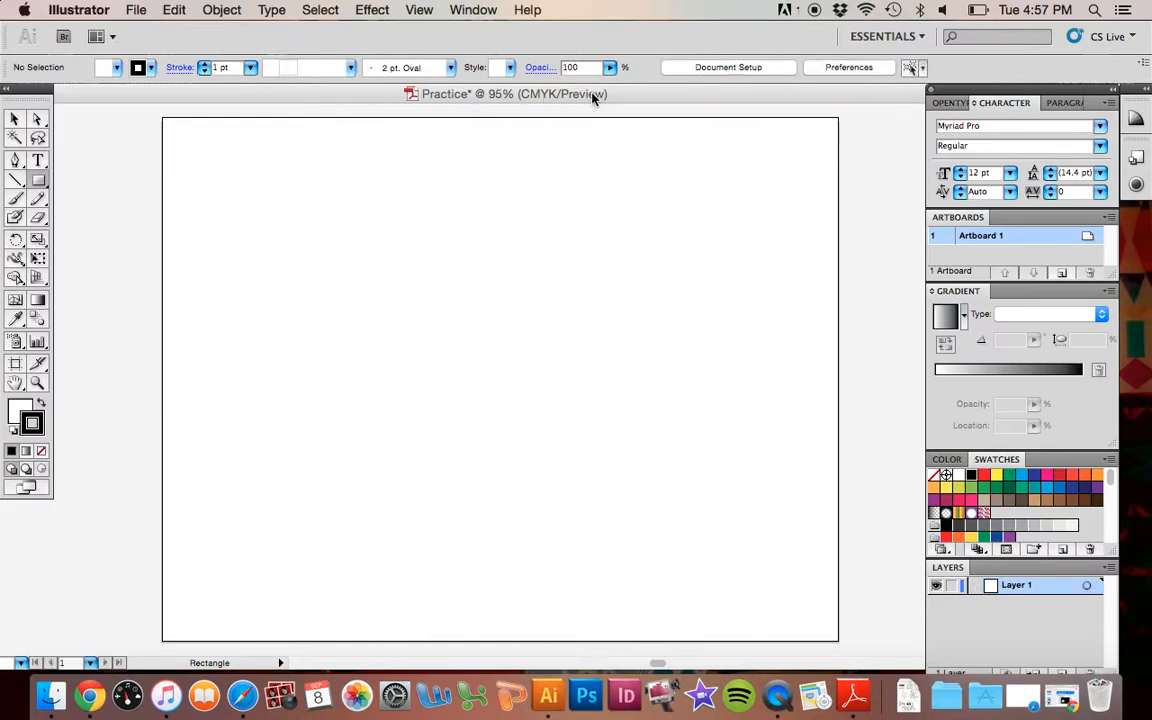
mouse_move(344, 256)
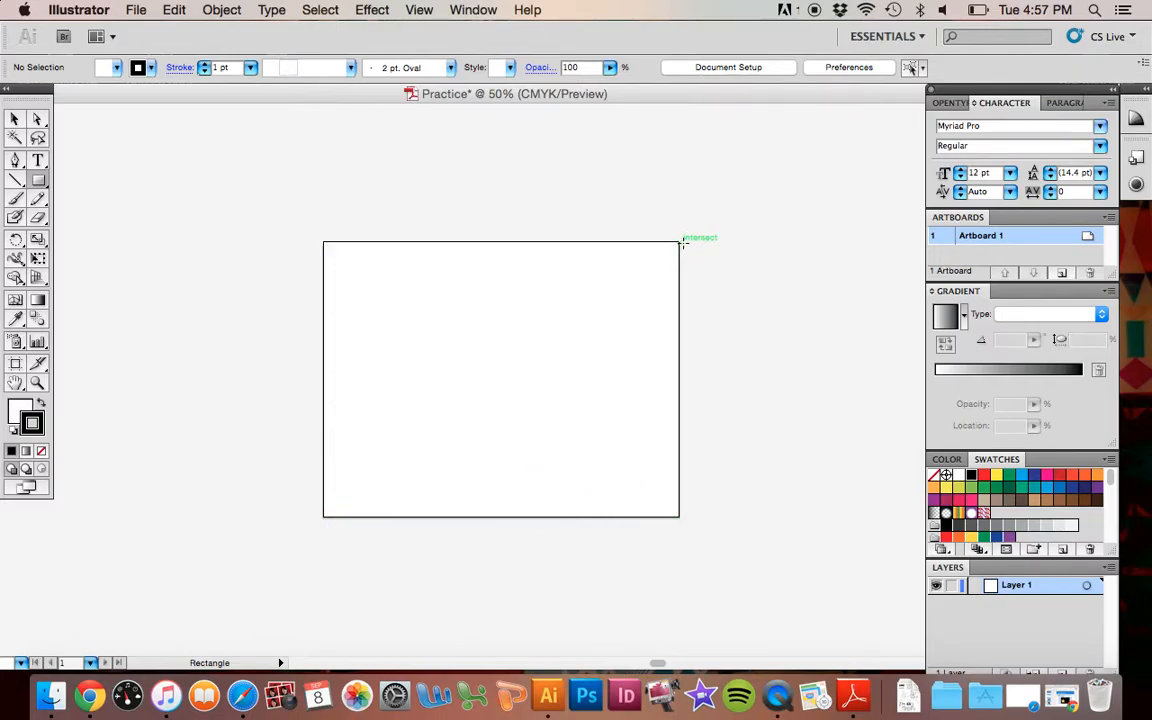
mouse_move(290, 490)
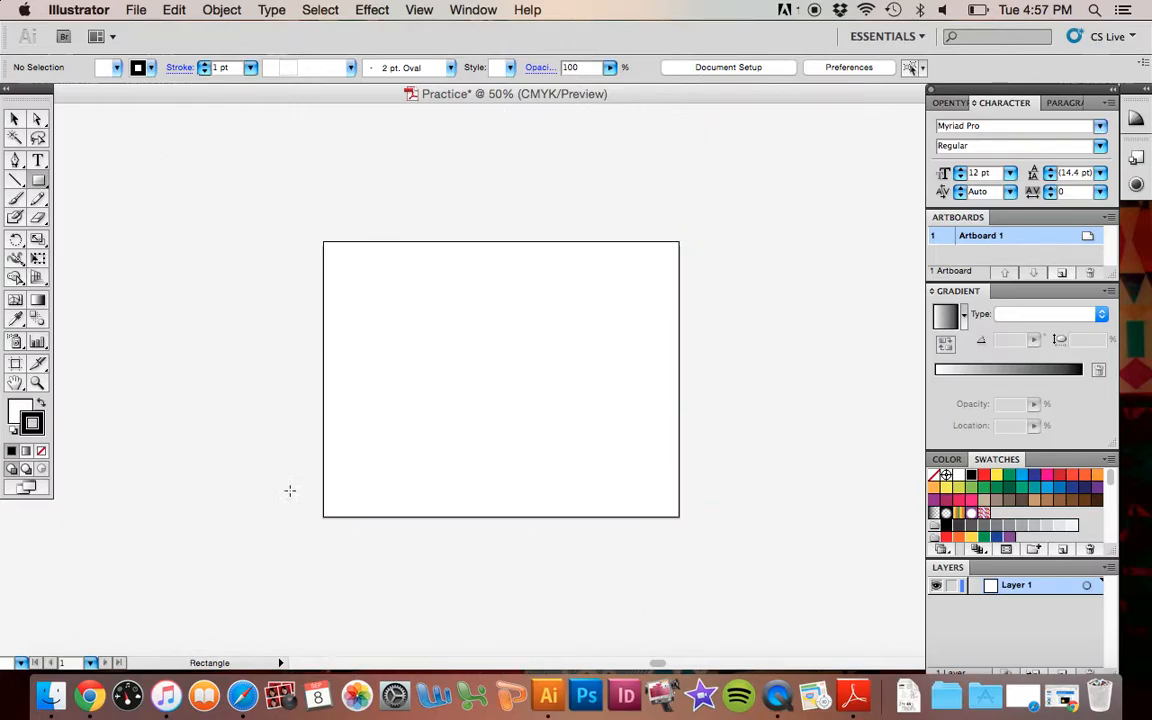
mouse_move(178, 418)
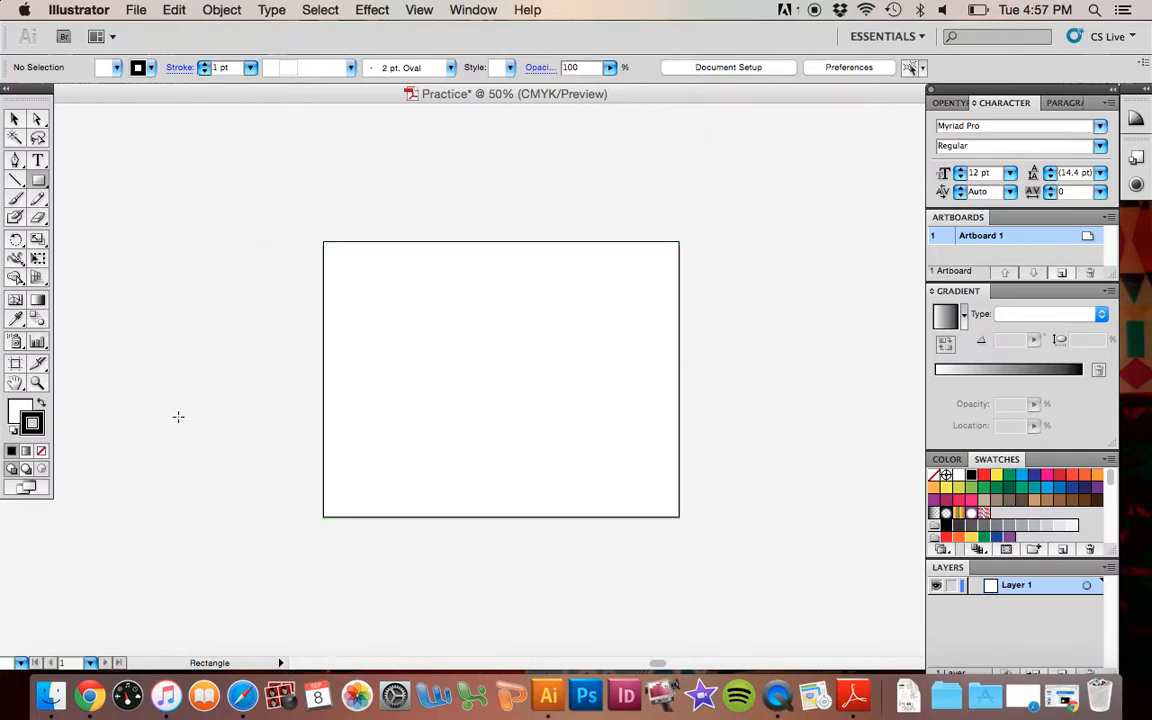
mouse_move(216, 244)
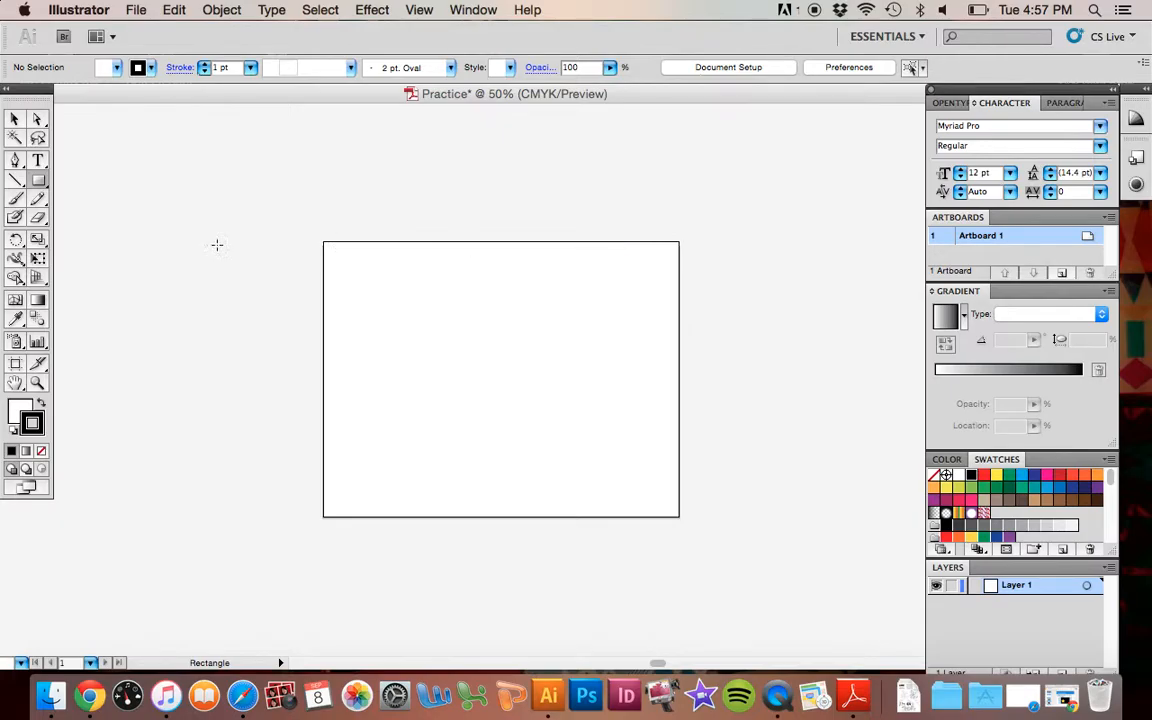
mouse_move(70, 198)
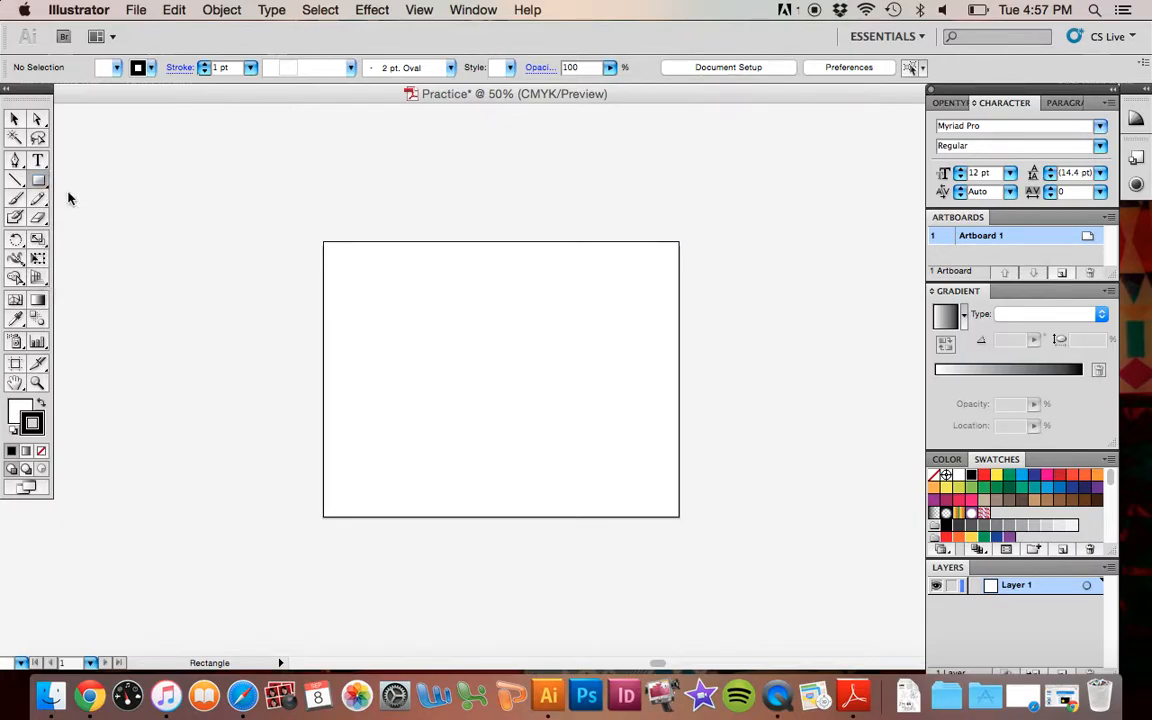
Draw a pink-filled square and move it with the Selection tool onto the artboard centre
left_click_drag(248, 342, 416, 488)
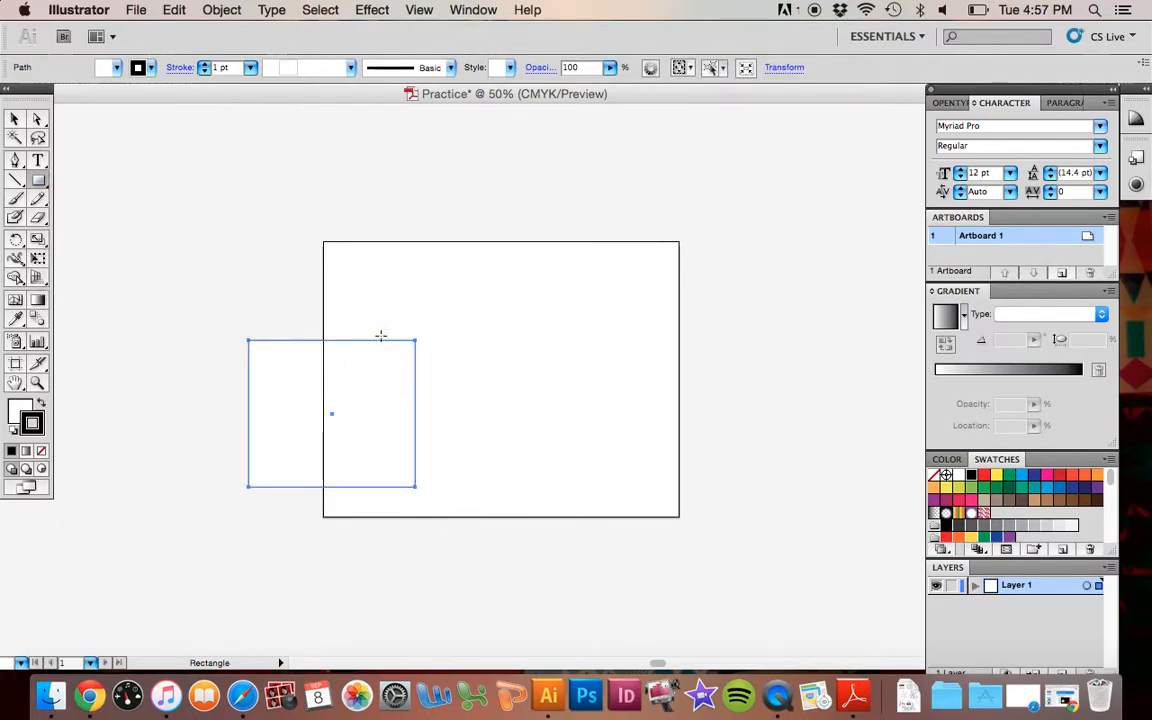
left_click(948, 458)
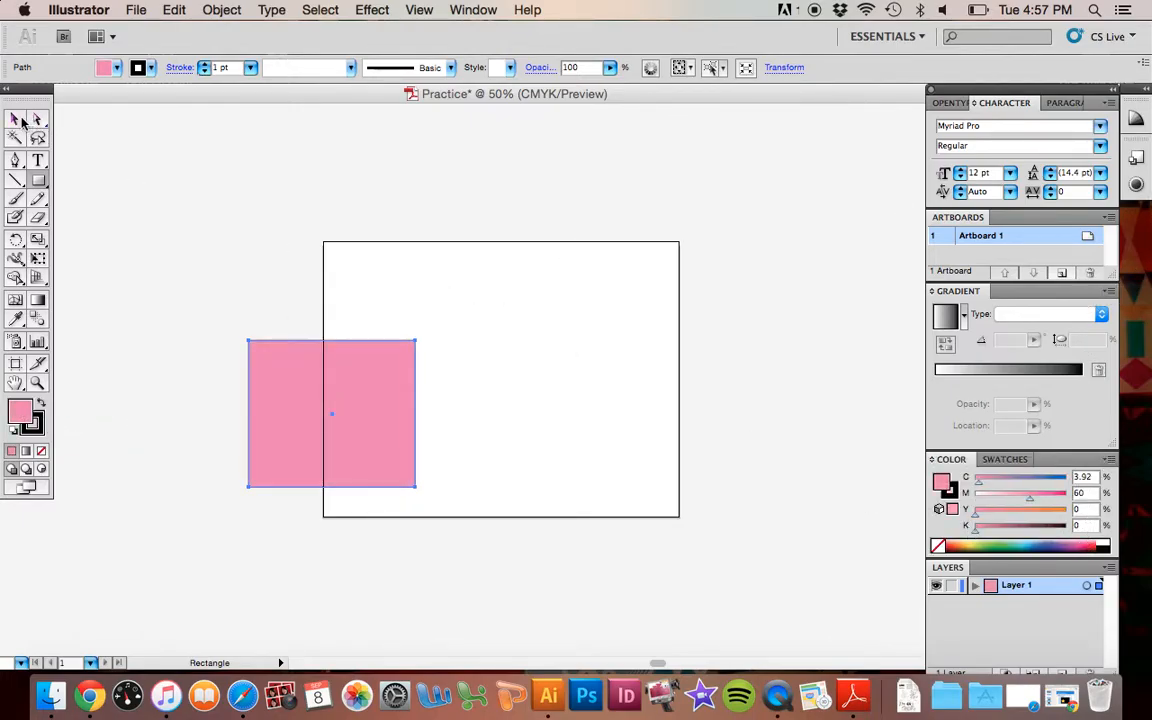
left_click(16, 120)
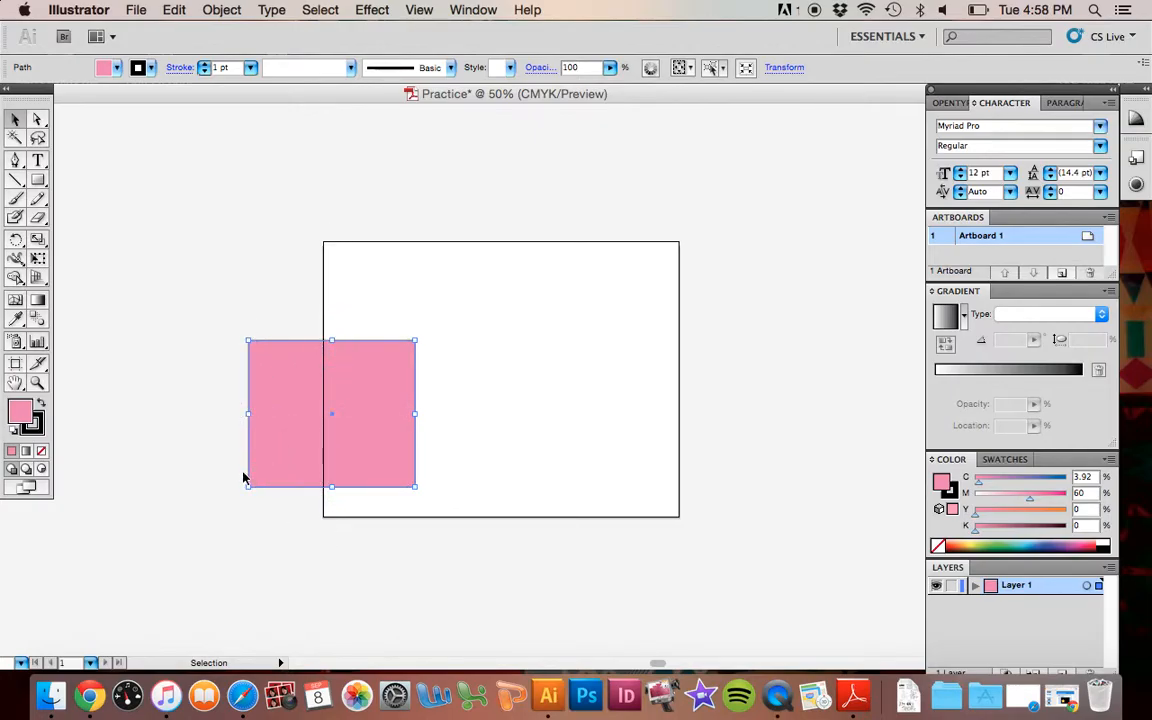
mouse_move(290, 448)
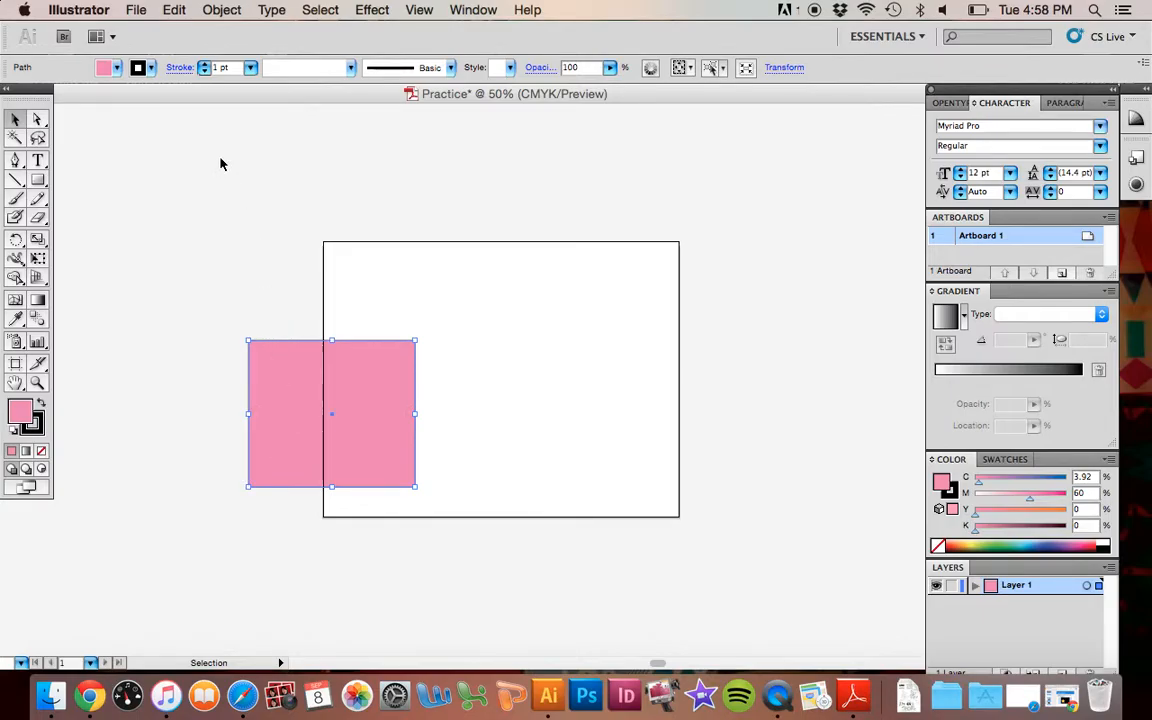
mouse_move(146, 248)
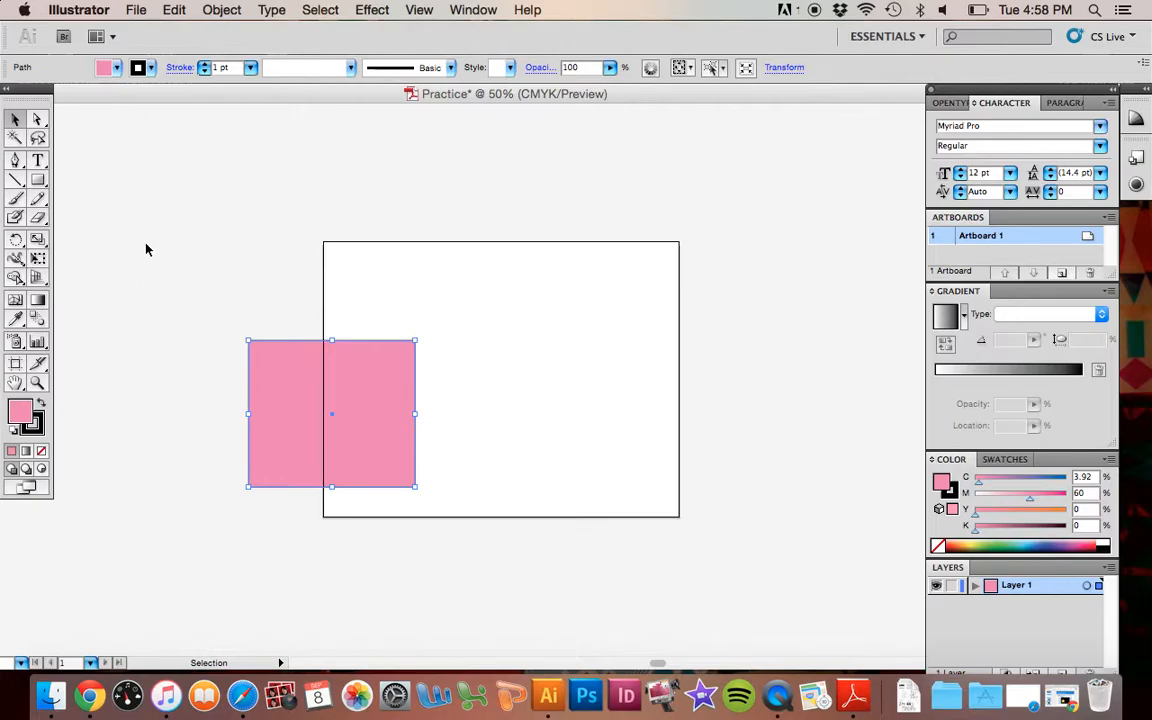
left_click_drag(332, 414, 208, 250)
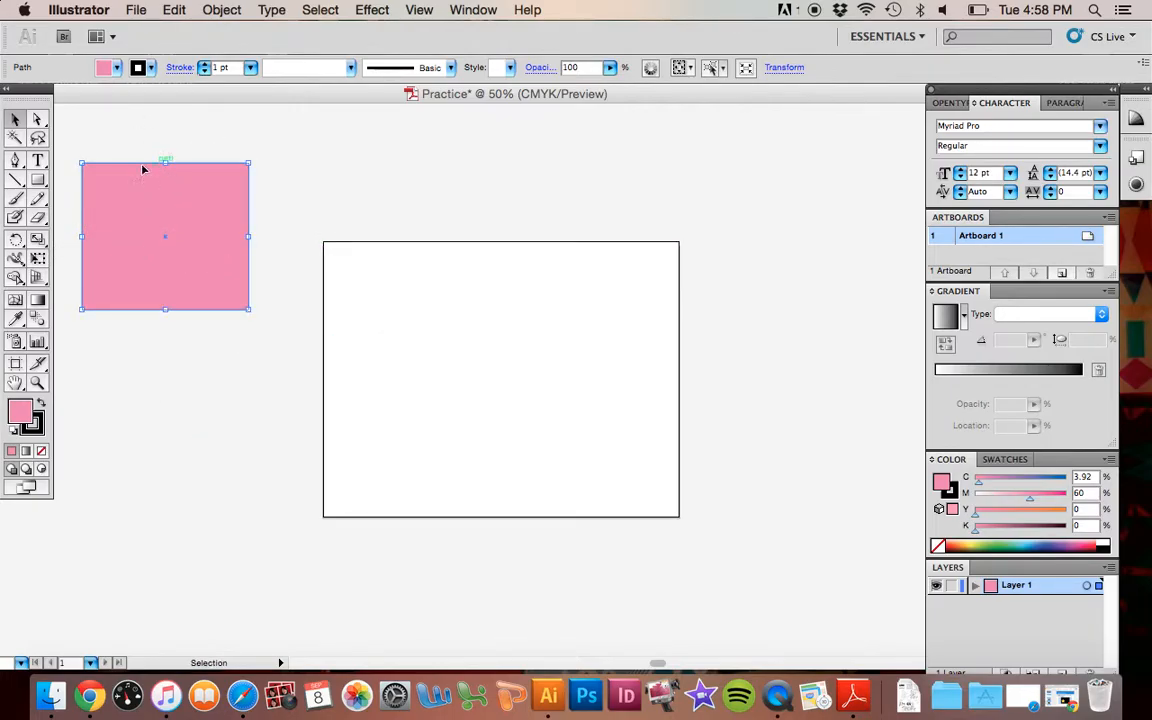
mouse_move(140, 224)
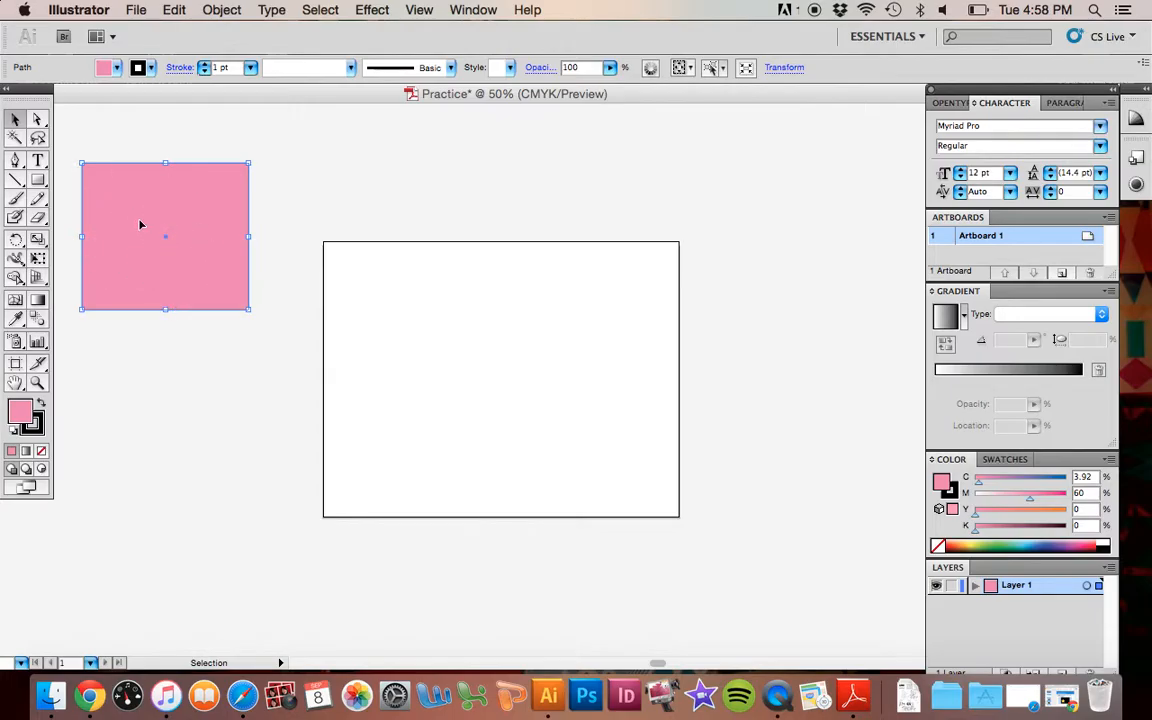
left_click_drag(164, 236, 520, 380)
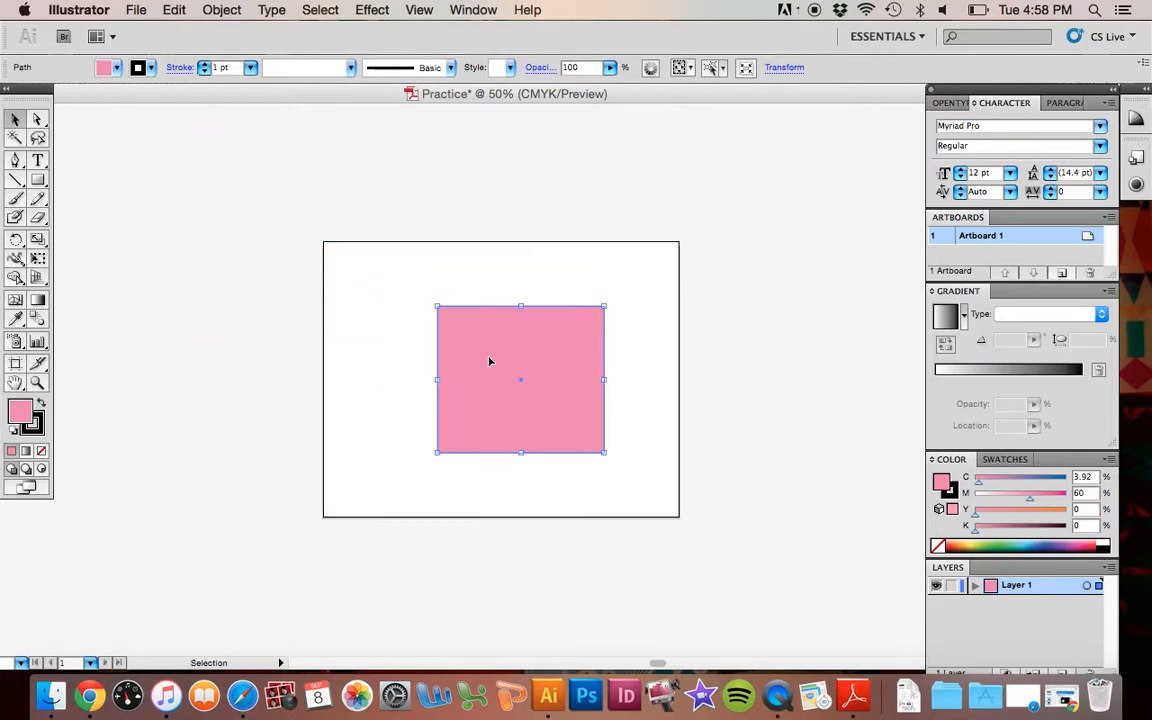
mouse_move(526, 322)
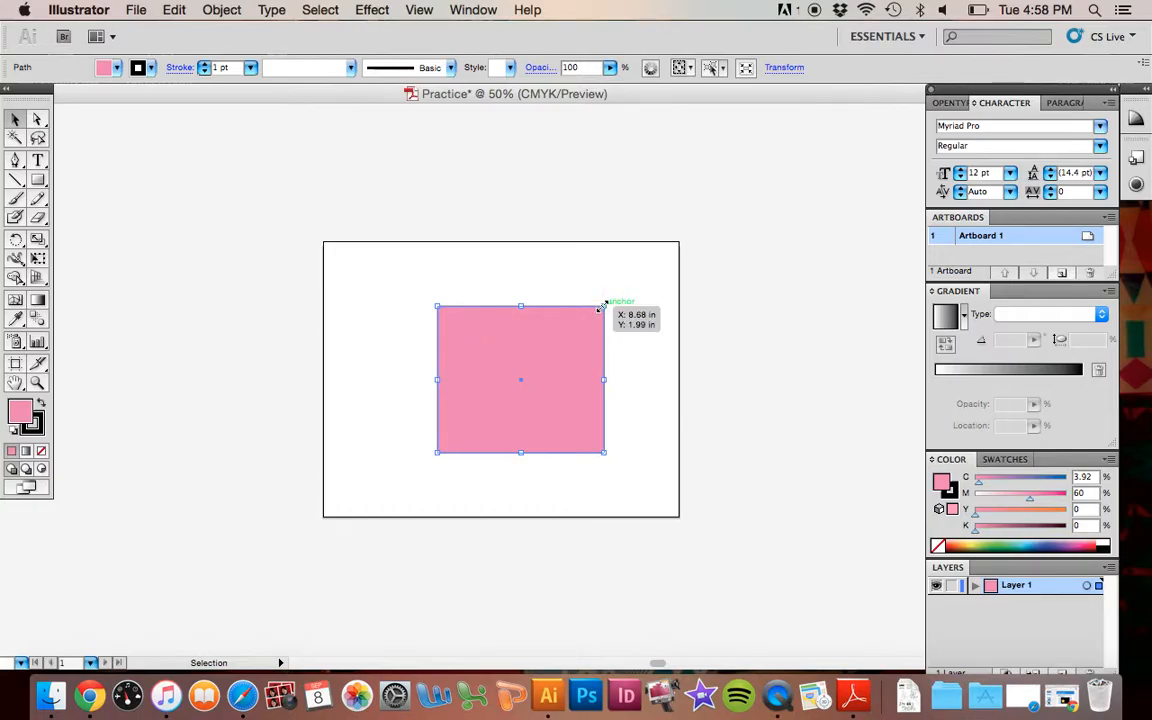
mouse_move(560, 292)
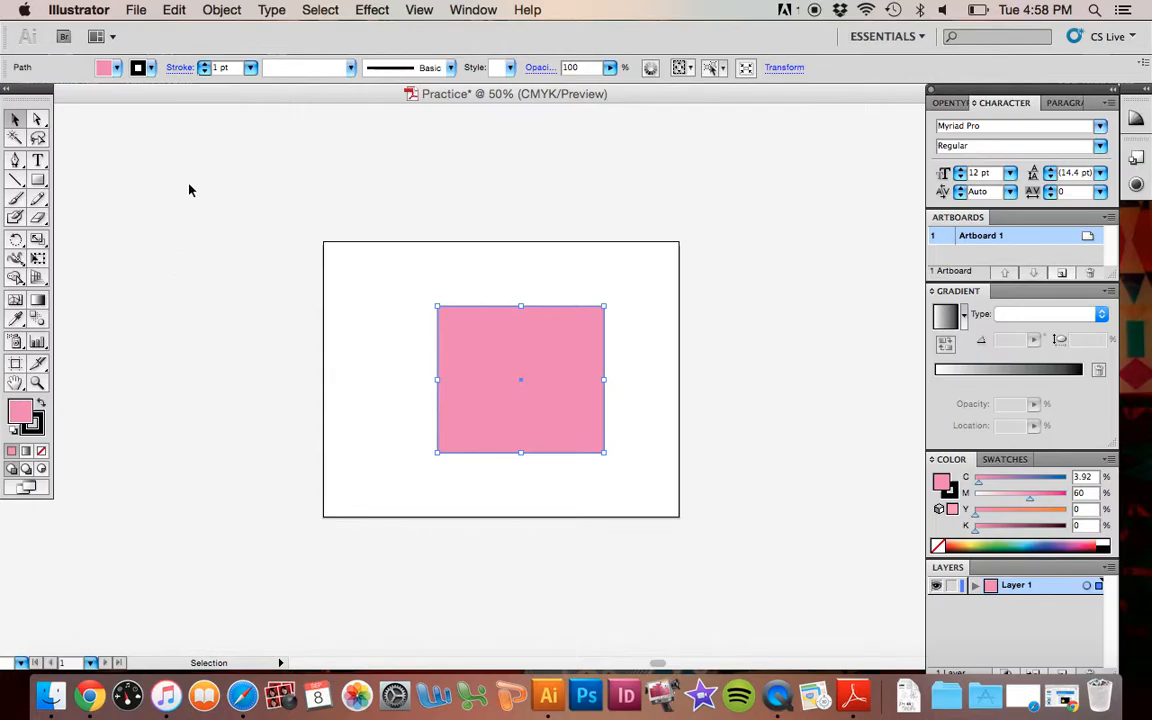
mouse_move(408, 380)
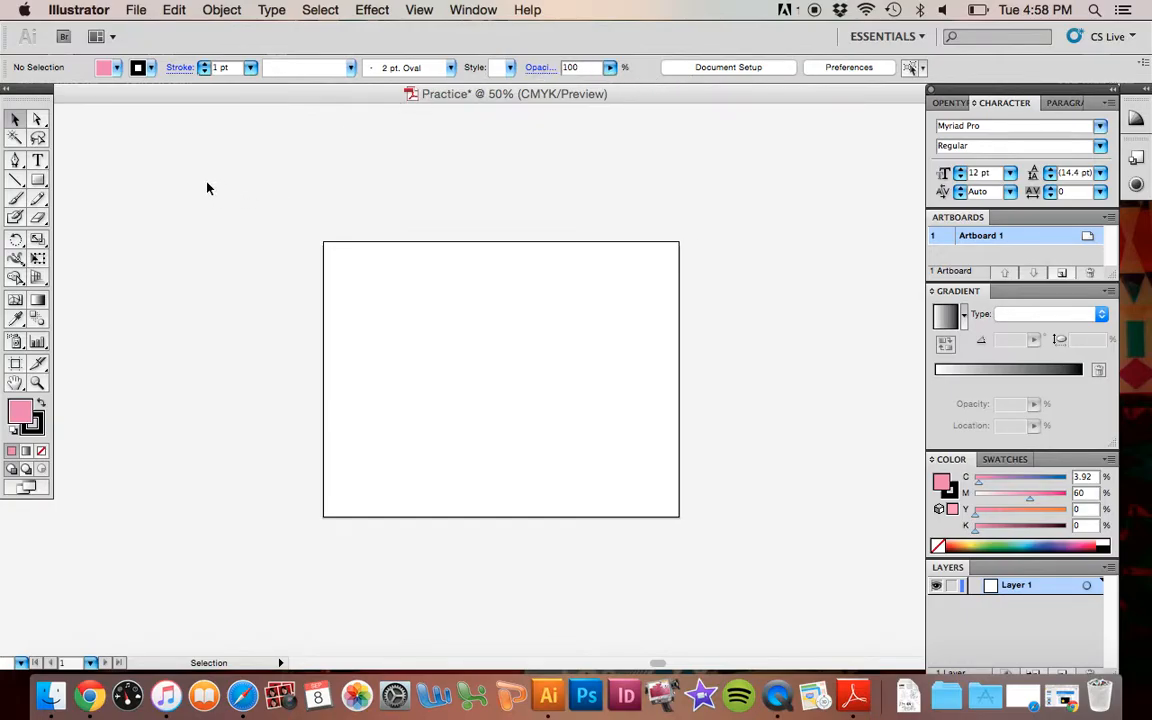
Try the Pen and Type tools, then hide the right-hand panel dock
left_click(16, 198)
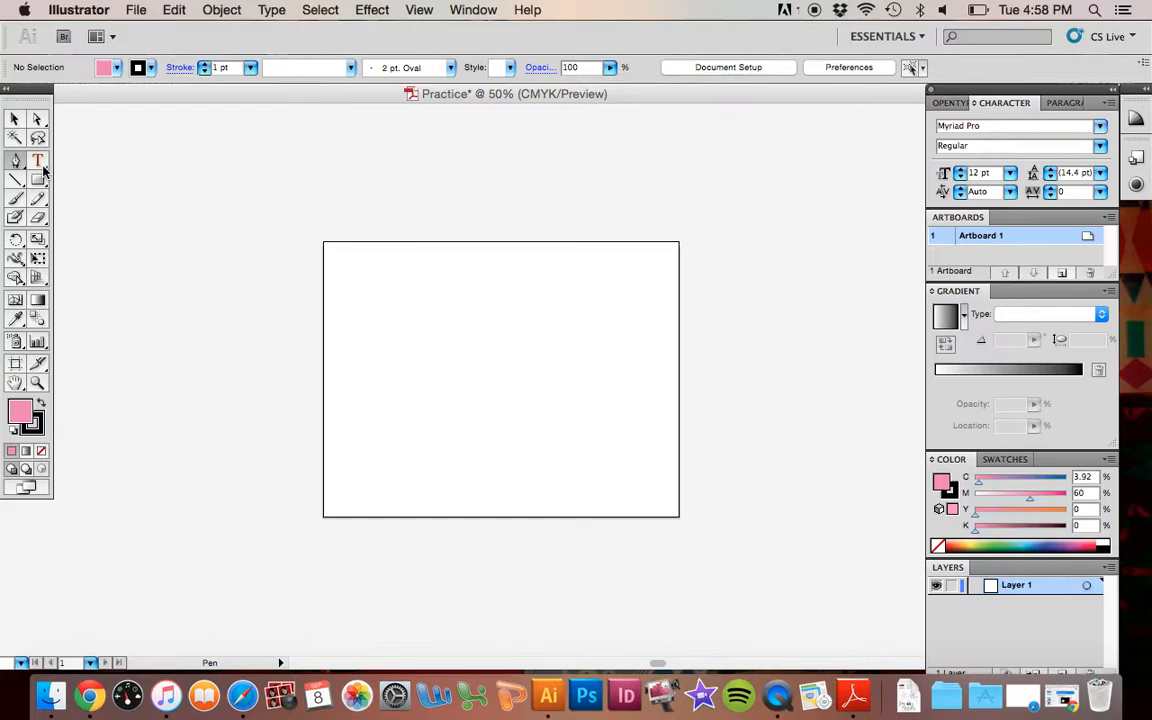
left_click(38, 160)
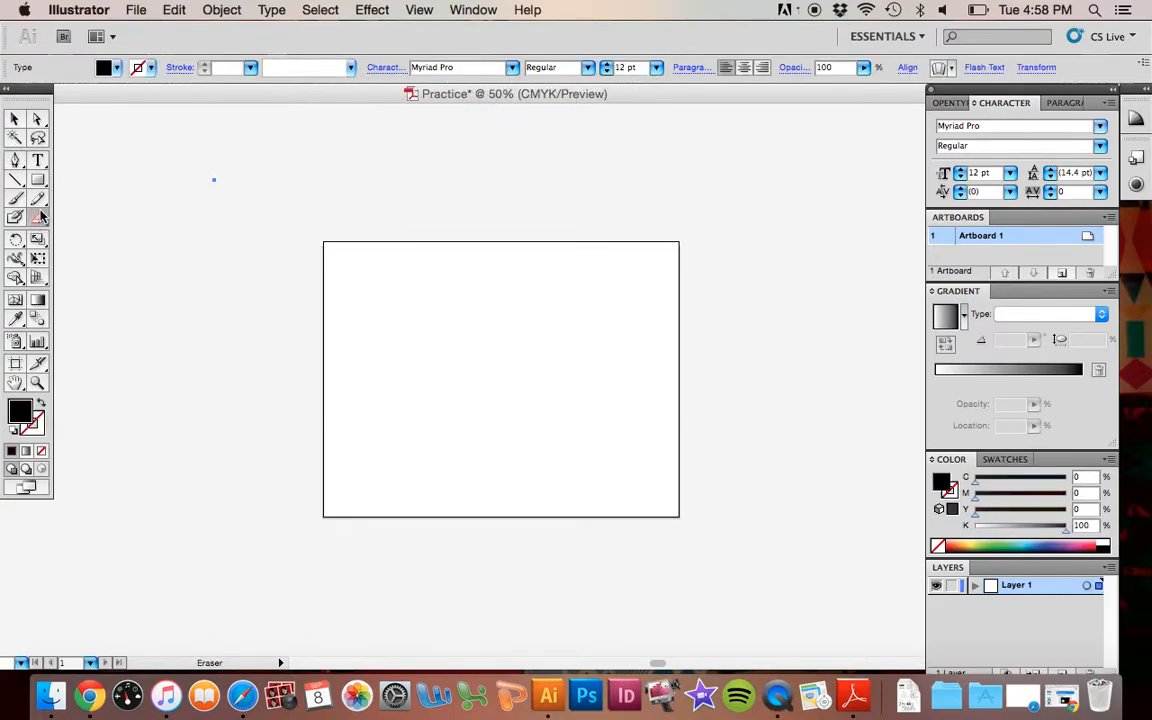
mouse_move(250, 170)
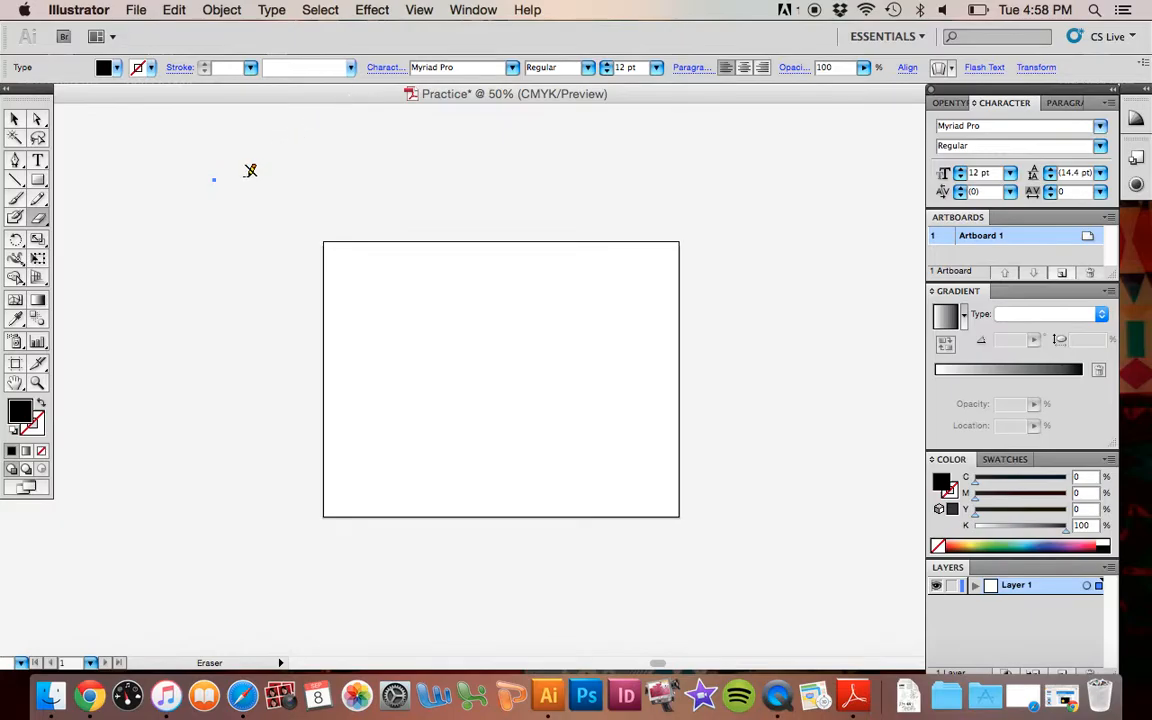
left_click_drag(248, 180, 284, 240)
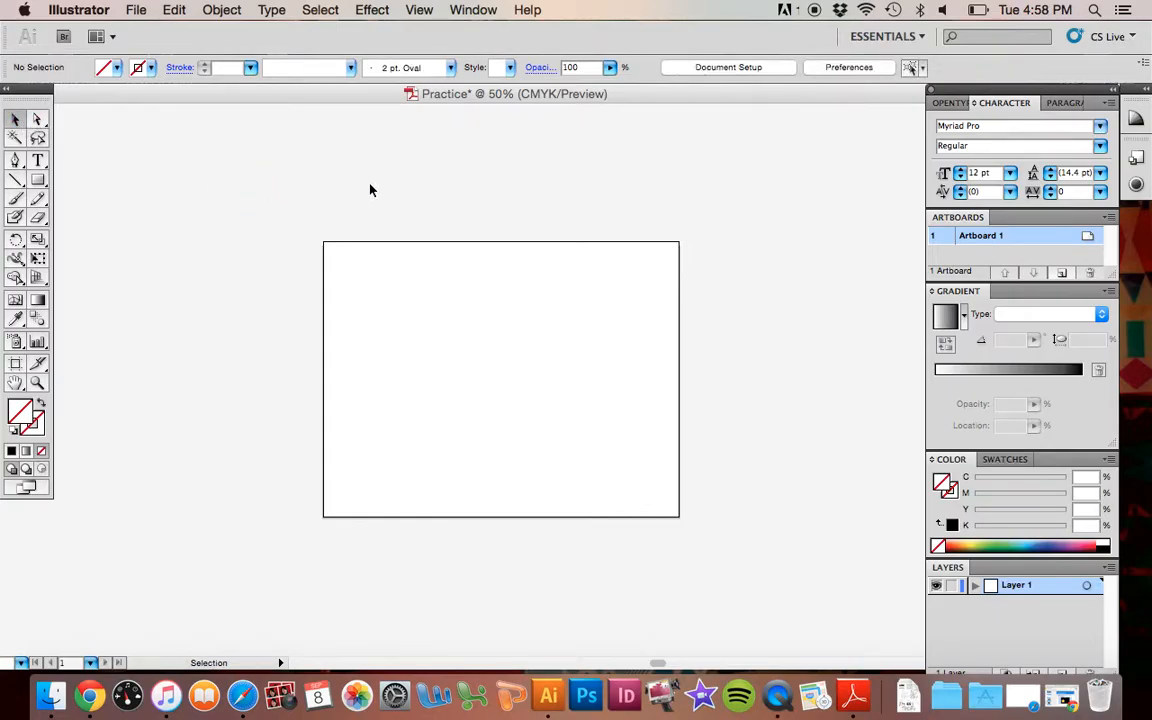
left_click(38, 160)
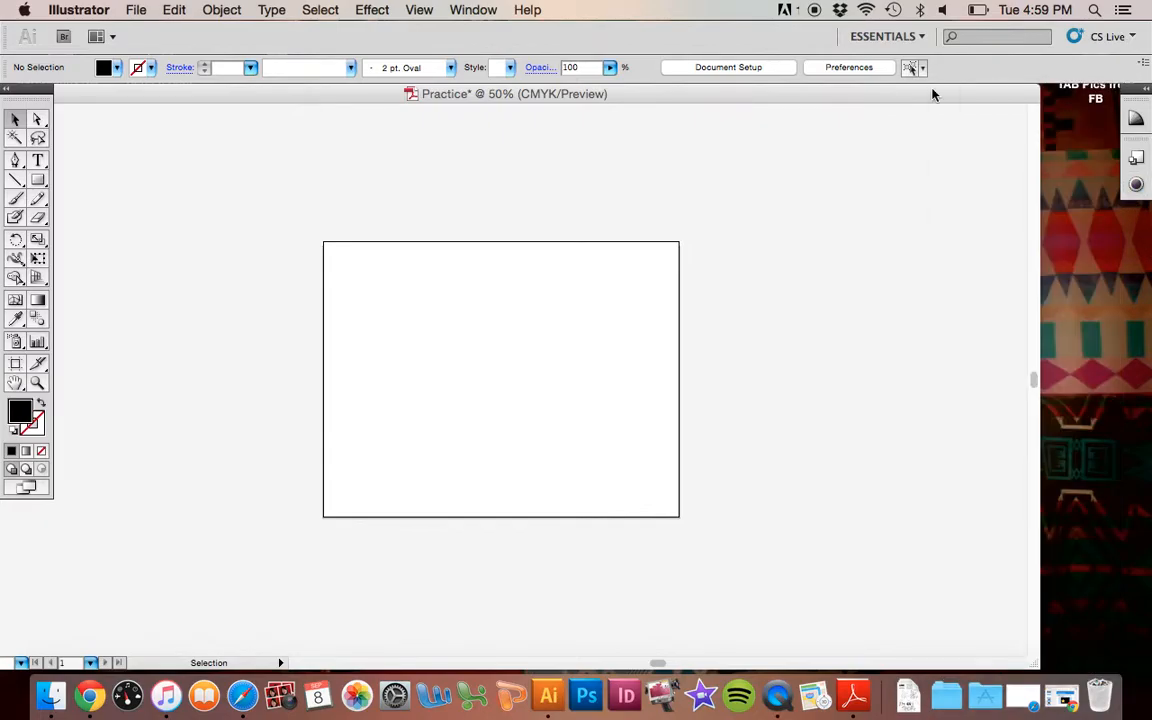
mouse_move(1088, 98)
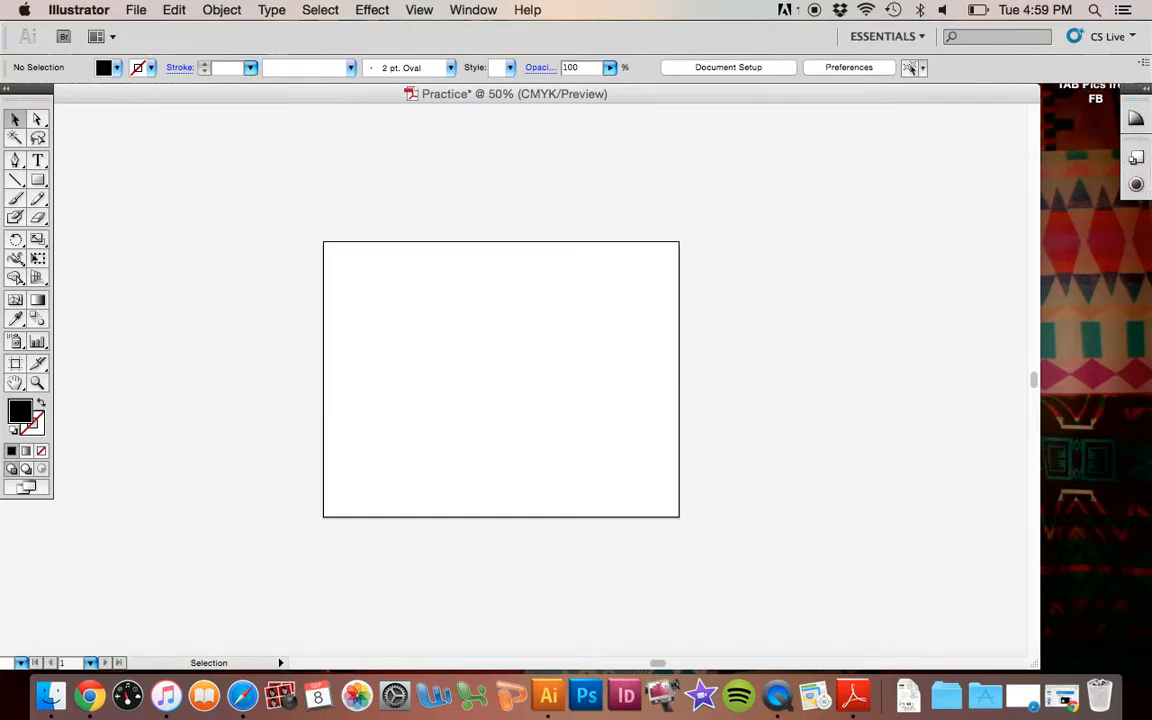
Restore the side panels from the Window menu
left_click(472, 10)
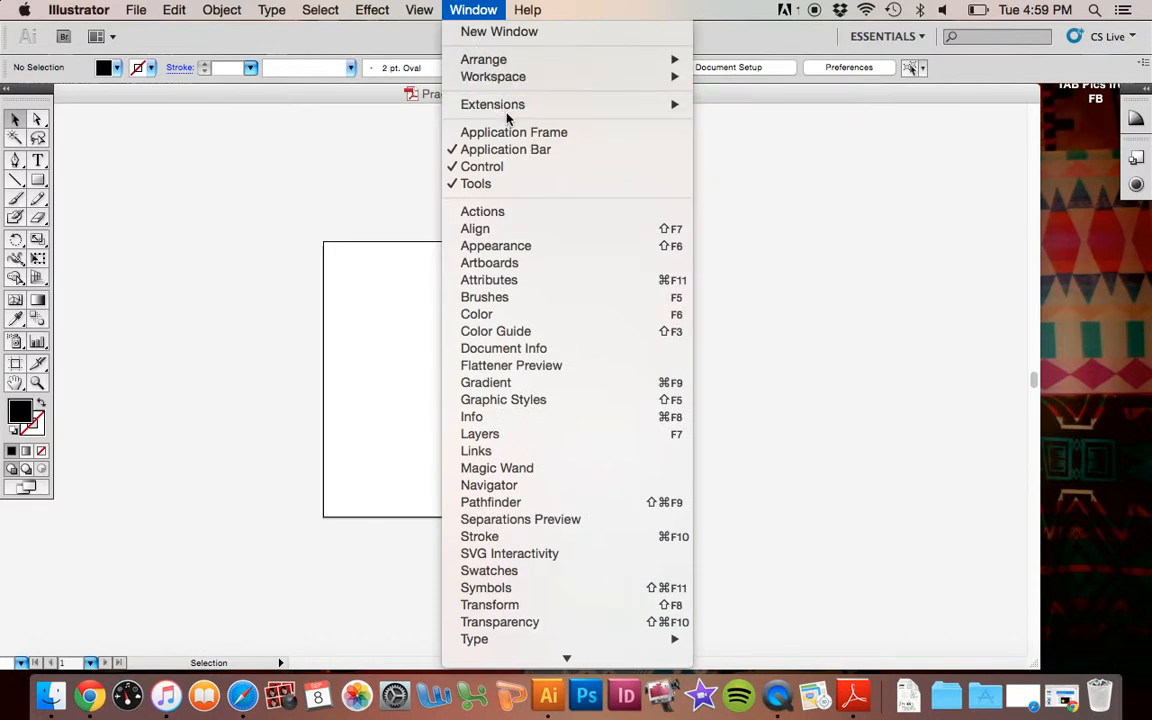
mouse_move(474, 640)
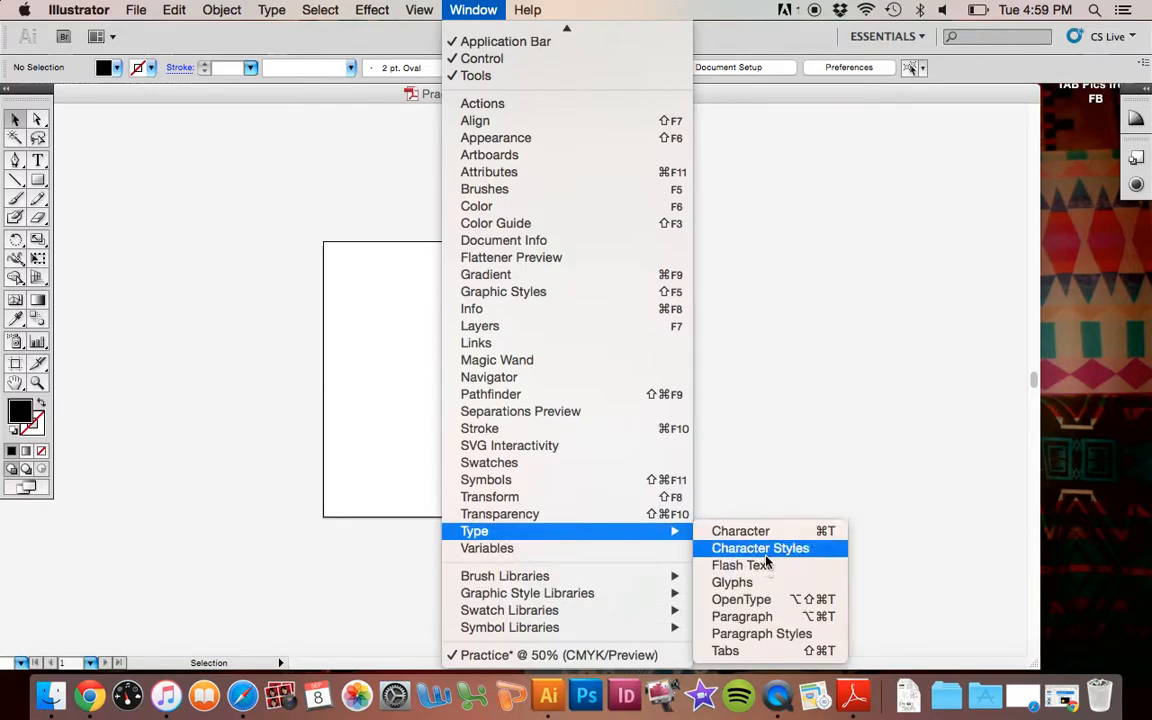
left_click(740, 532)
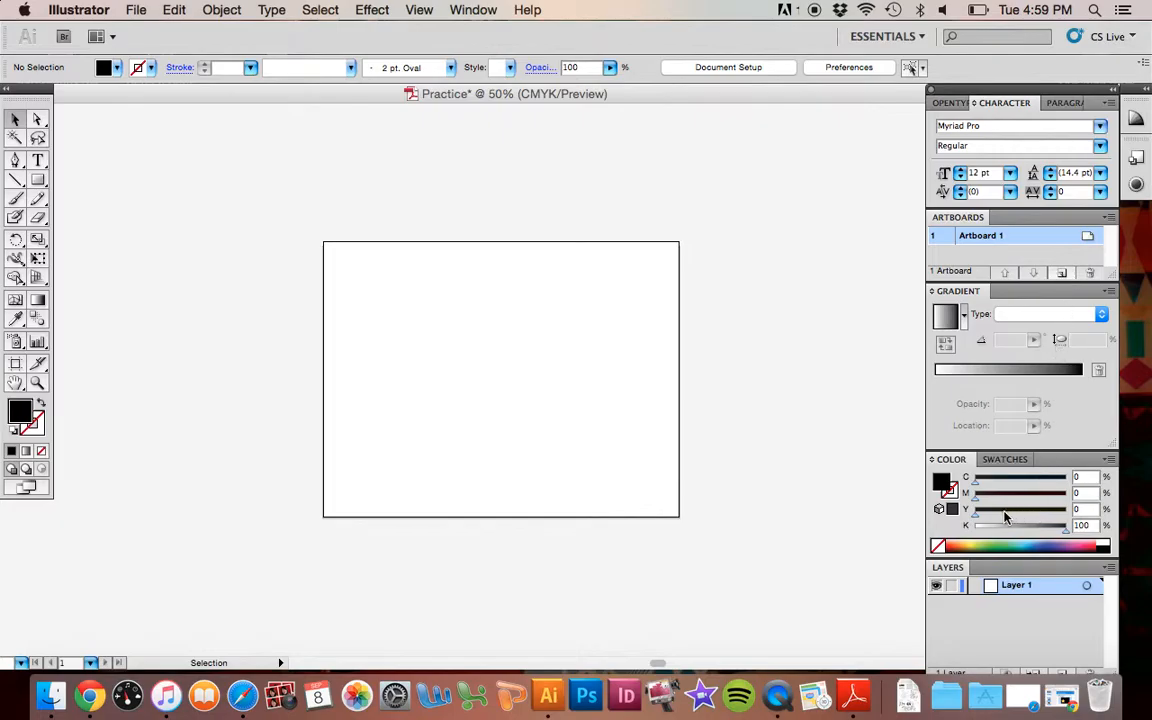
left_click(996, 458)
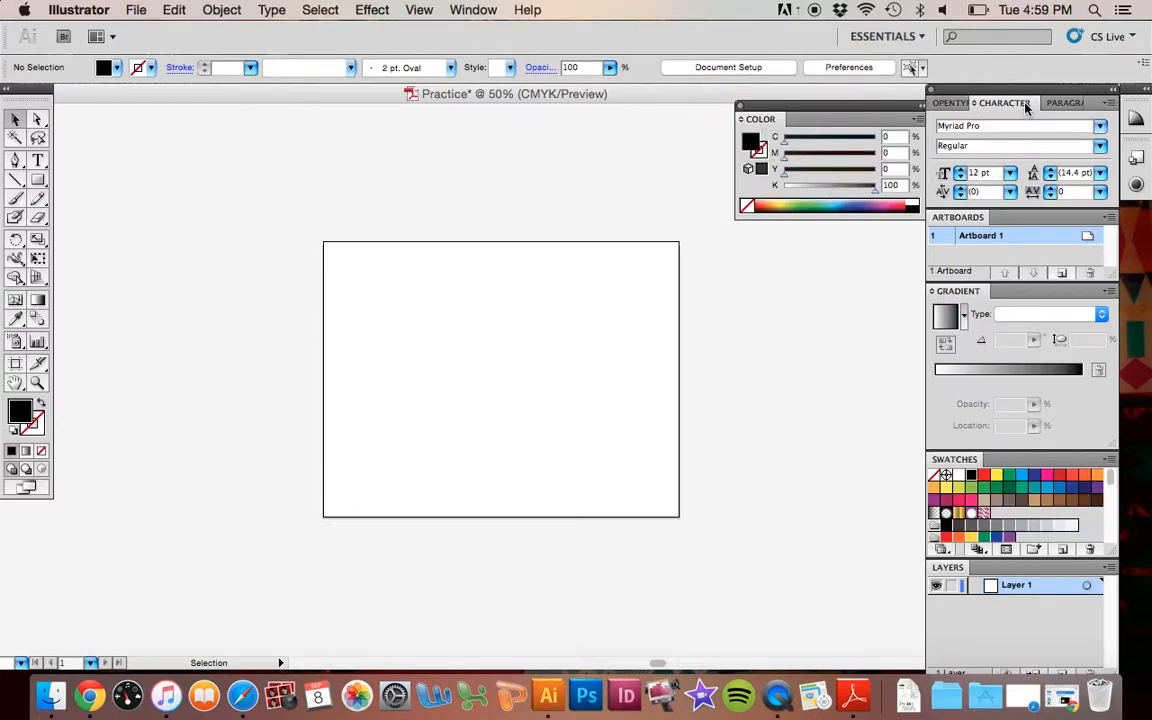
Reorder the Character/Paragraph/OpenType tabs and dock Color beside Swatches
left_click_drag(1004, 102, 778, 252)
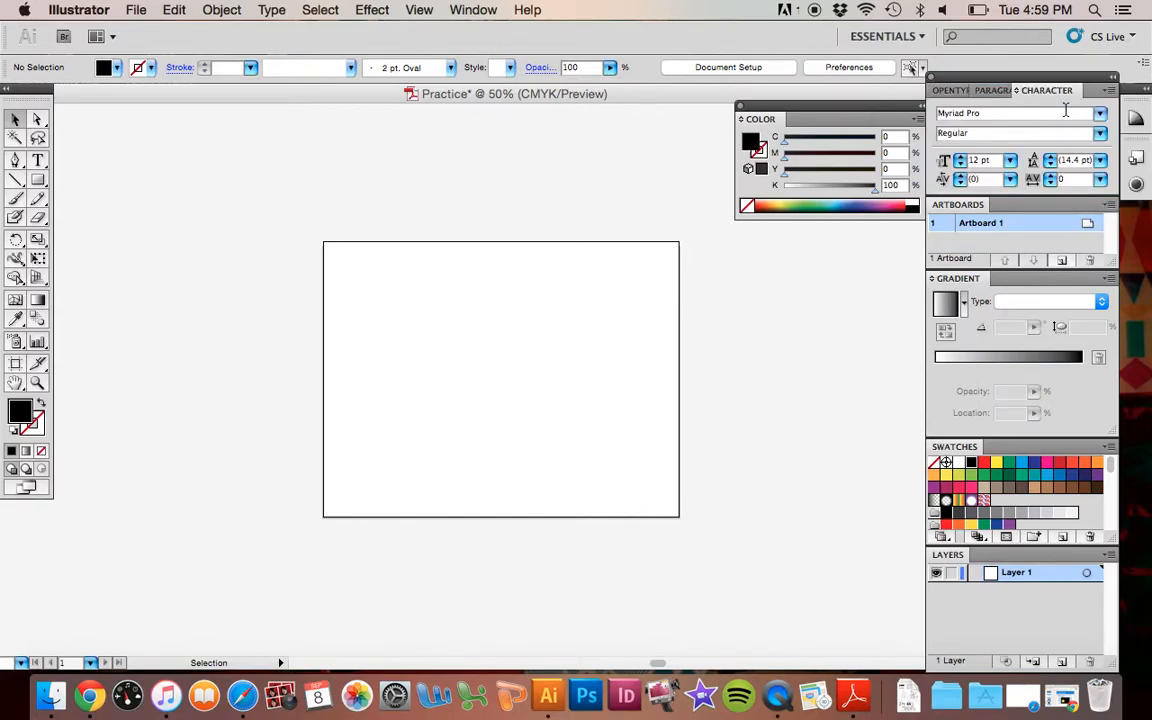
left_click(950, 90)
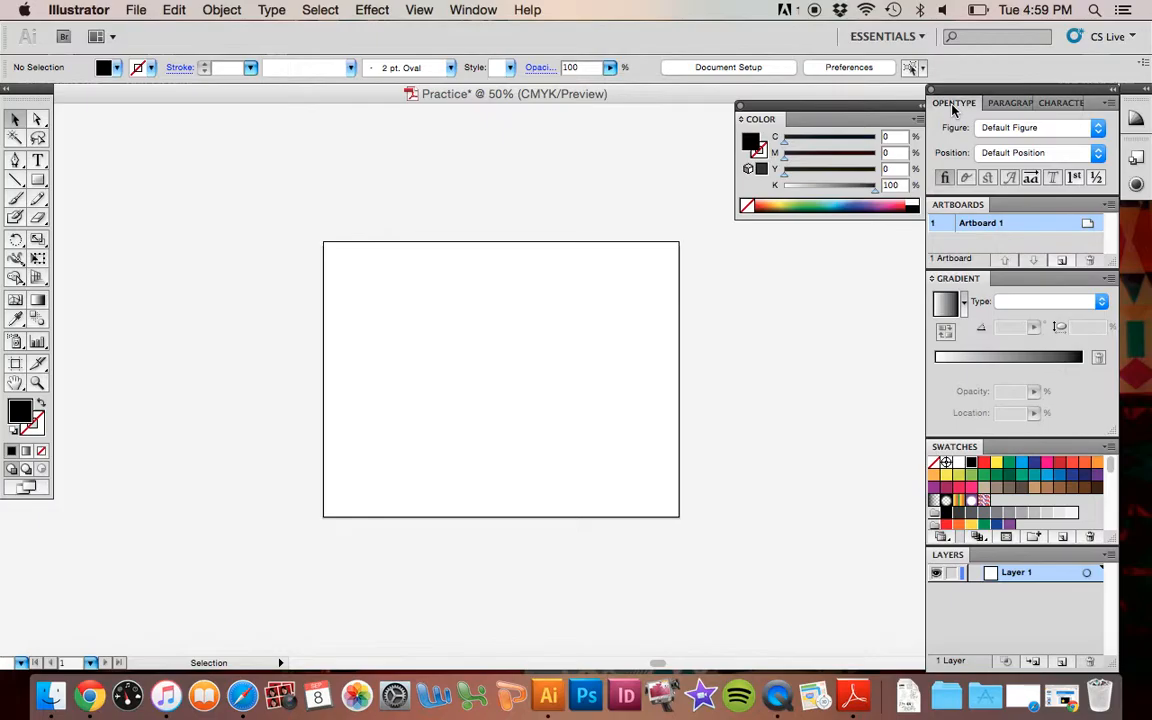
left_click(1008, 102)
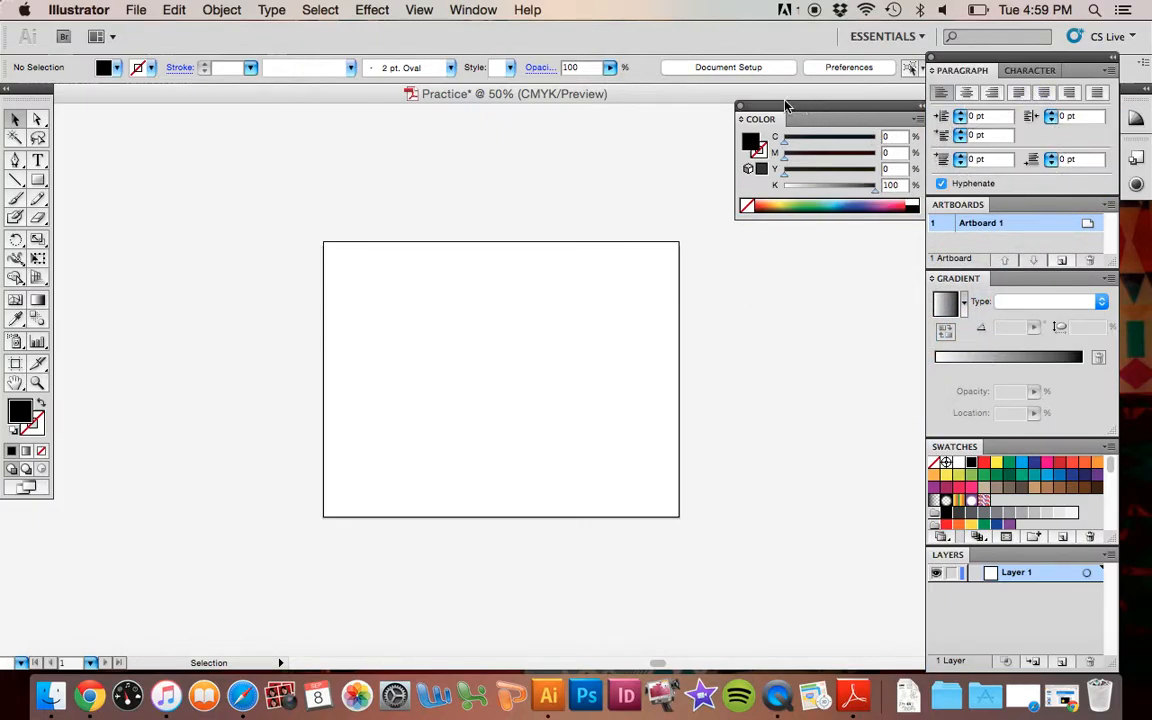
left_click(1008, 446)
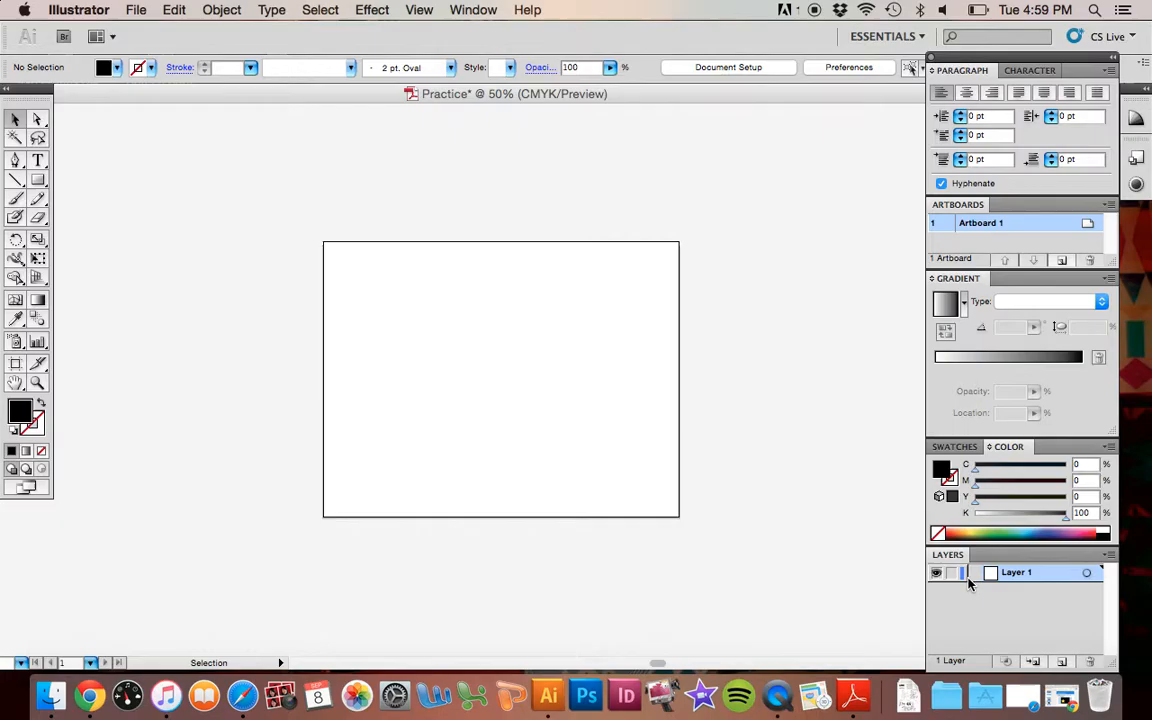
mouse_move(544, 300)
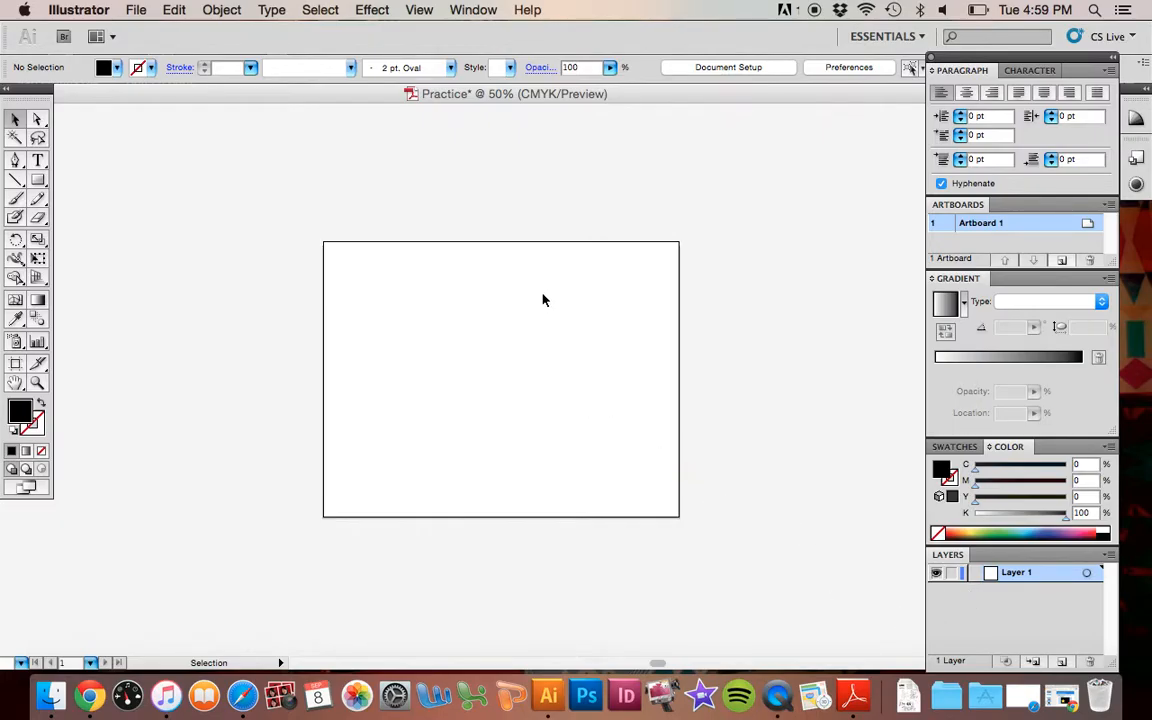
mouse_move(1036, 410)
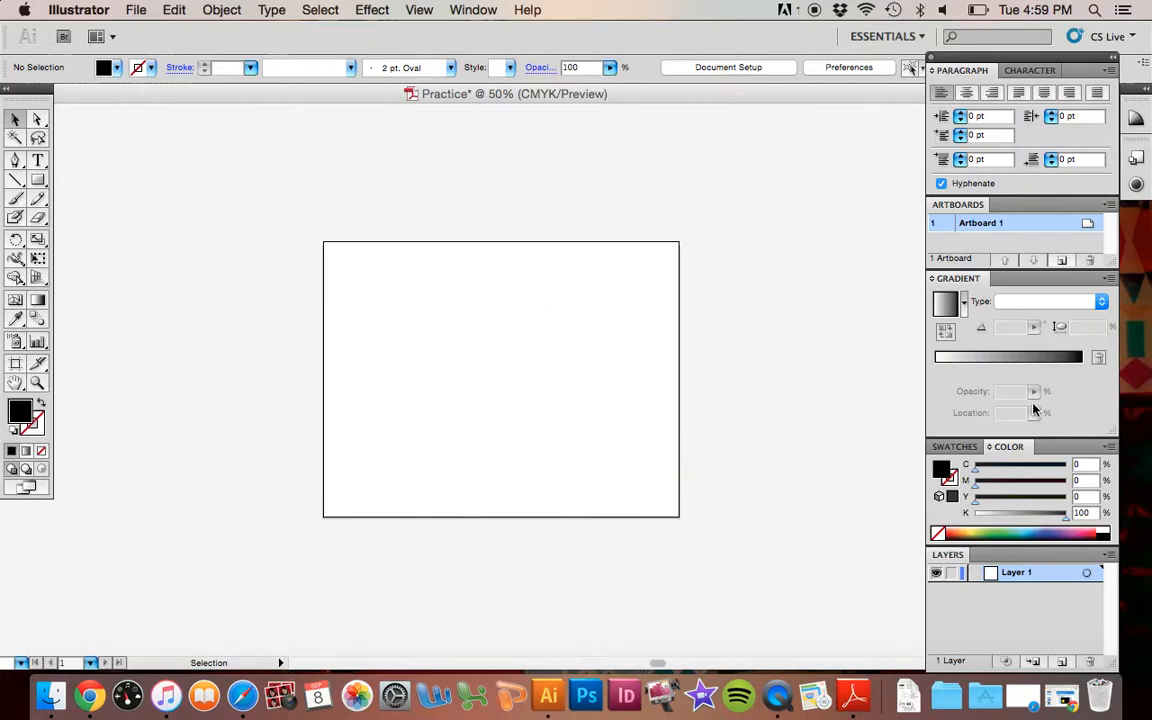
mouse_move(1024, 430)
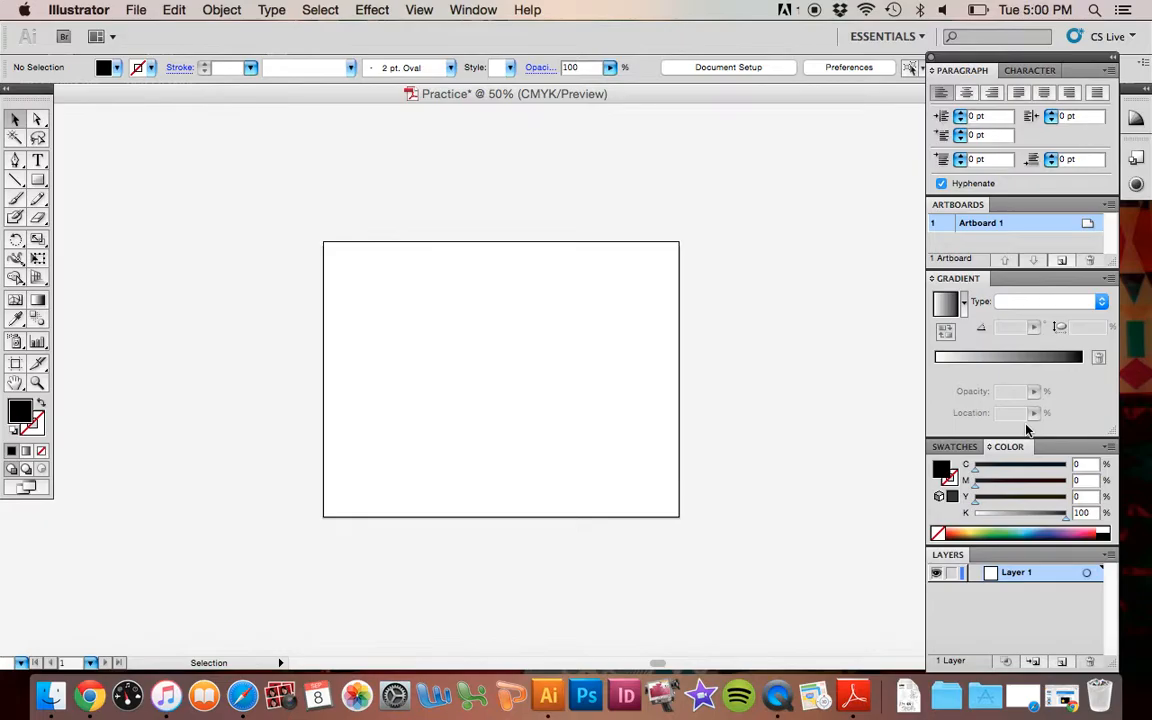
mouse_move(836, 384)
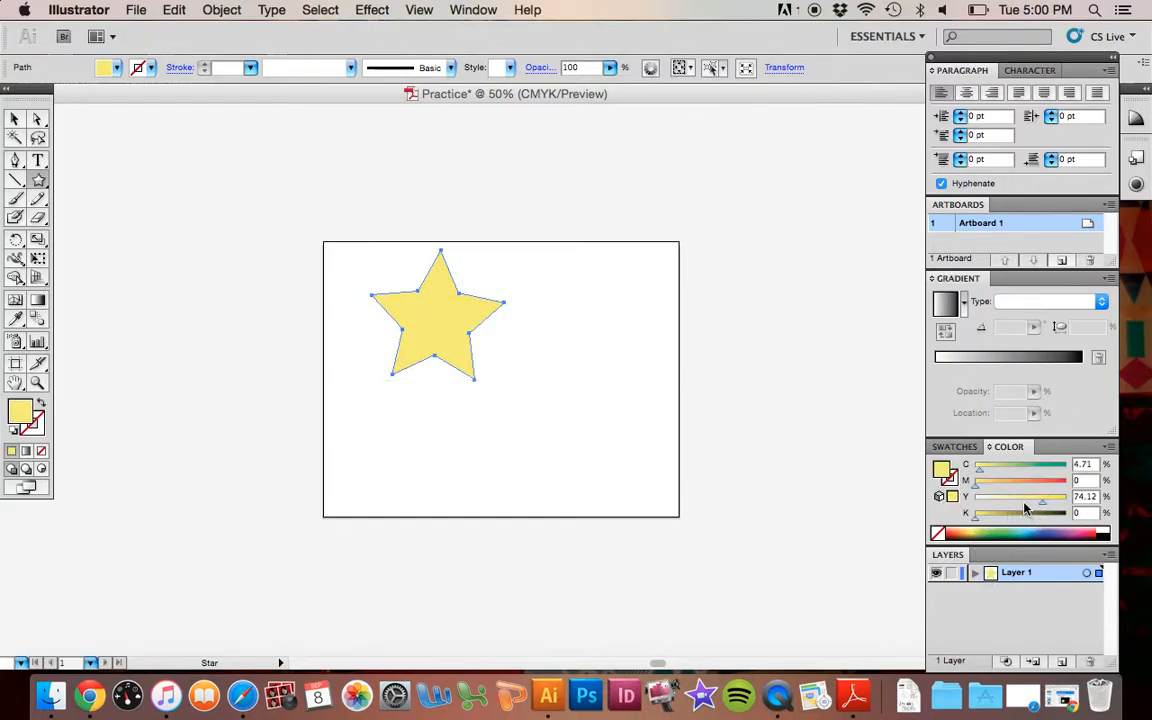
Drag the CMYK sliders to darken the star's yellow fill to dark olive
left_click_drag(980, 512, 1012, 512)
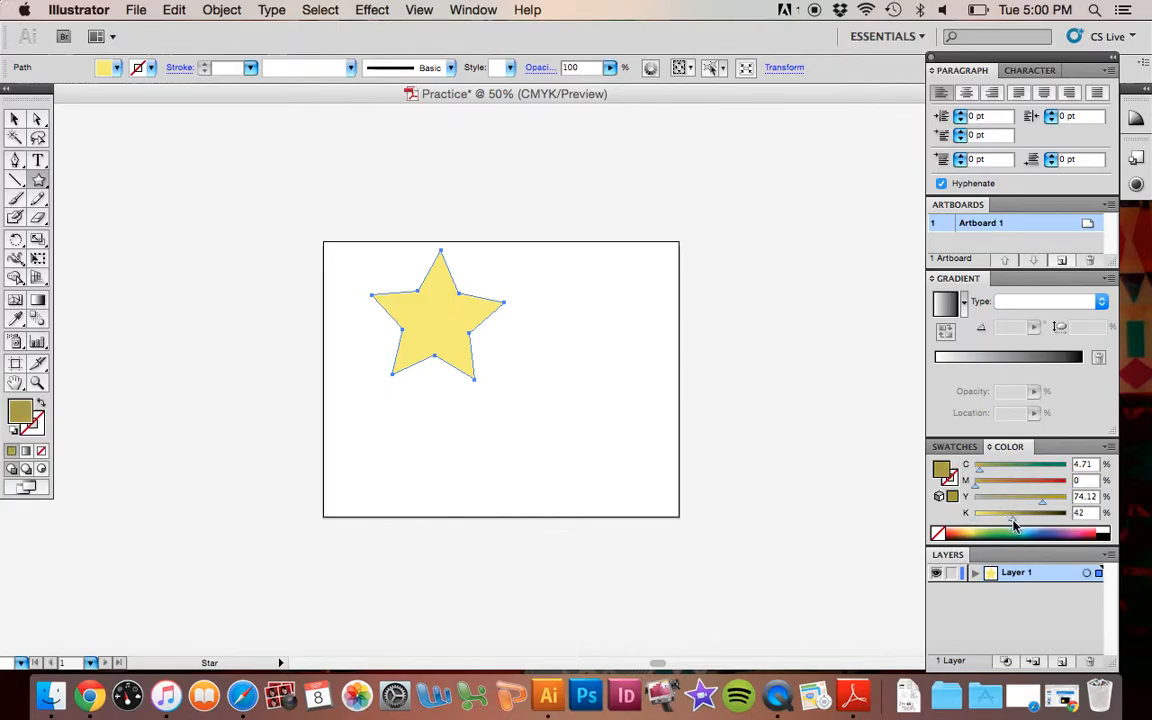
left_click_drag(1012, 512, 1040, 512)
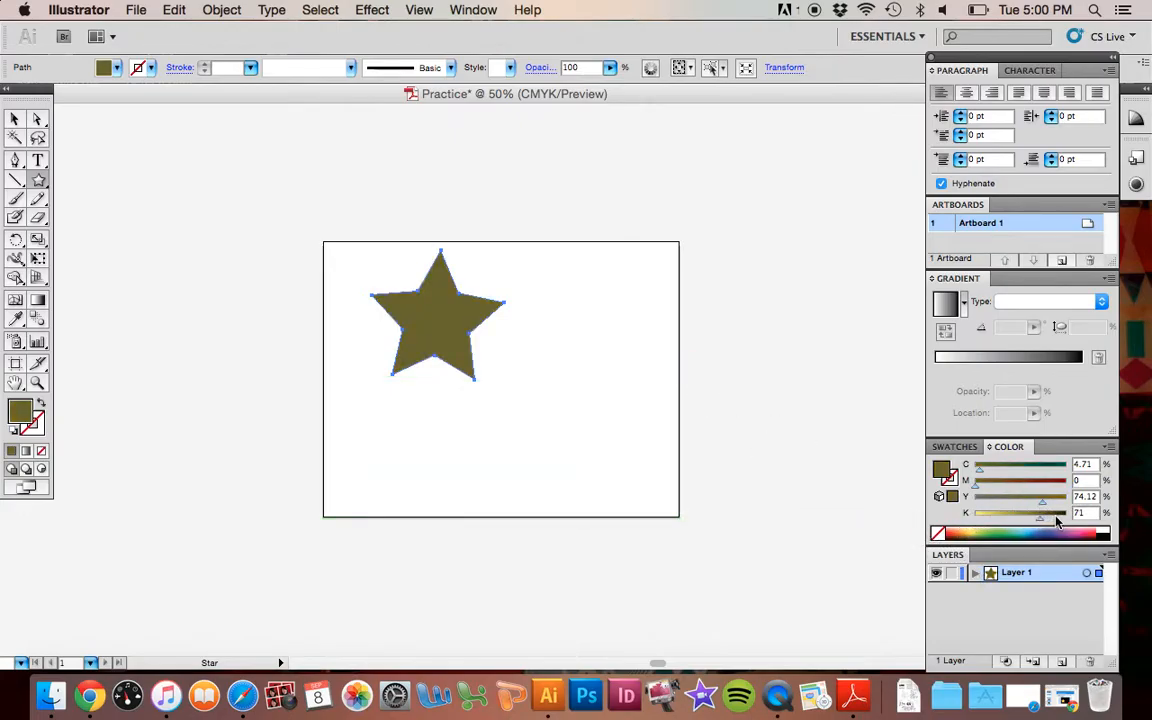
left_click_drag(1056, 512, 1012, 512)
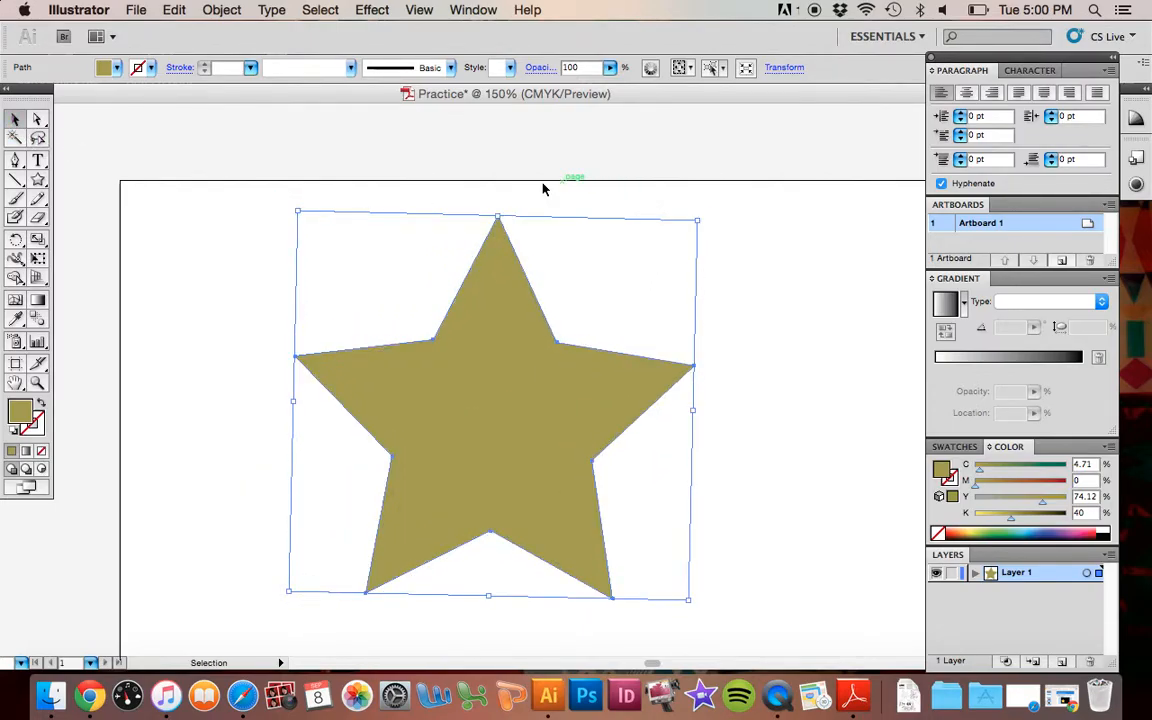
mouse_move(492, 614)
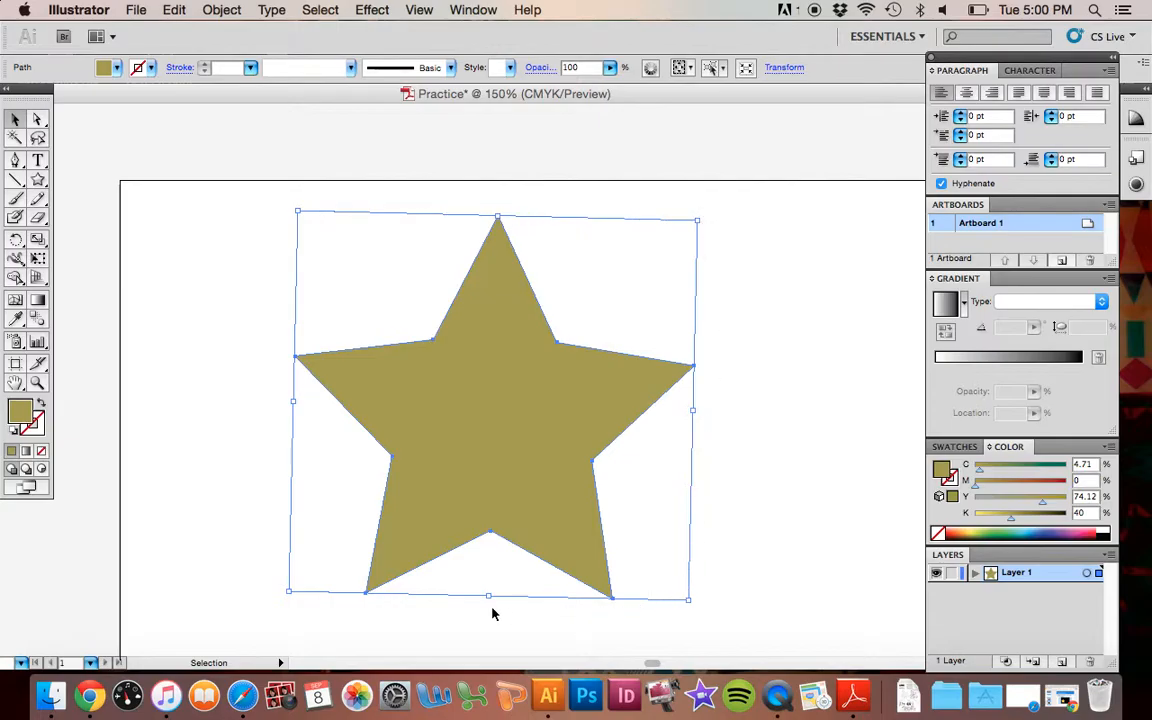
mouse_move(740, 264)
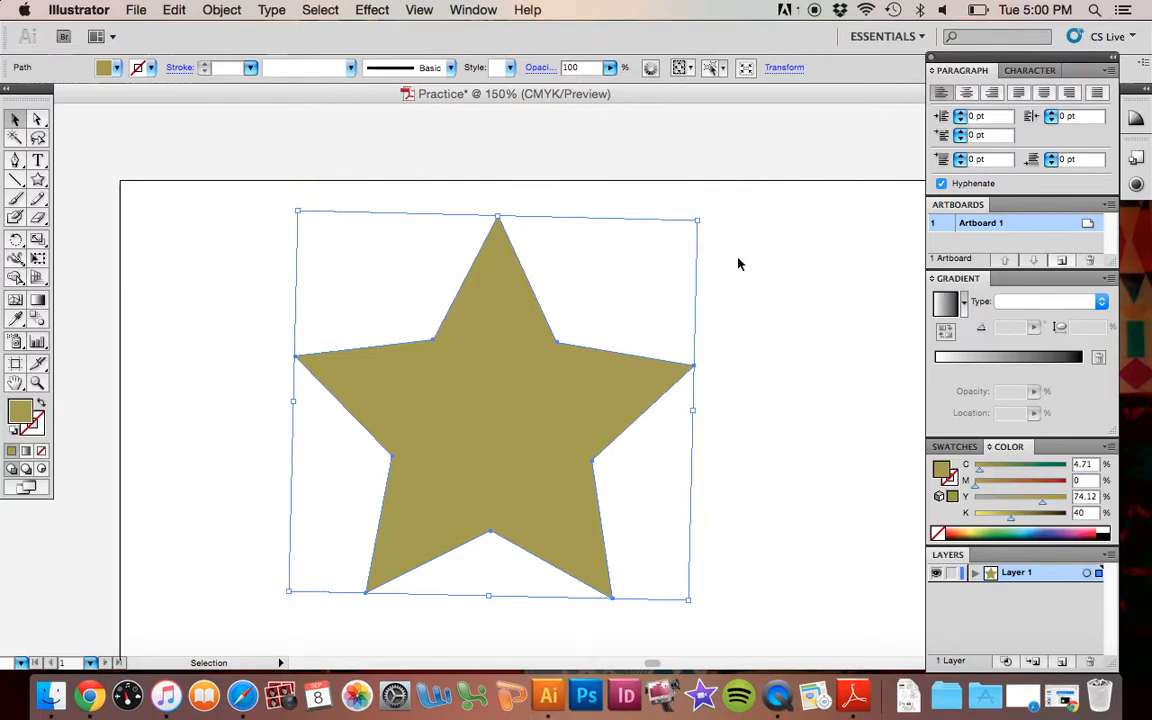
mouse_move(464, 384)
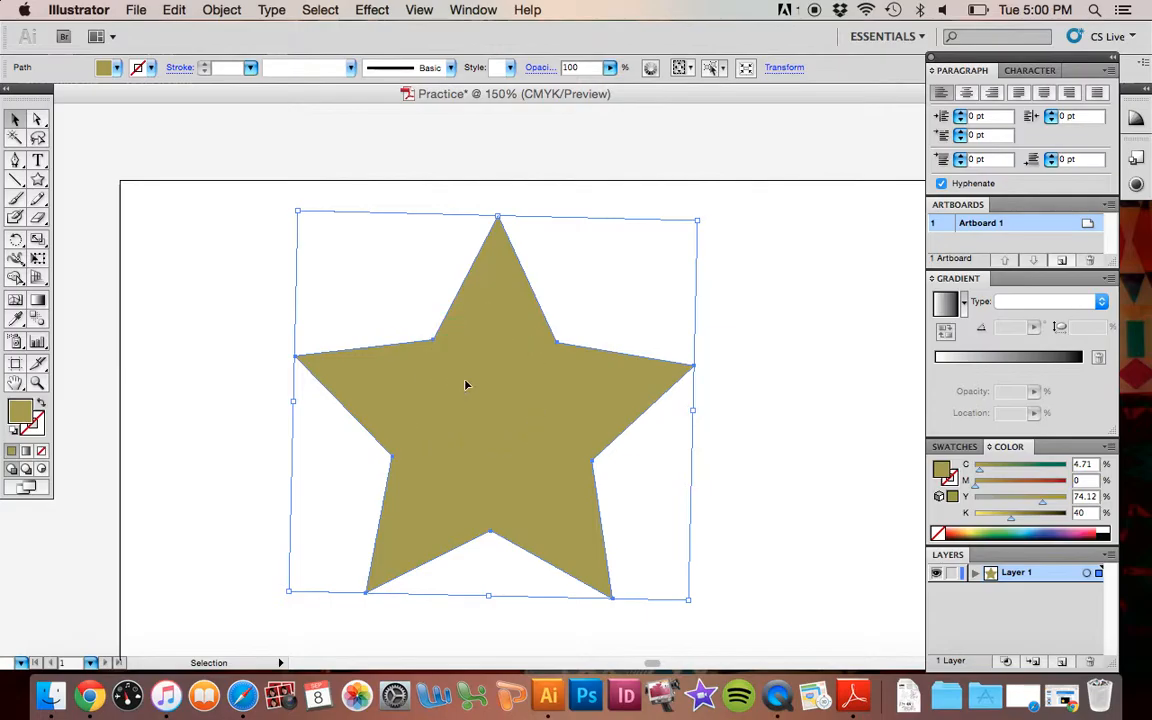
mouse_move(474, 378)
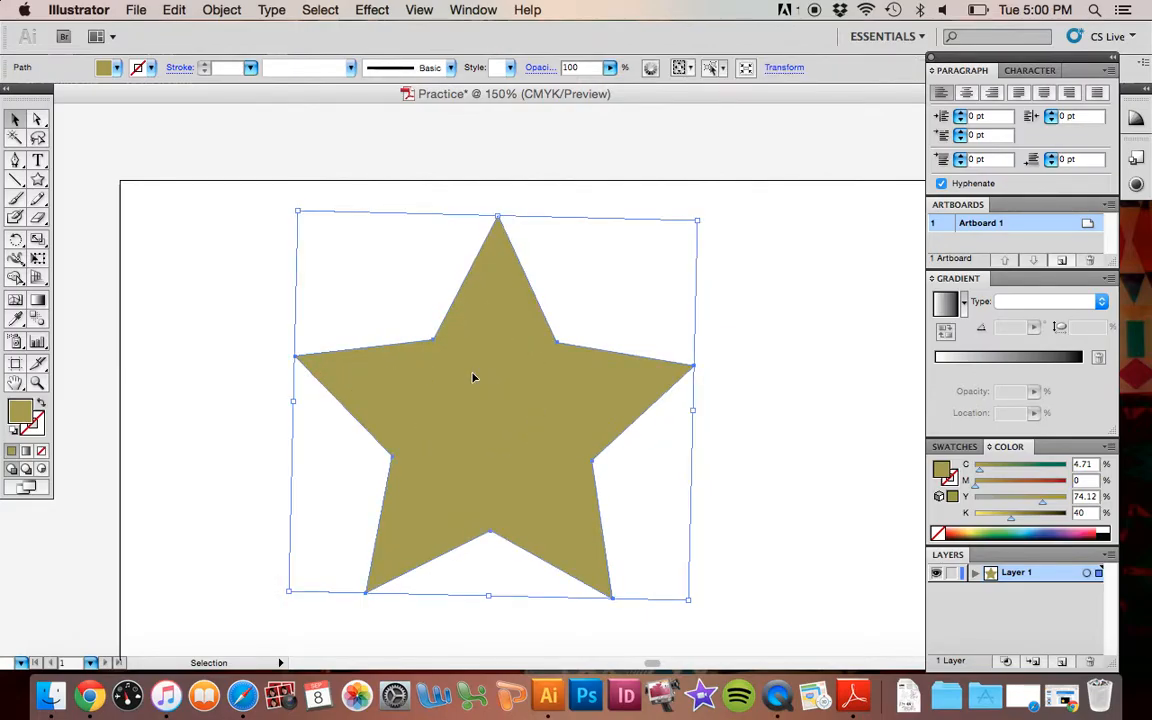
mouse_move(276, 358)
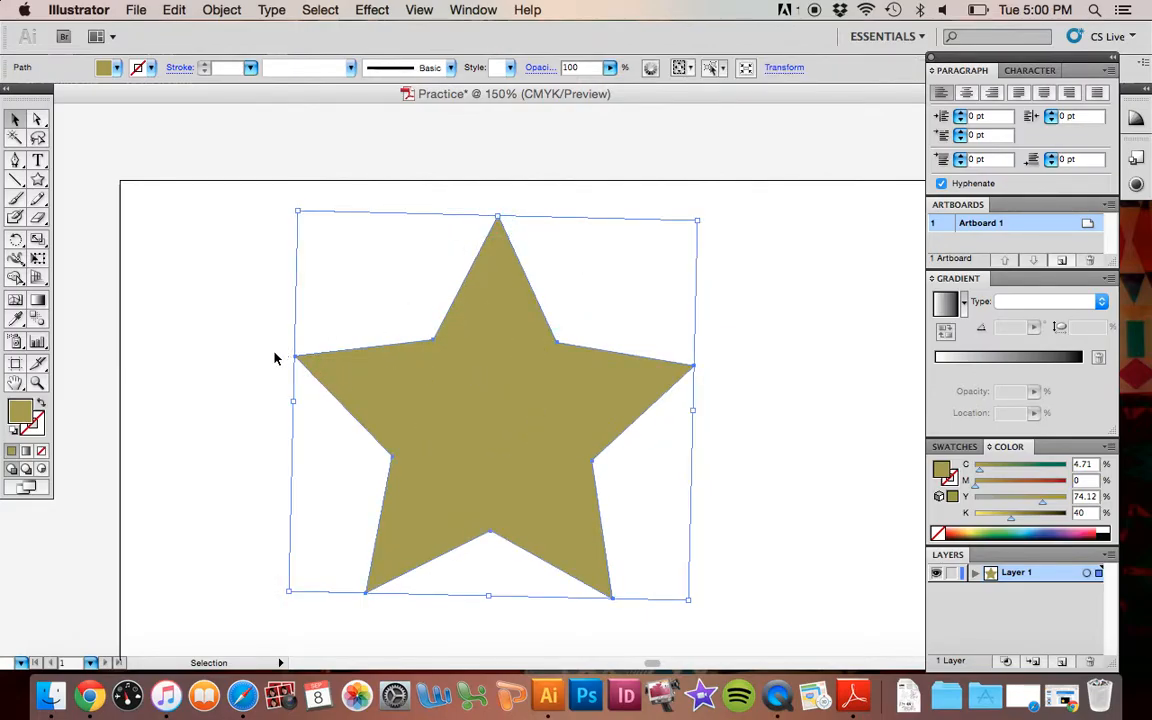
mouse_move(440, 338)
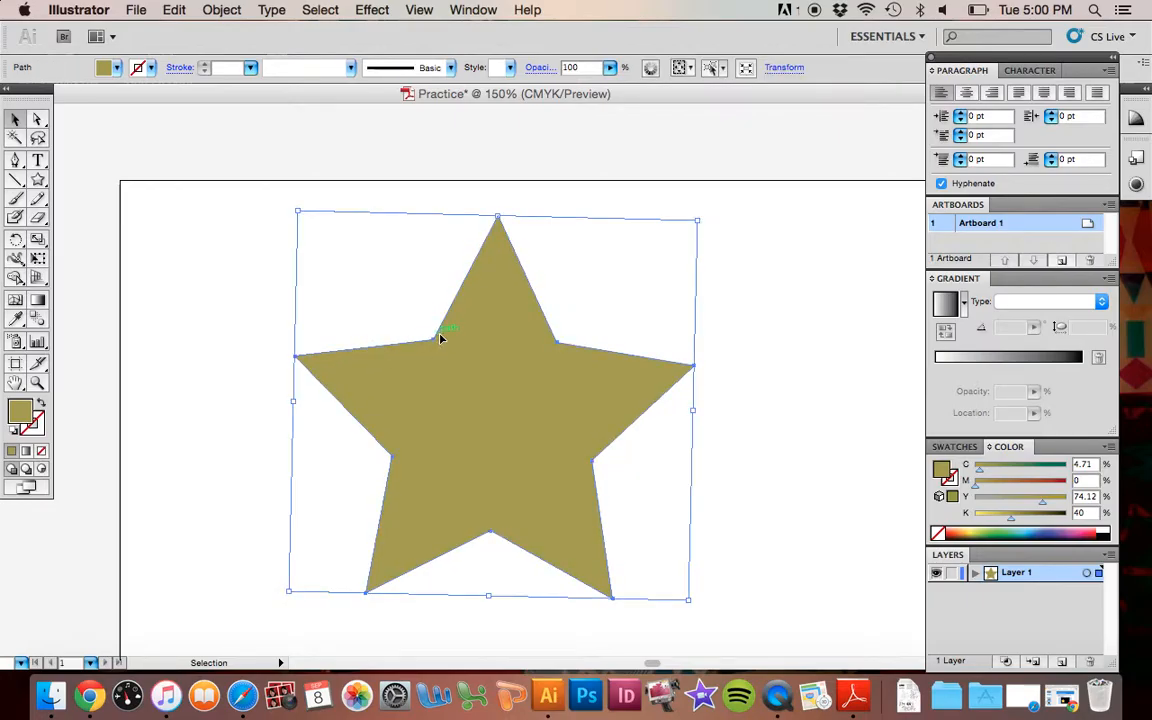
mouse_move(490, 540)
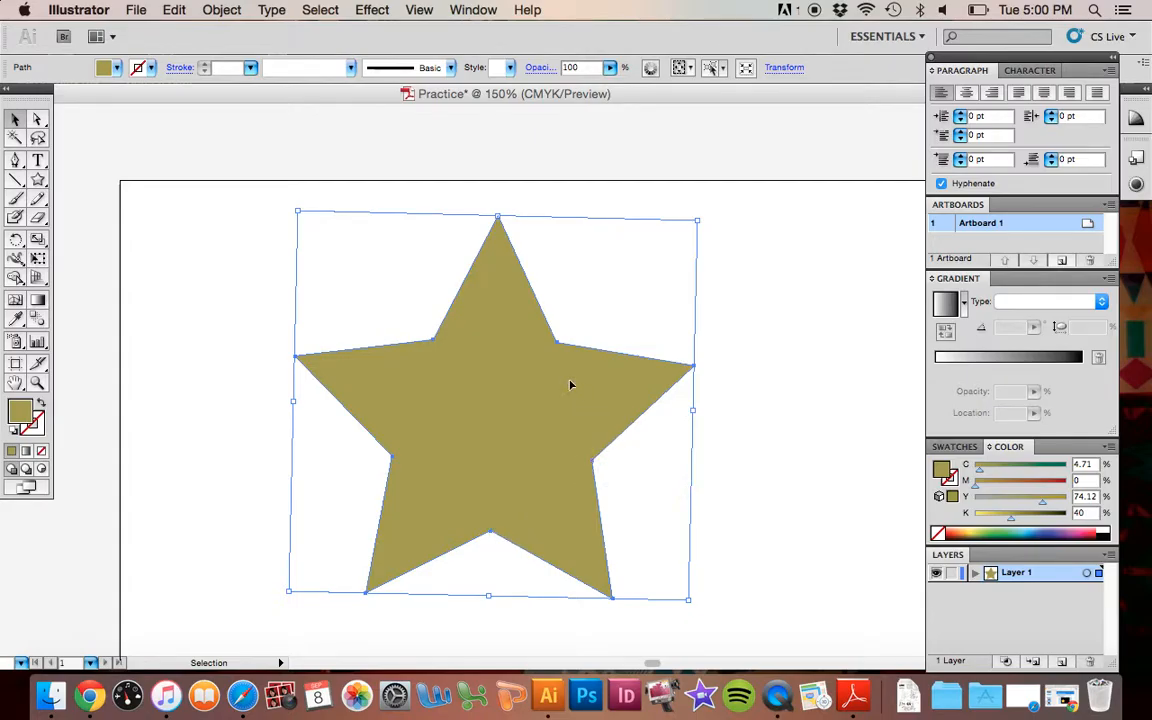
mouse_move(532, 350)
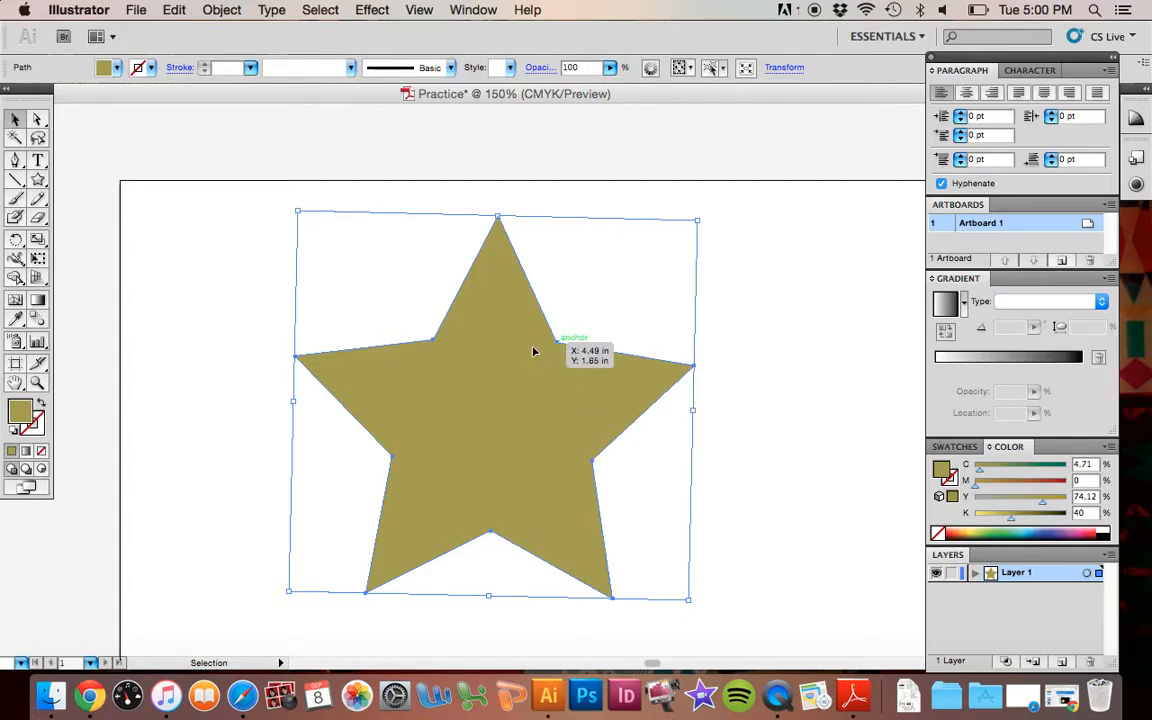
mouse_move(724, 298)
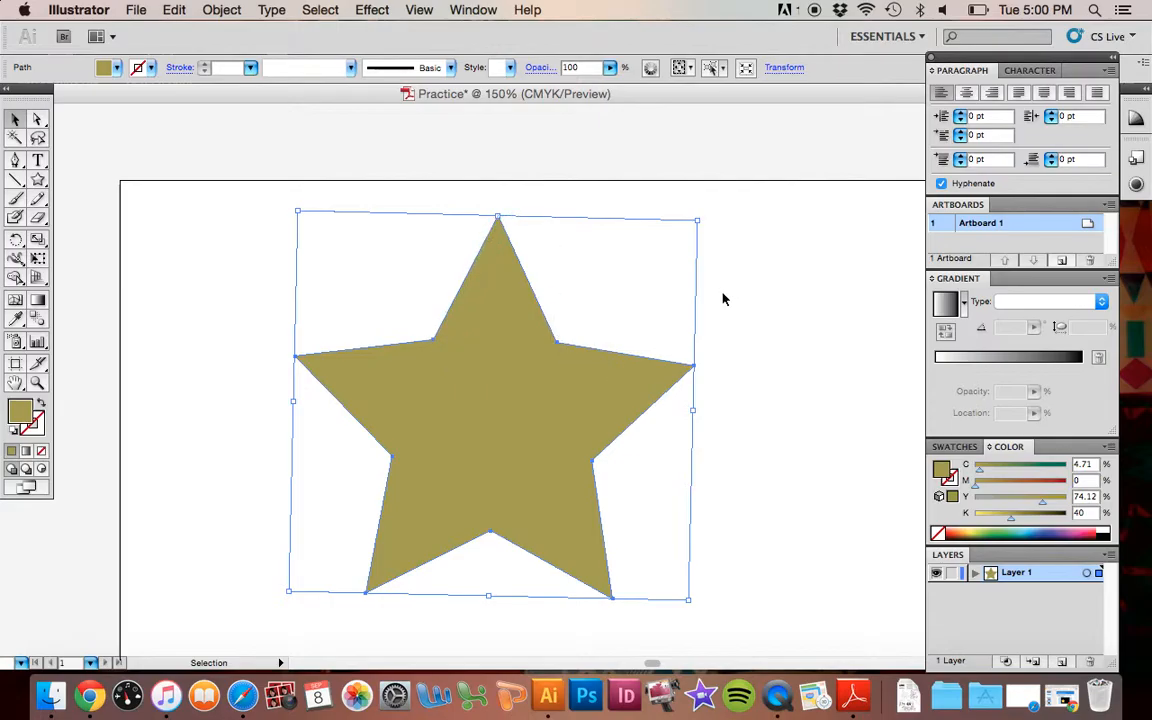
mouse_move(532, 296)
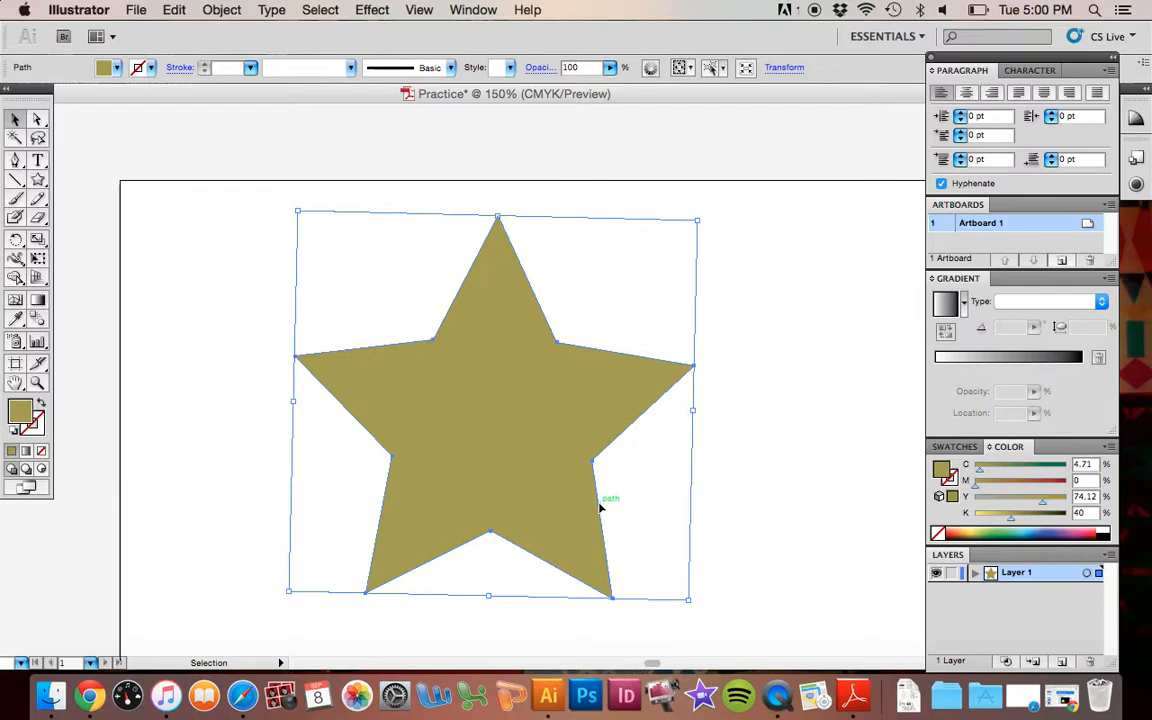
mouse_move(596, 488)
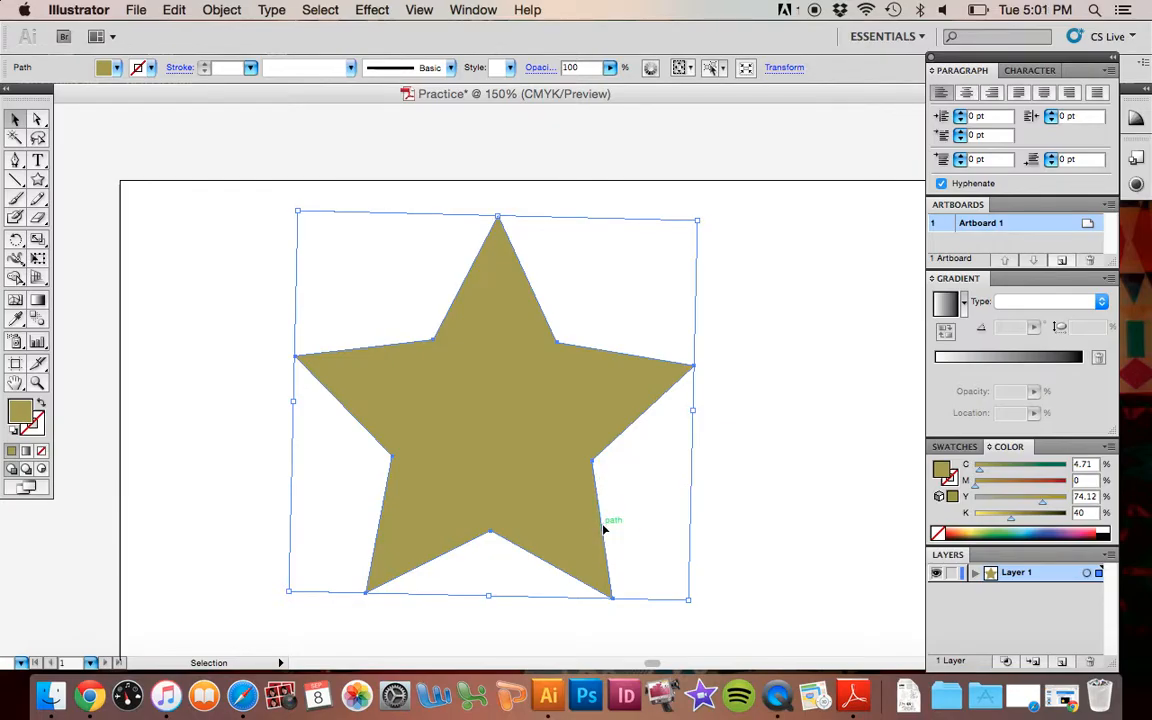
mouse_move(596, 476)
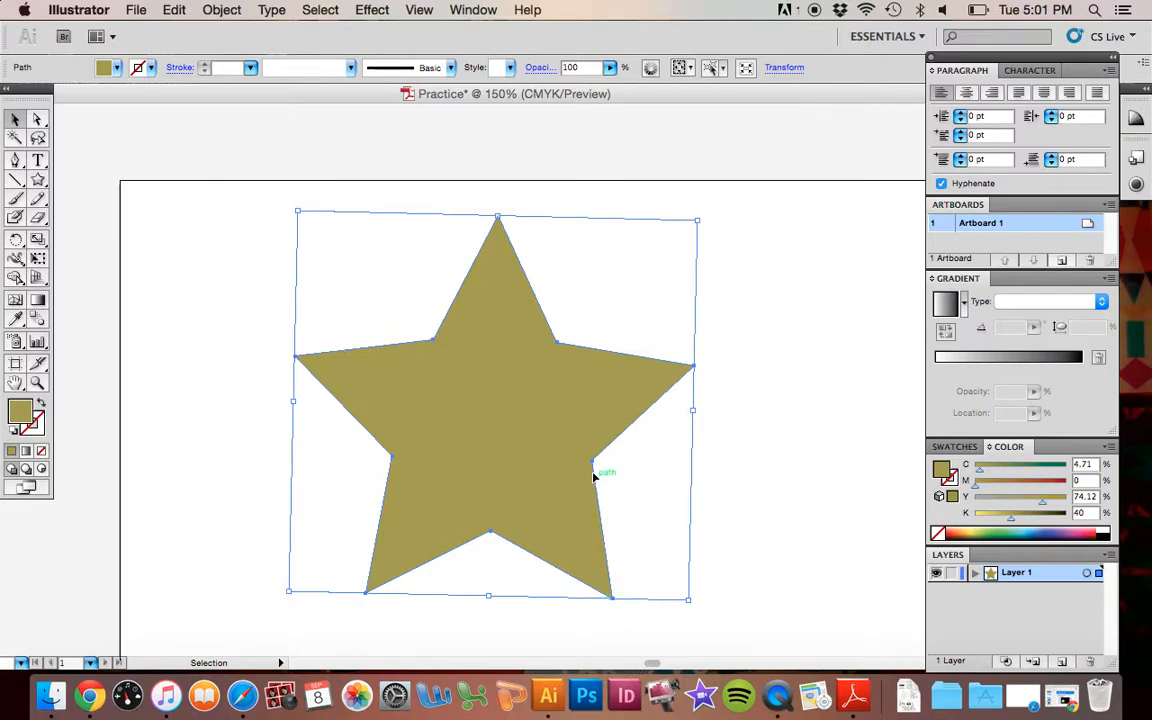
mouse_move(612, 596)
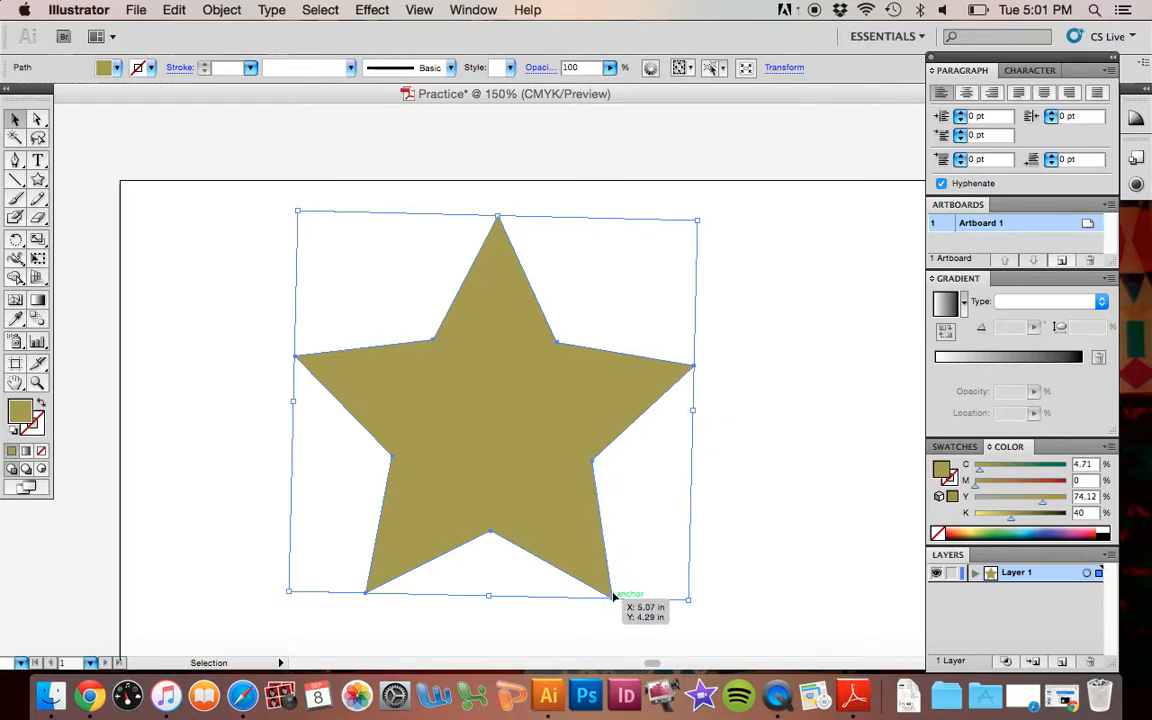
mouse_move(508, 326)
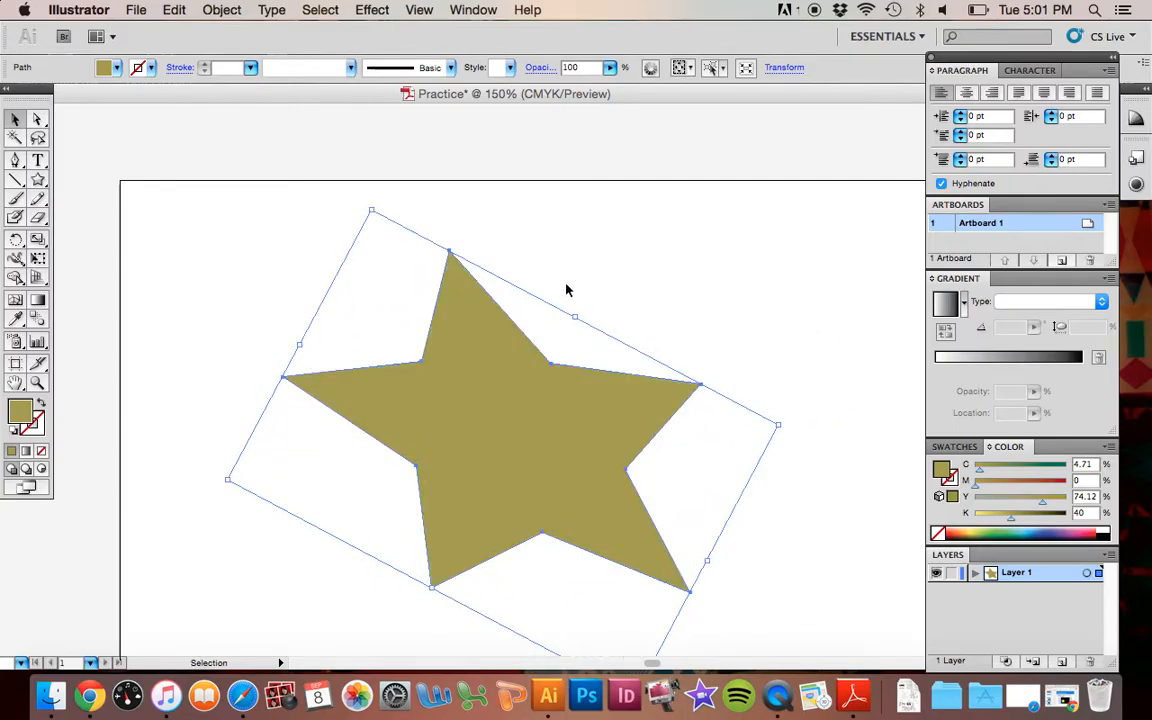
mouse_move(296, 350)
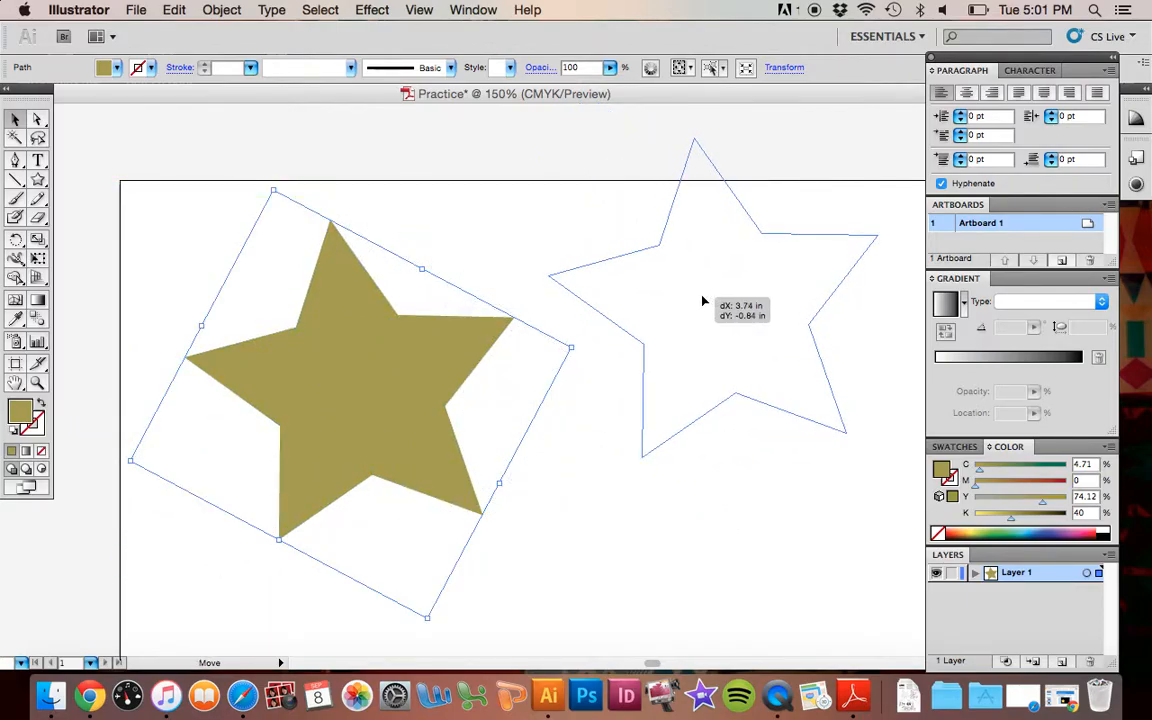
Move the tilted olive star back toward the centre of the artboard
left_click_drag(360, 370, 500, 390)
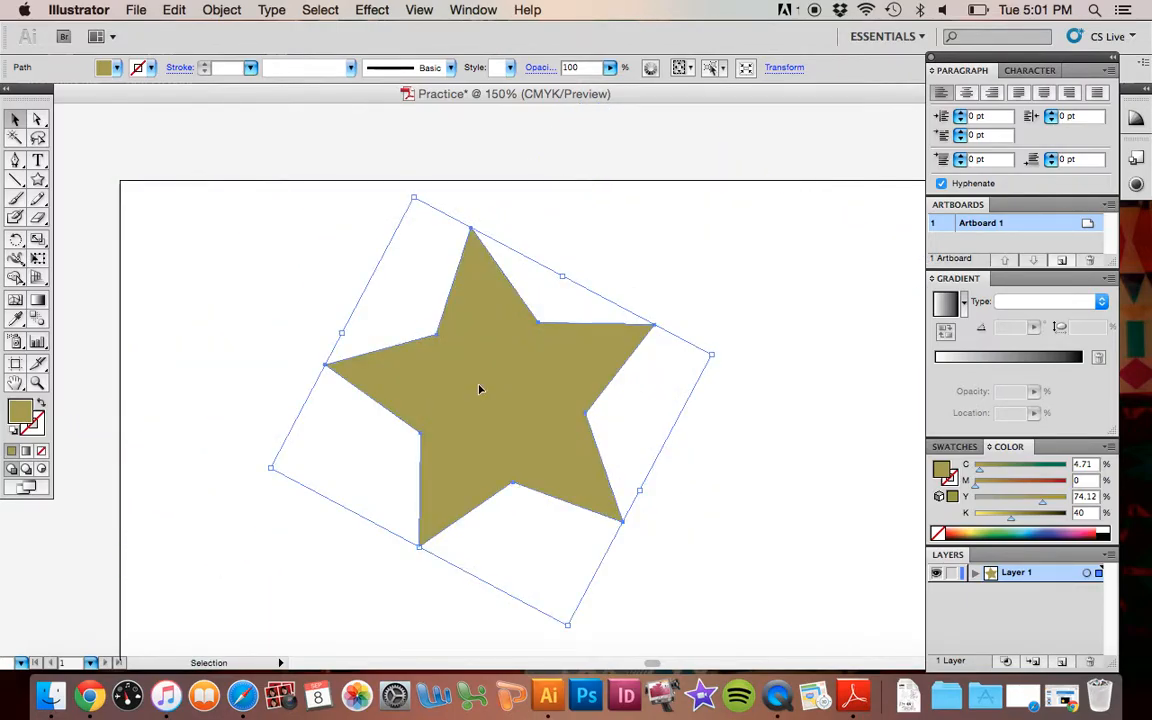
left_click(38, 120)
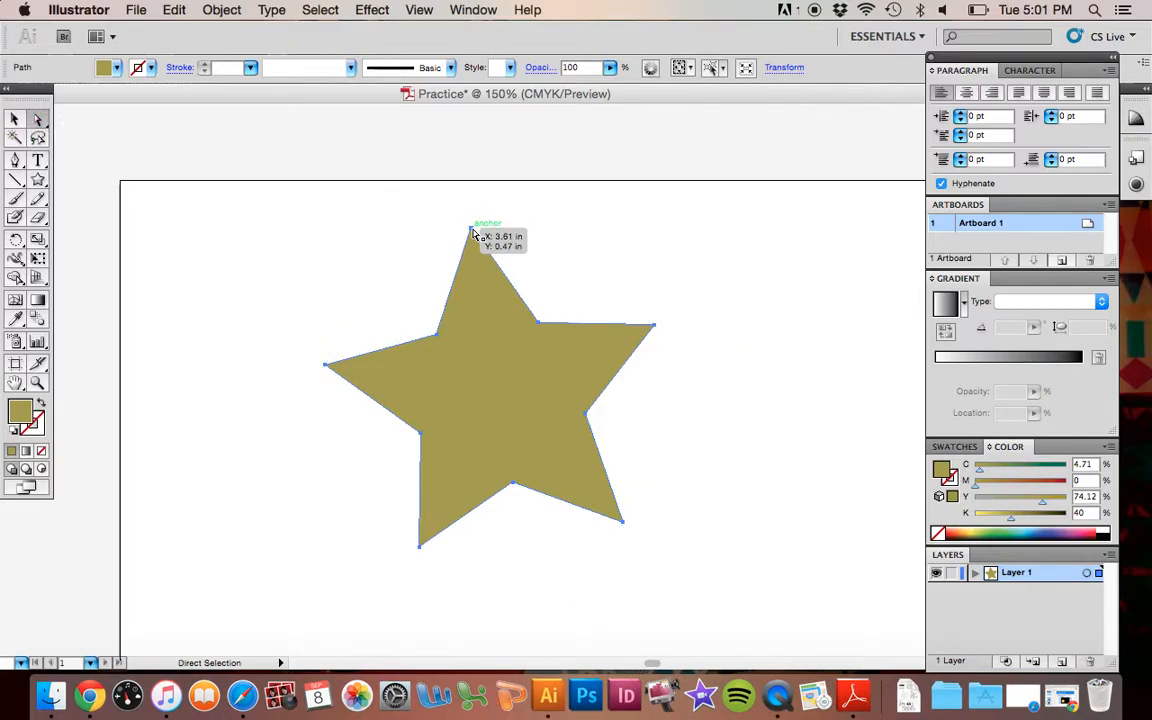
mouse_move(484, 232)
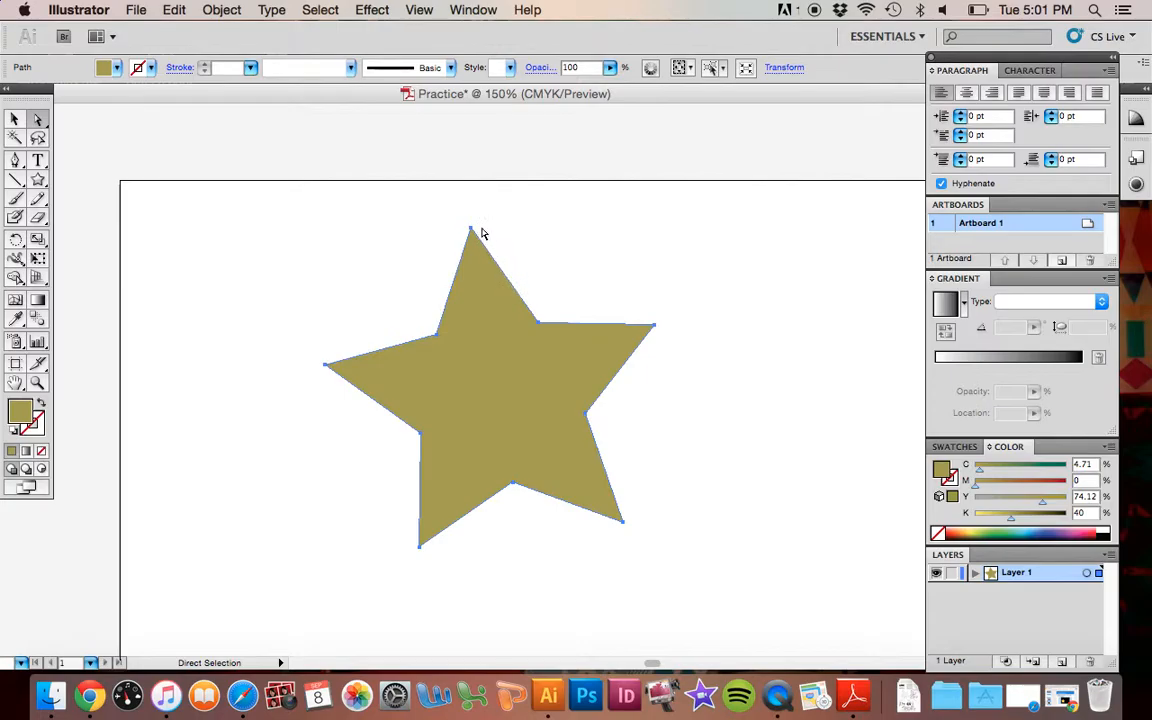
mouse_move(472, 232)
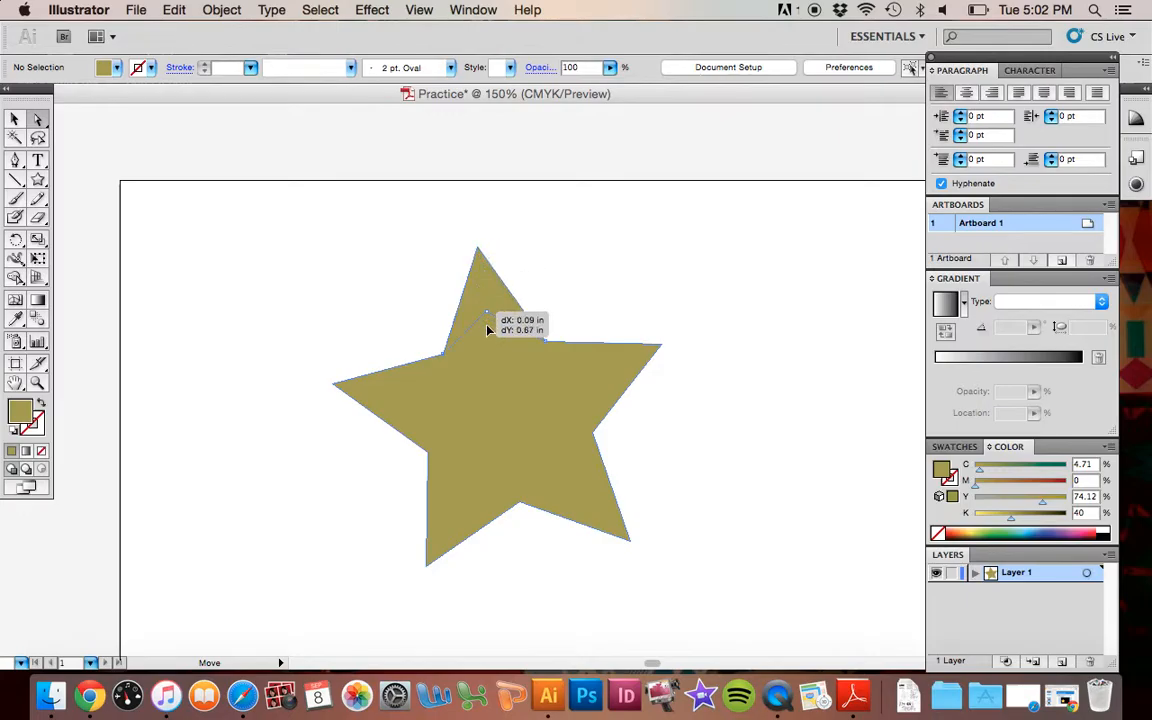
Drag the star's top point down and a lower point outward into a spiky shape
left_click_drag(478, 248, 520, 470)
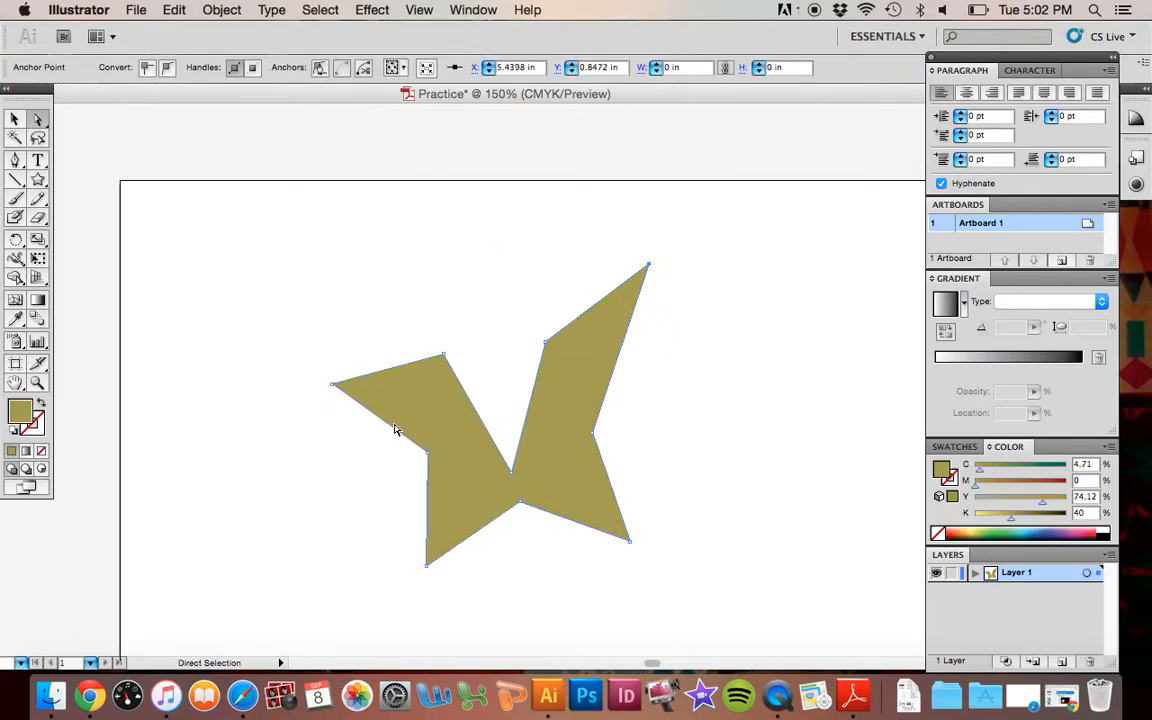
left_click_drag(442, 356, 328, 284)
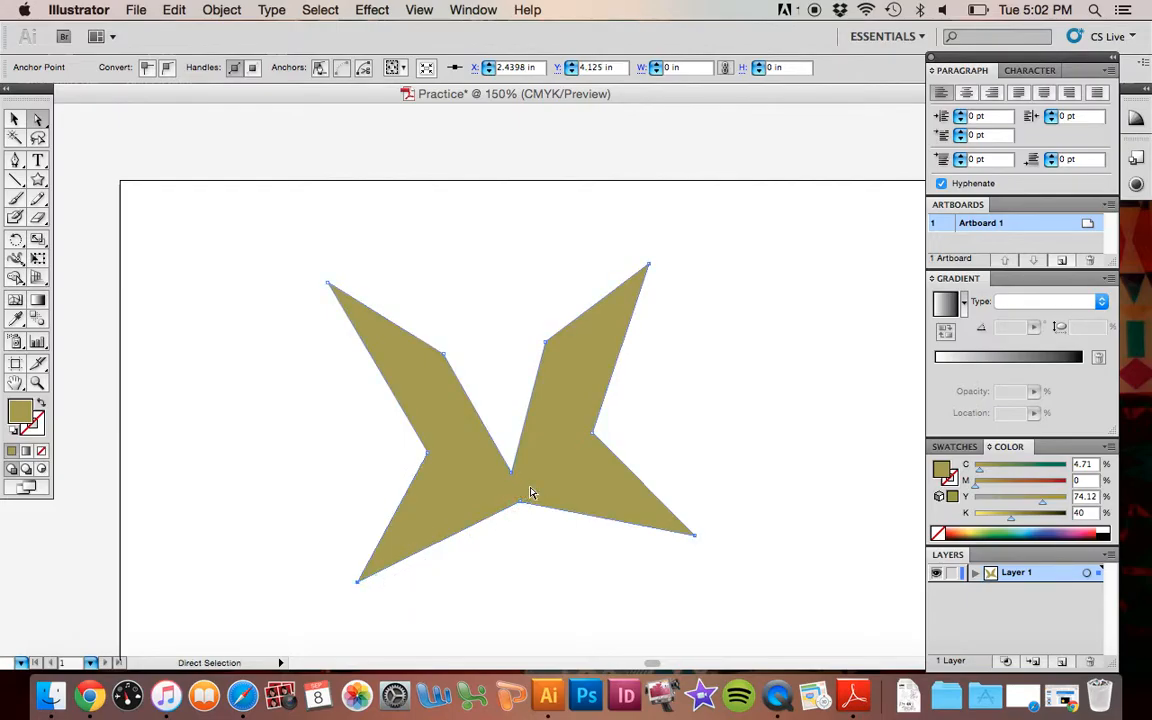
mouse_move(336, 288)
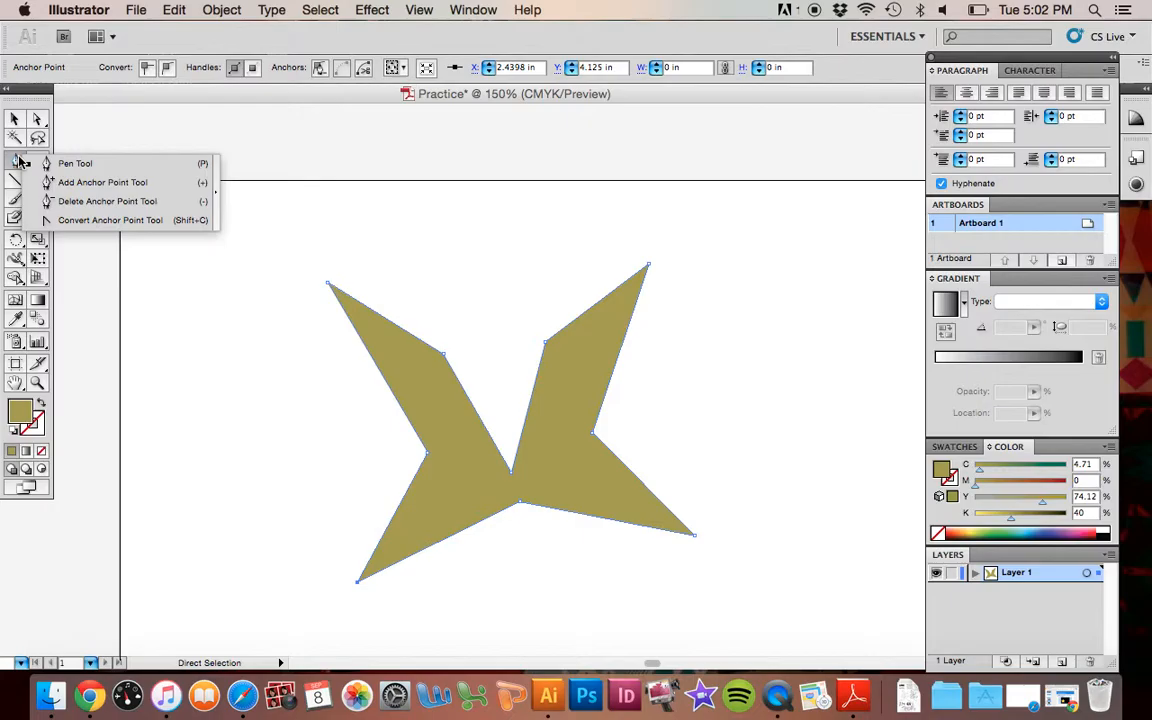
mouse_move(108, 220)
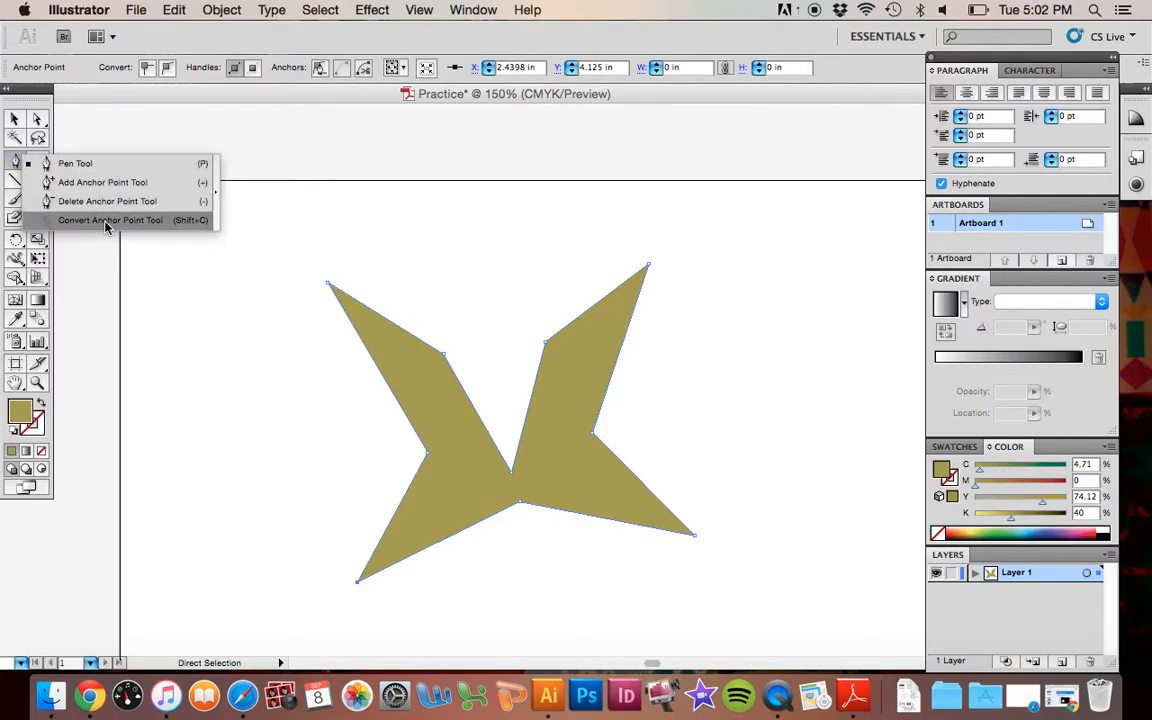
Convert the upper-left corner point into a smooth curve with the Convert Anchor Point tool
left_click(110, 220)
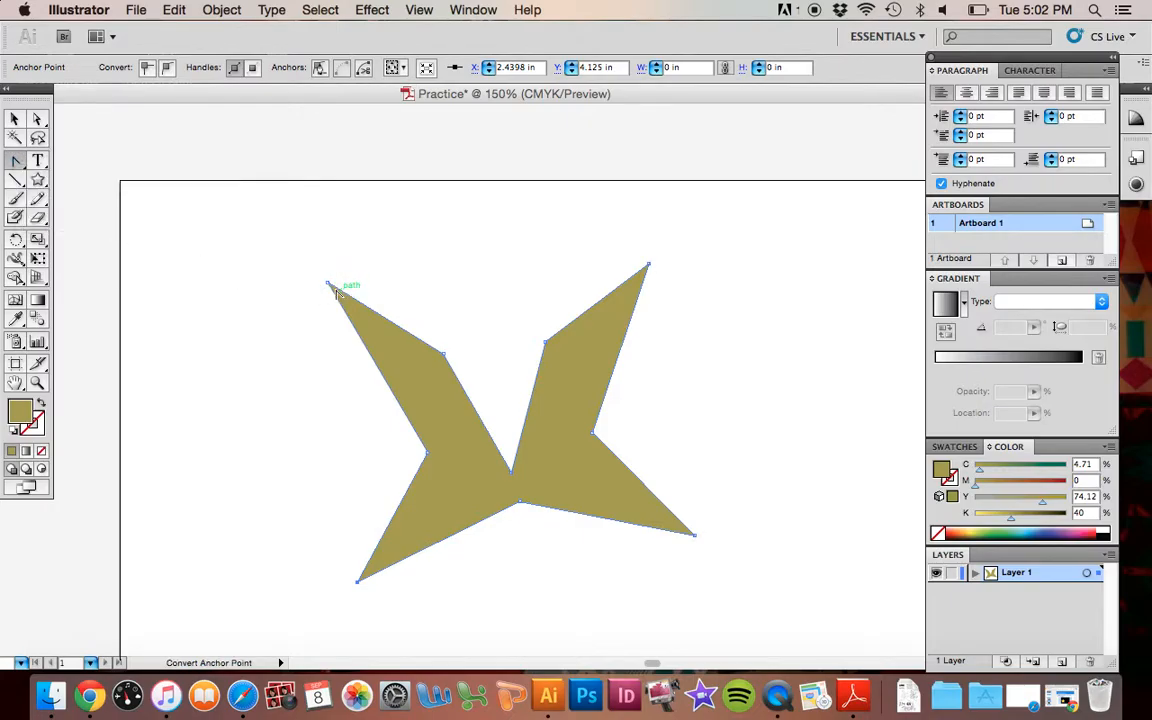
mouse_move(332, 288)
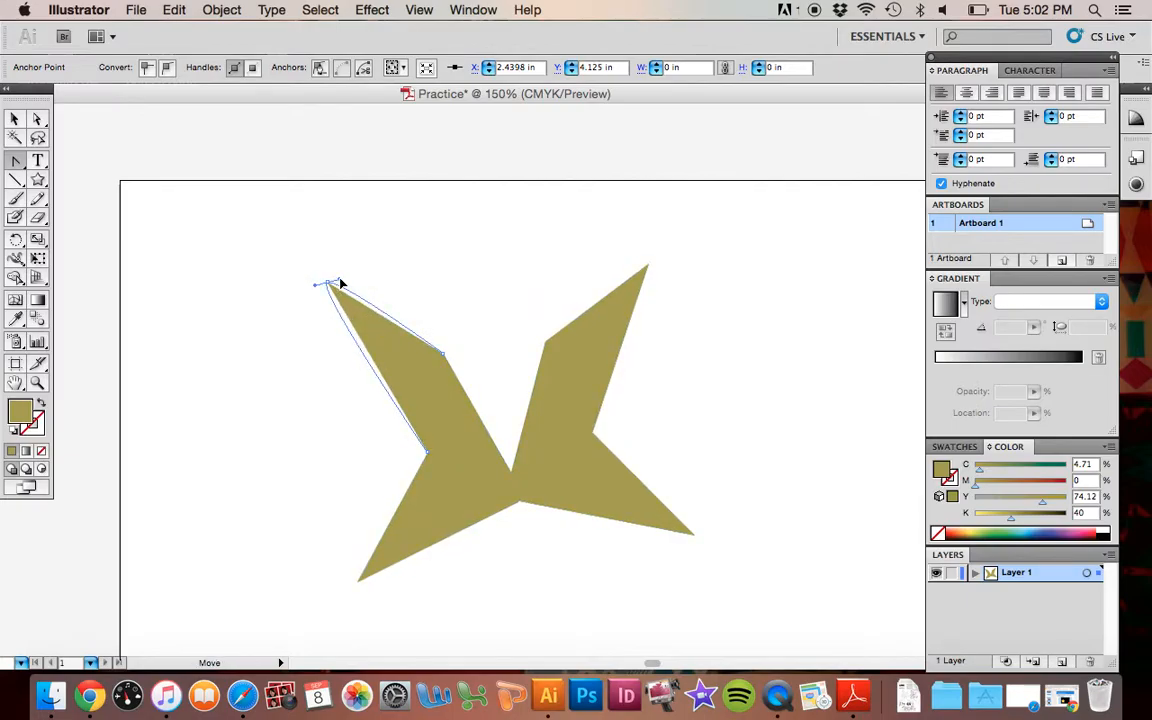
left_click_drag(318, 284, 368, 252)
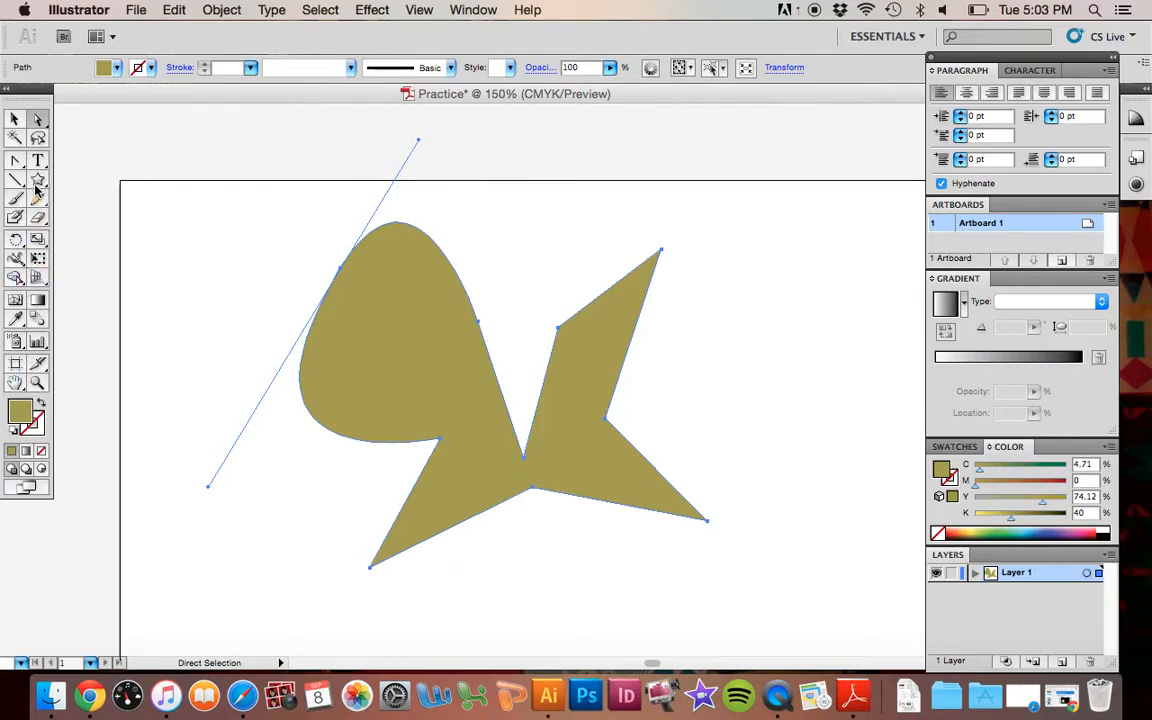
mouse_move(192, 360)
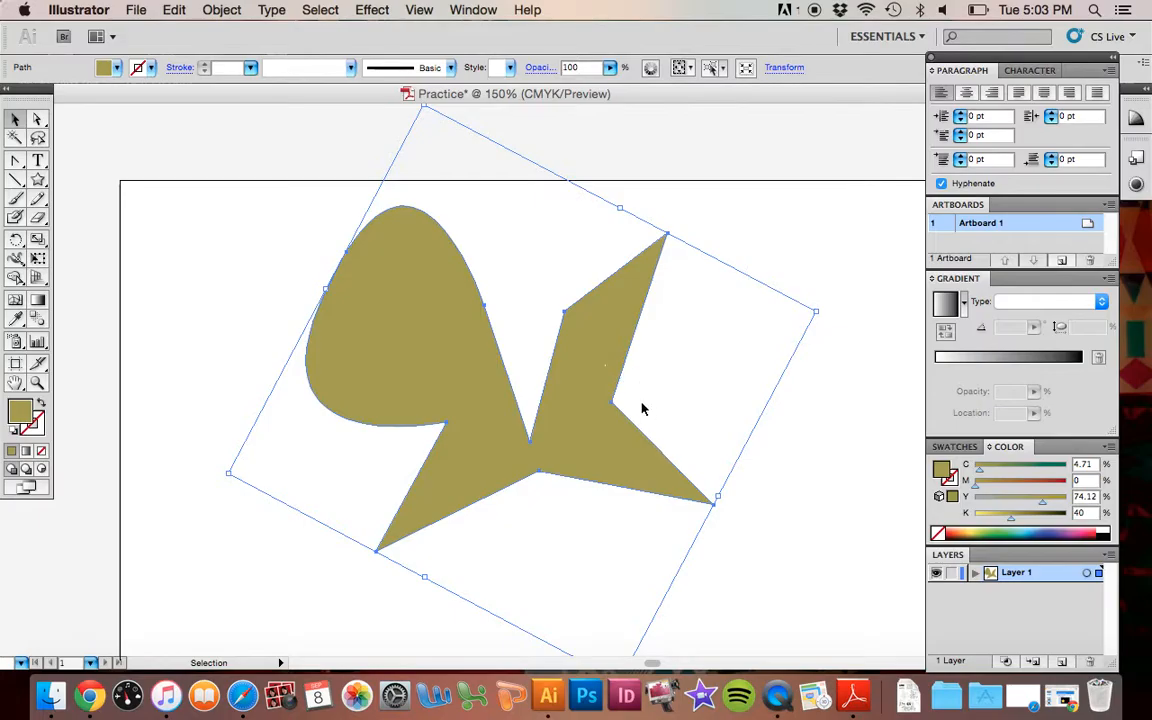
mouse_move(38, 428)
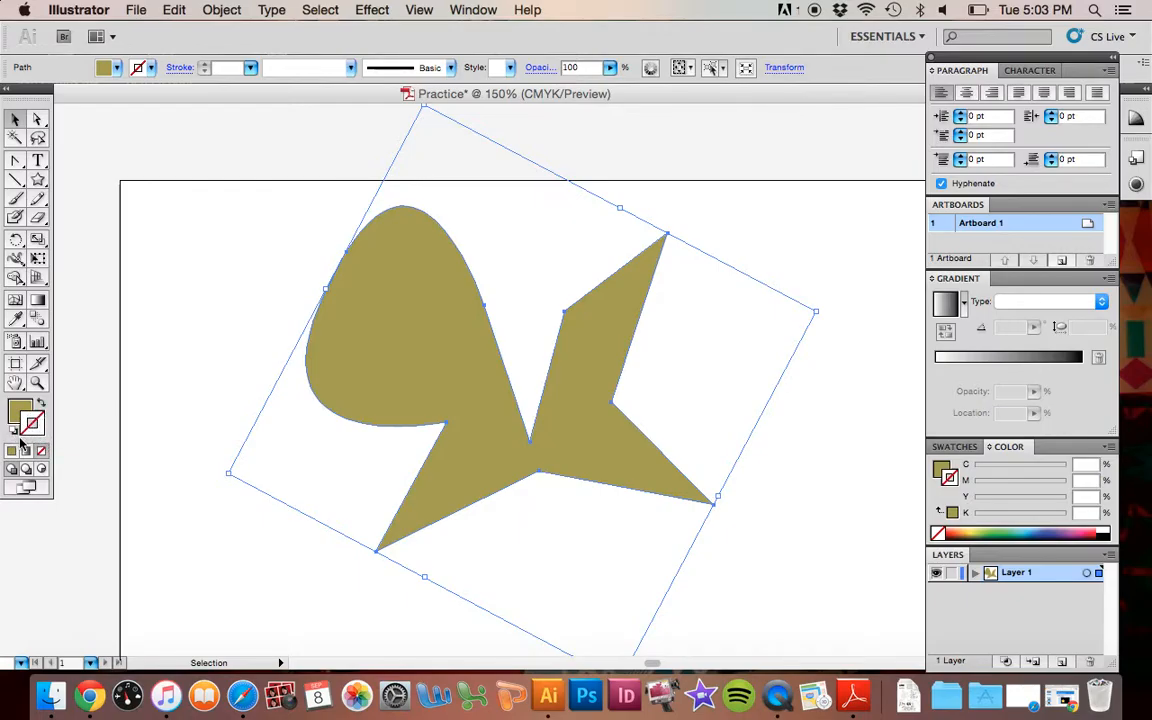
mouse_move(42, 450)
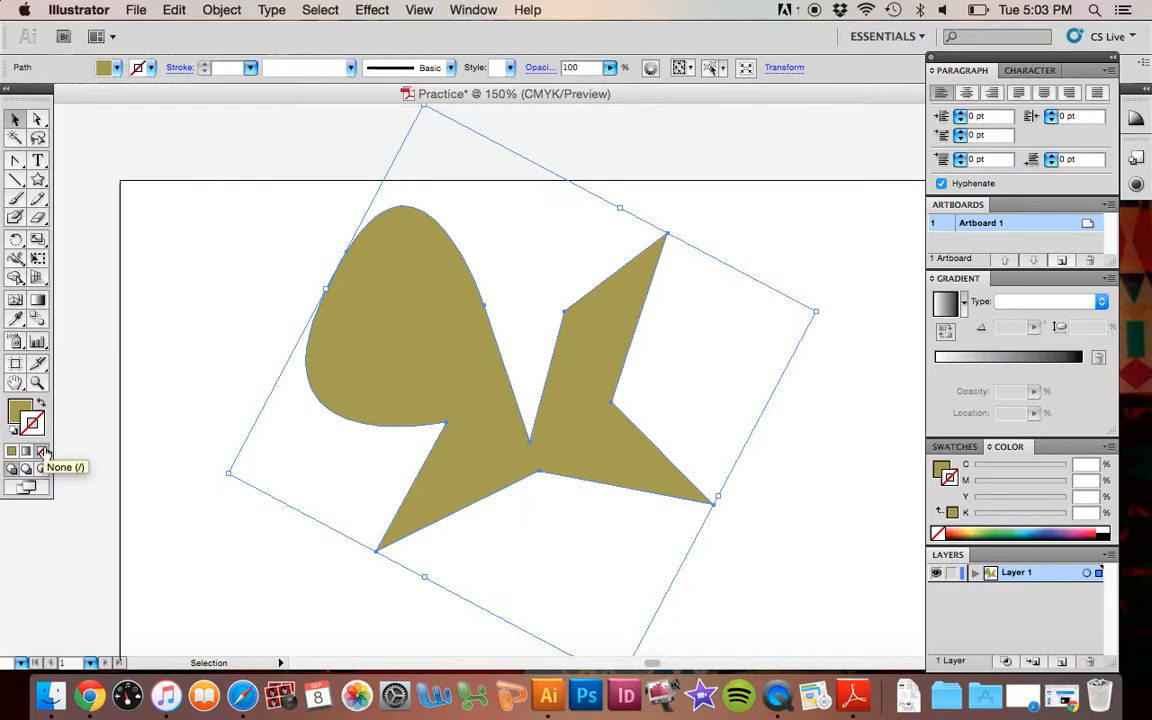
mouse_move(32, 414)
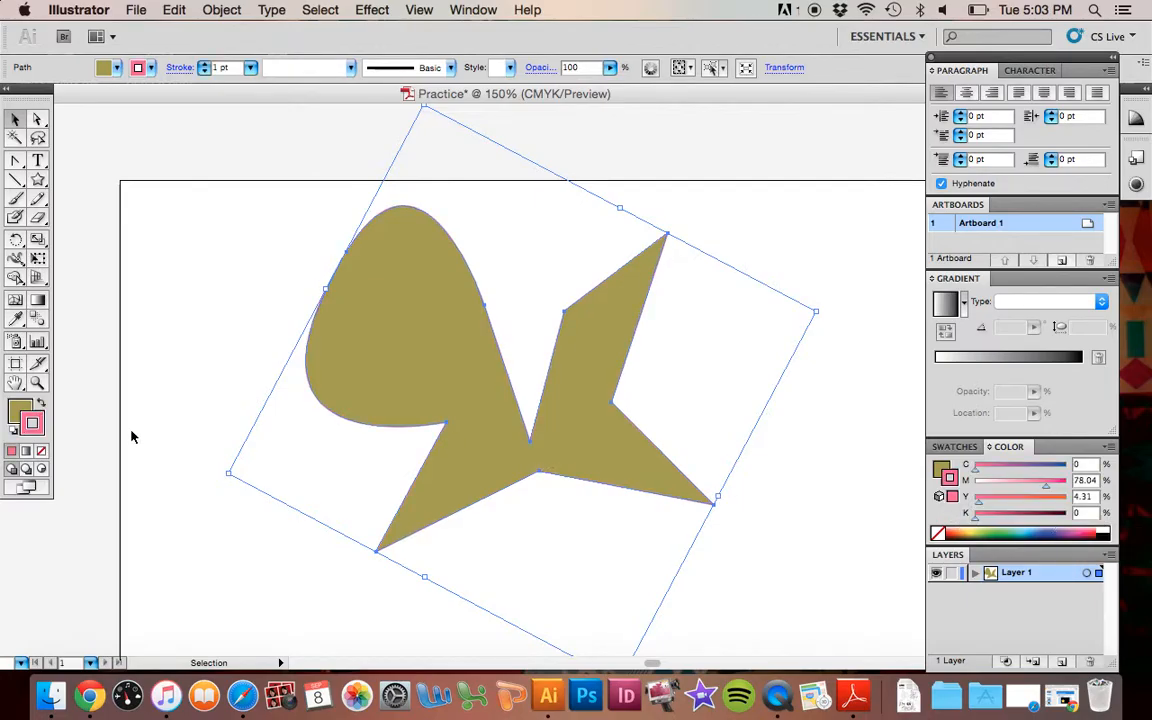
mouse_move(32, 424)
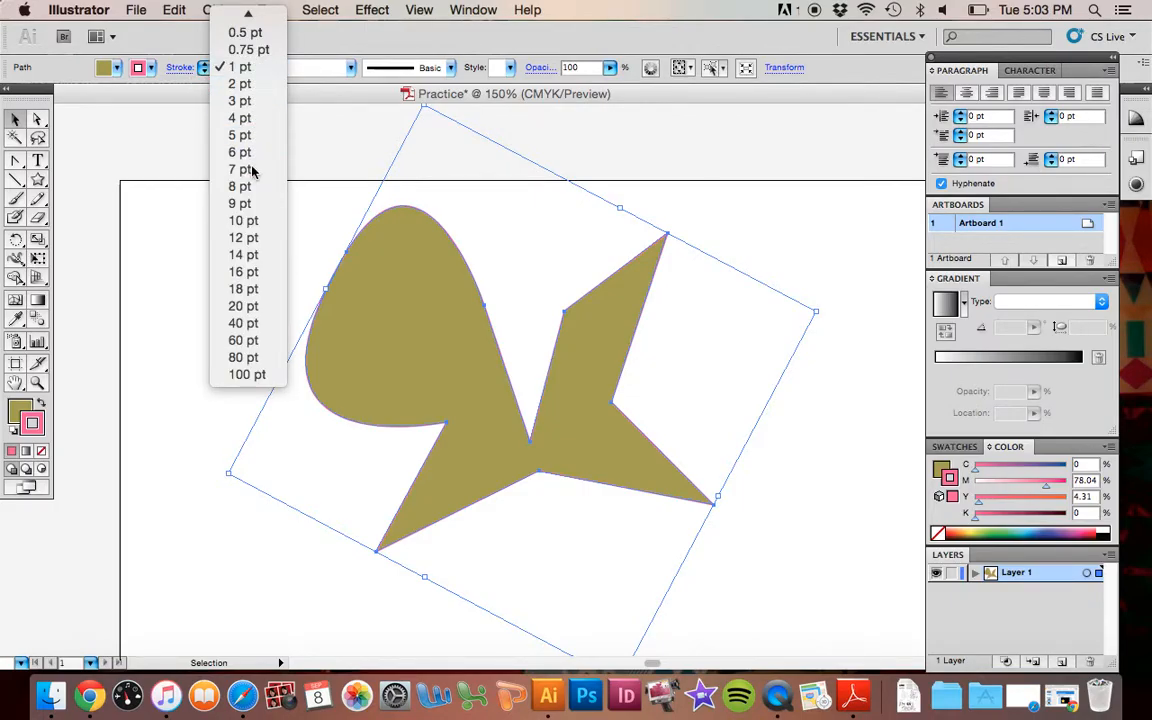
Thicken the shape's pink stroke to 7 pt
left_click(240, 168)
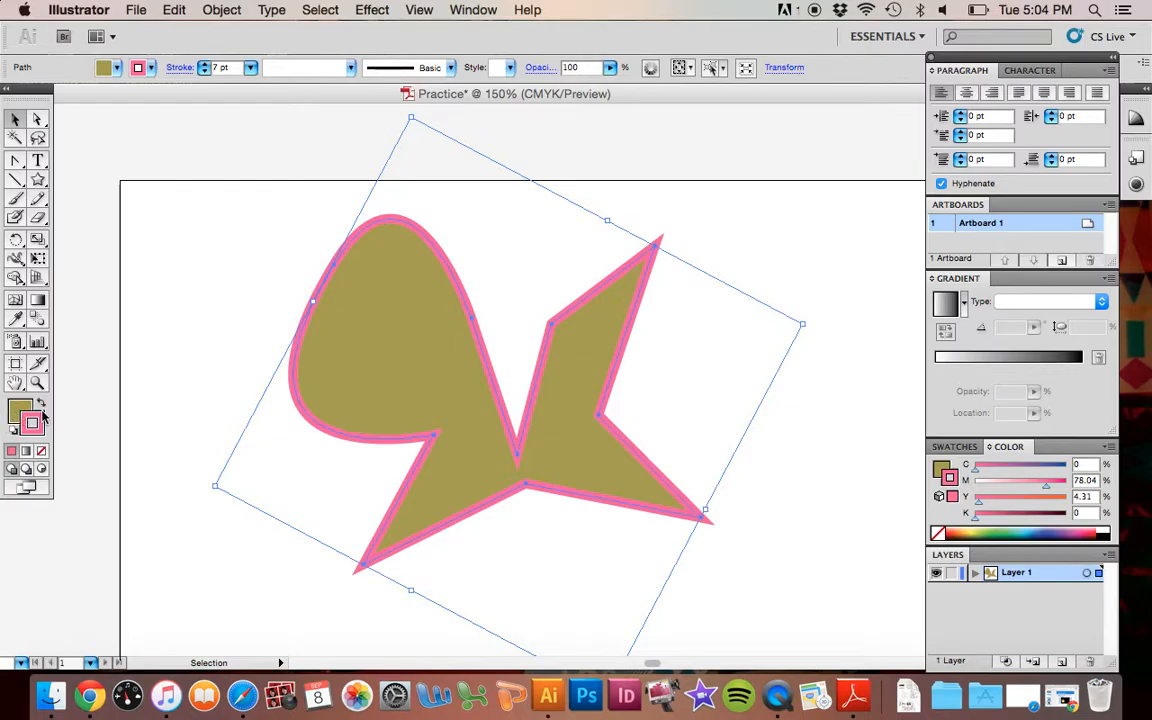
Set the shape's fill to None, leaving only the pink outline
left_click(20, 414)
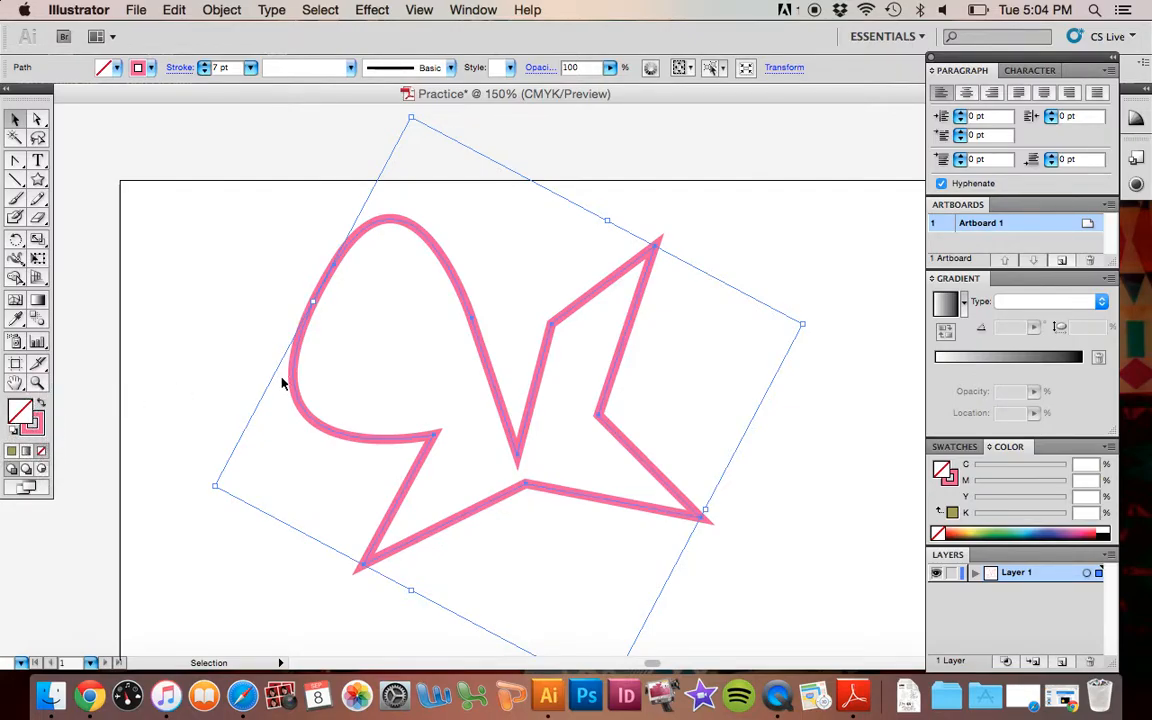
mouse_move(54, 172)
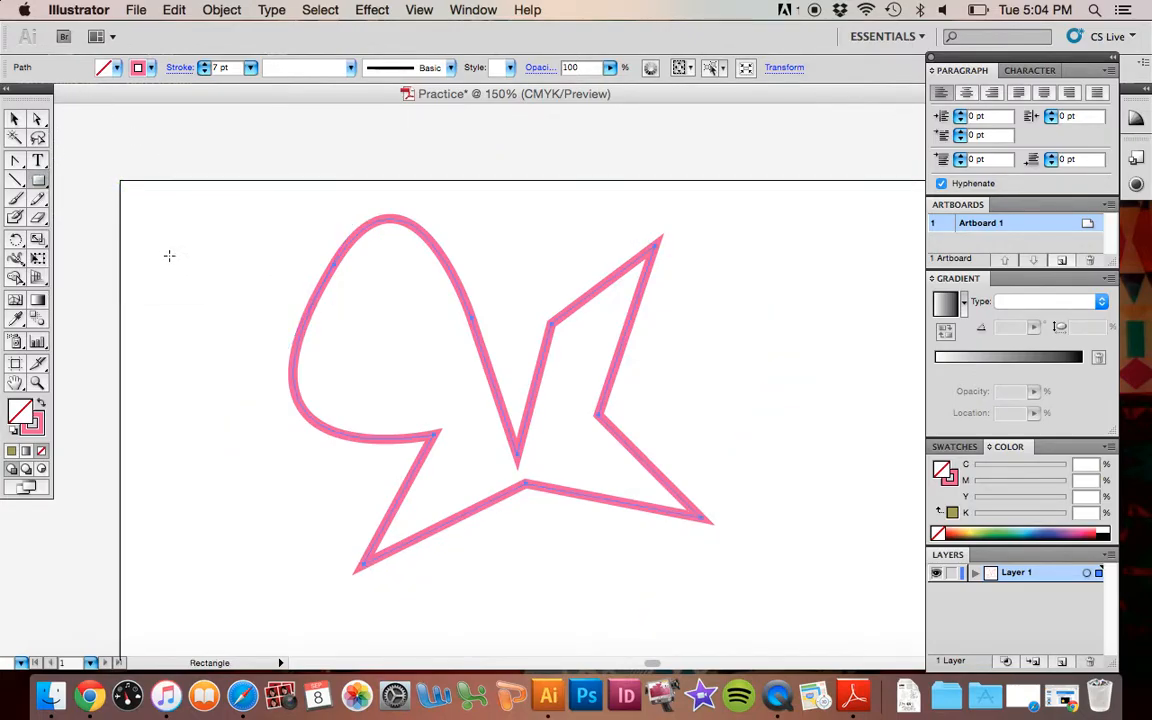
Draw an olive square at the artboard's upper left and rearrange its stacking order
left_click_drag(170, 260, 378, 460)
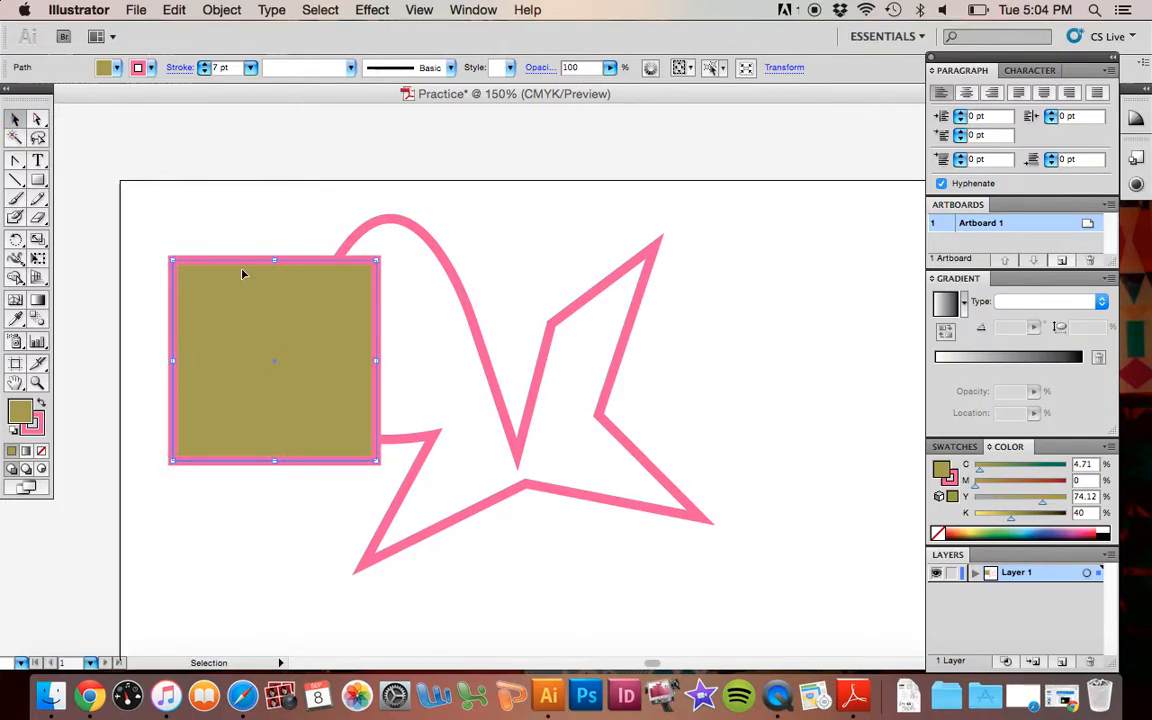
right_click(242, 274)
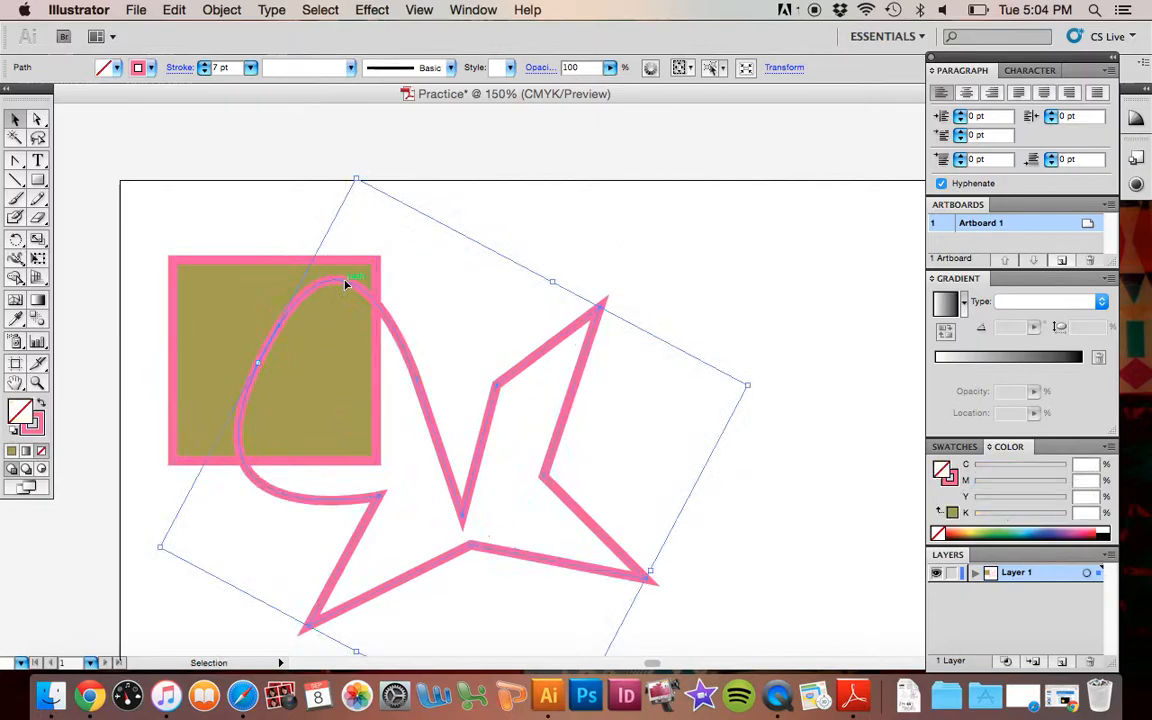
Reposition the curved outline and the olive square so they overlap
left_click_drag(348, 284, 384, 318)
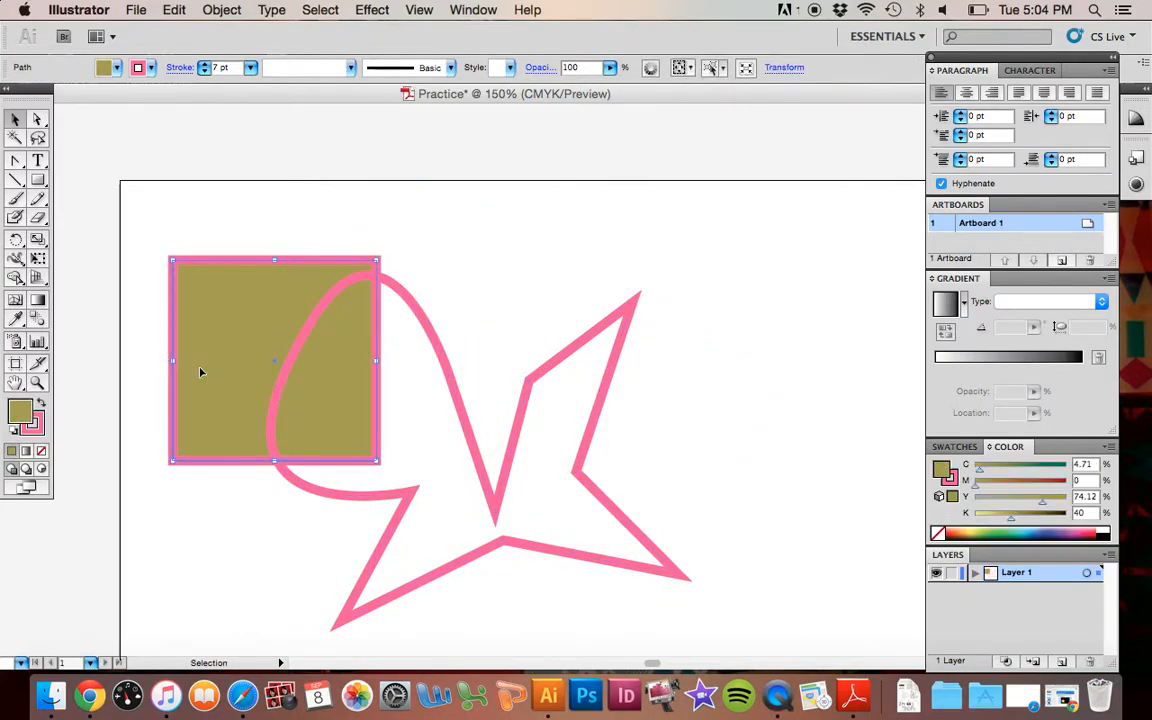
left_click_drag(270, 360, 450, 284)
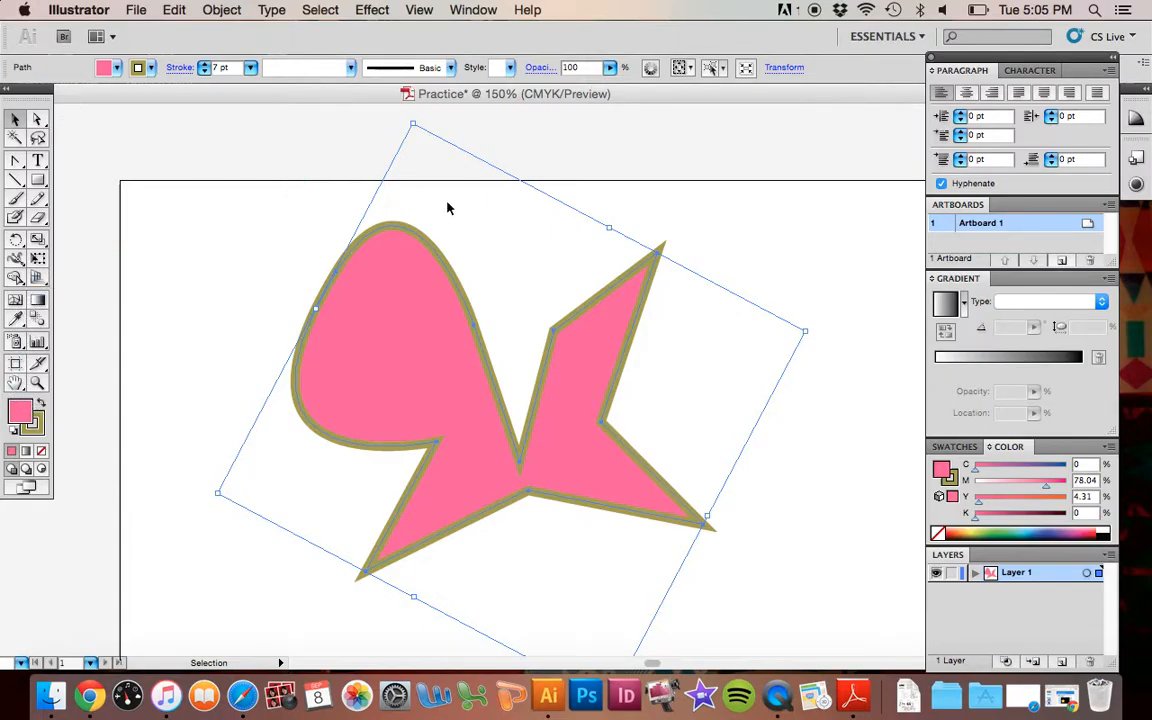
mouse_move(546, 280)
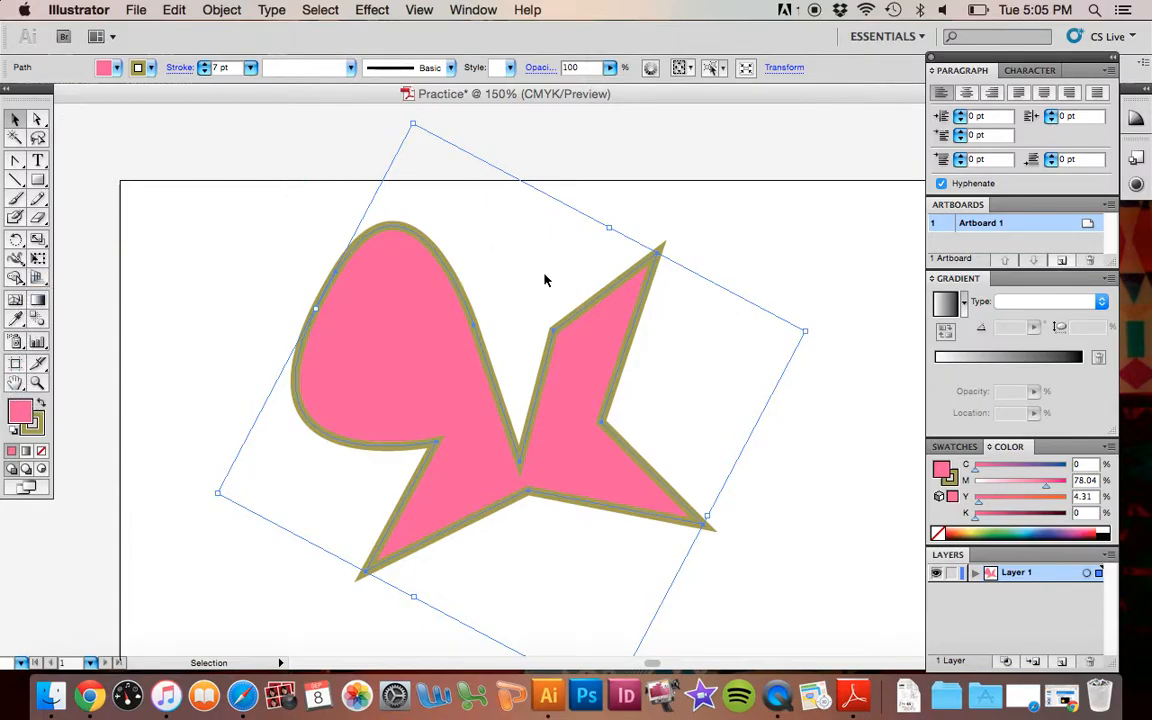